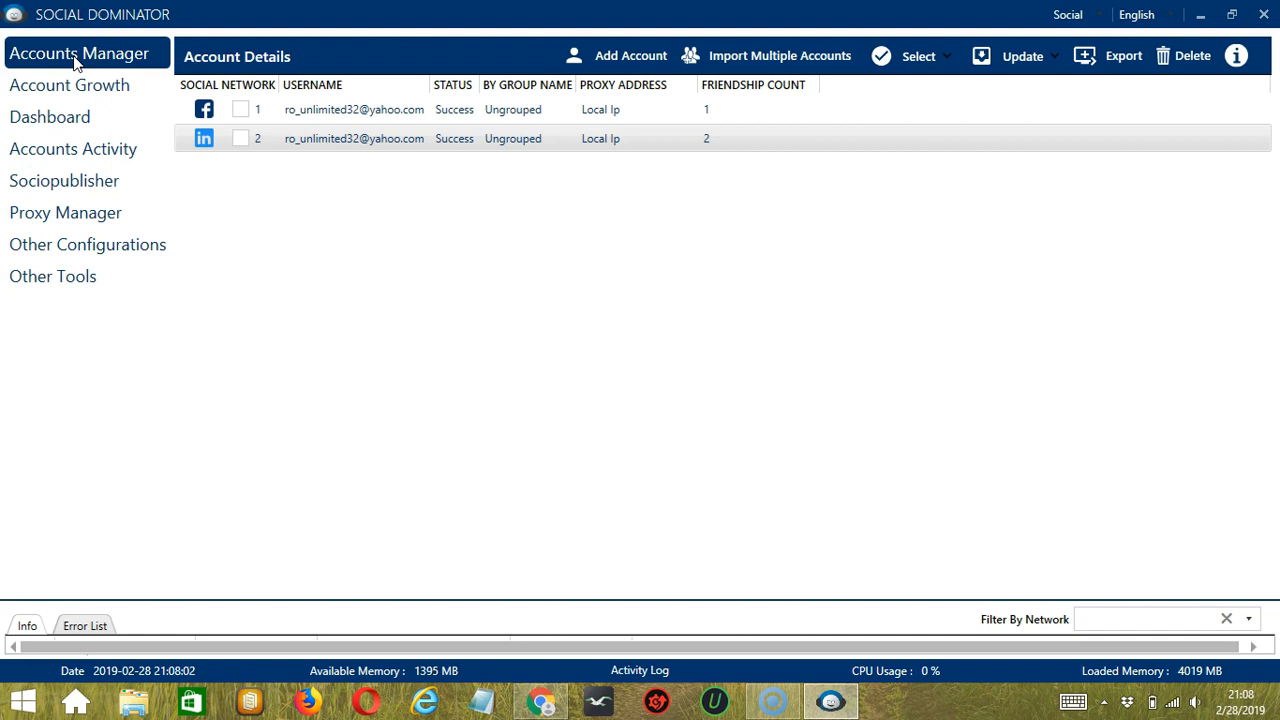
pyautogui.moveTo(96, 62)
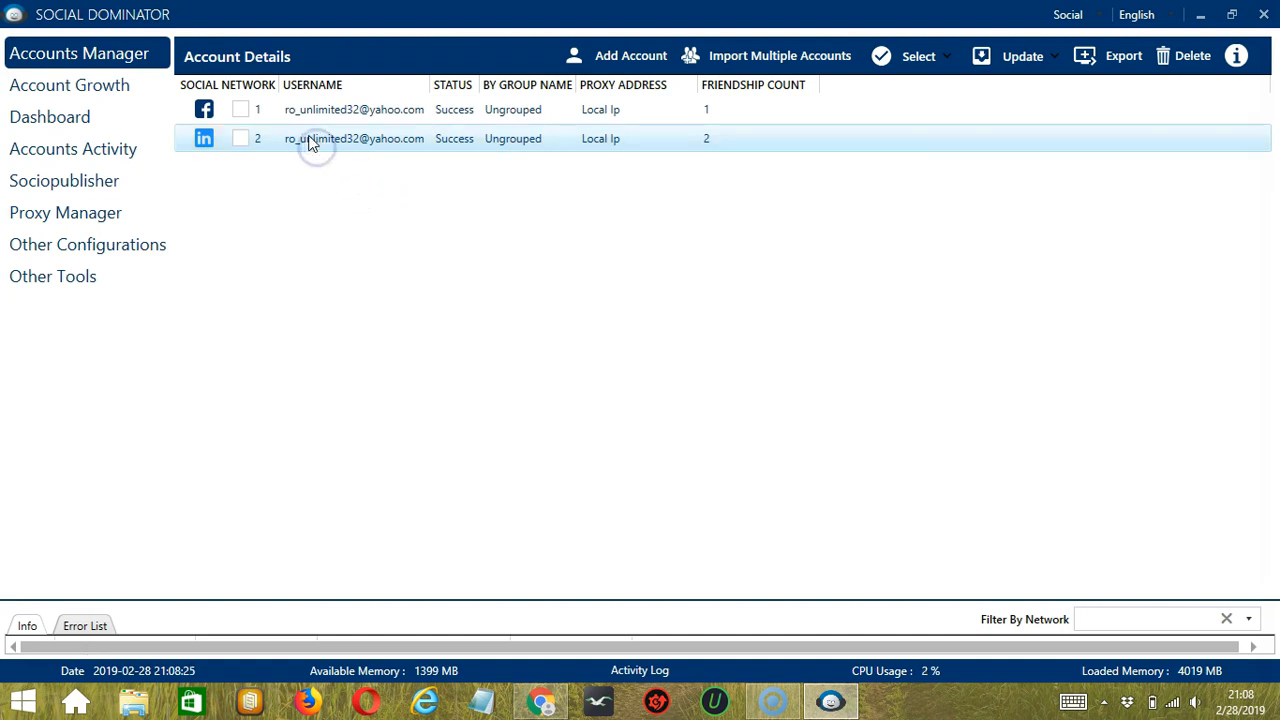
# Go to the LinkedIn account's activity tools from its context menu
pyautogui.rightClick(352, 138)
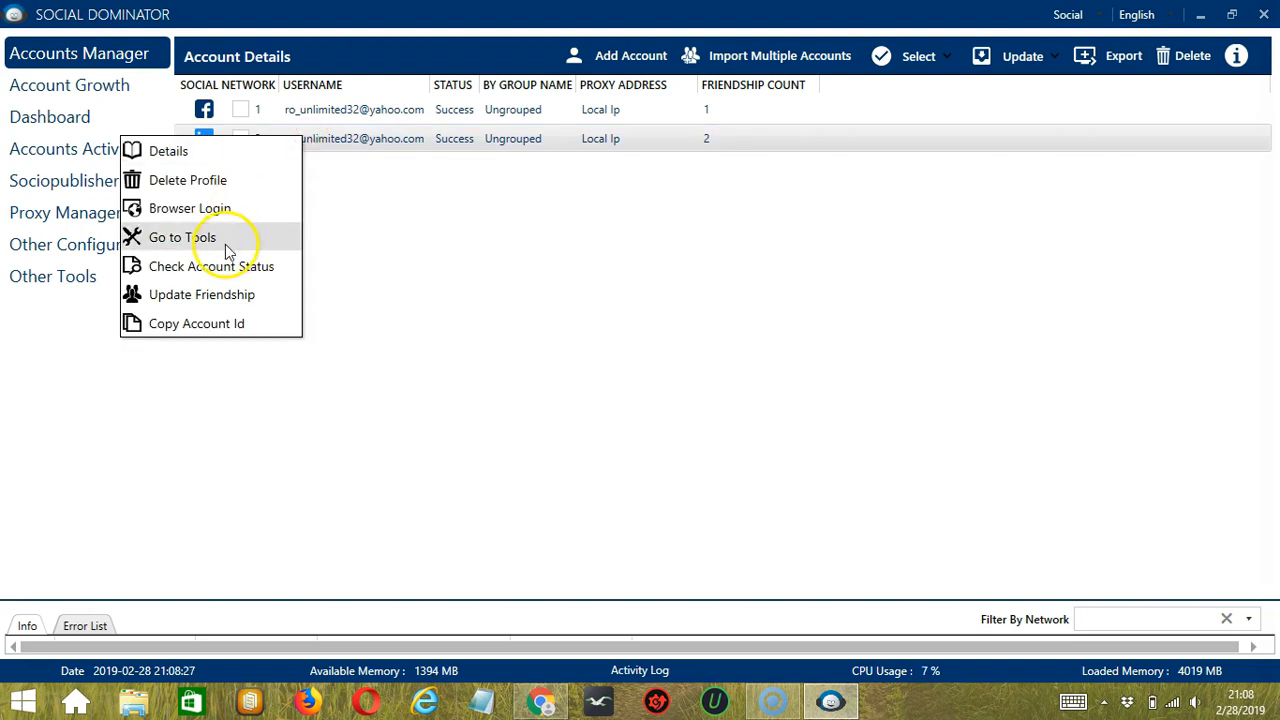
pyautogui.click(184, 236)
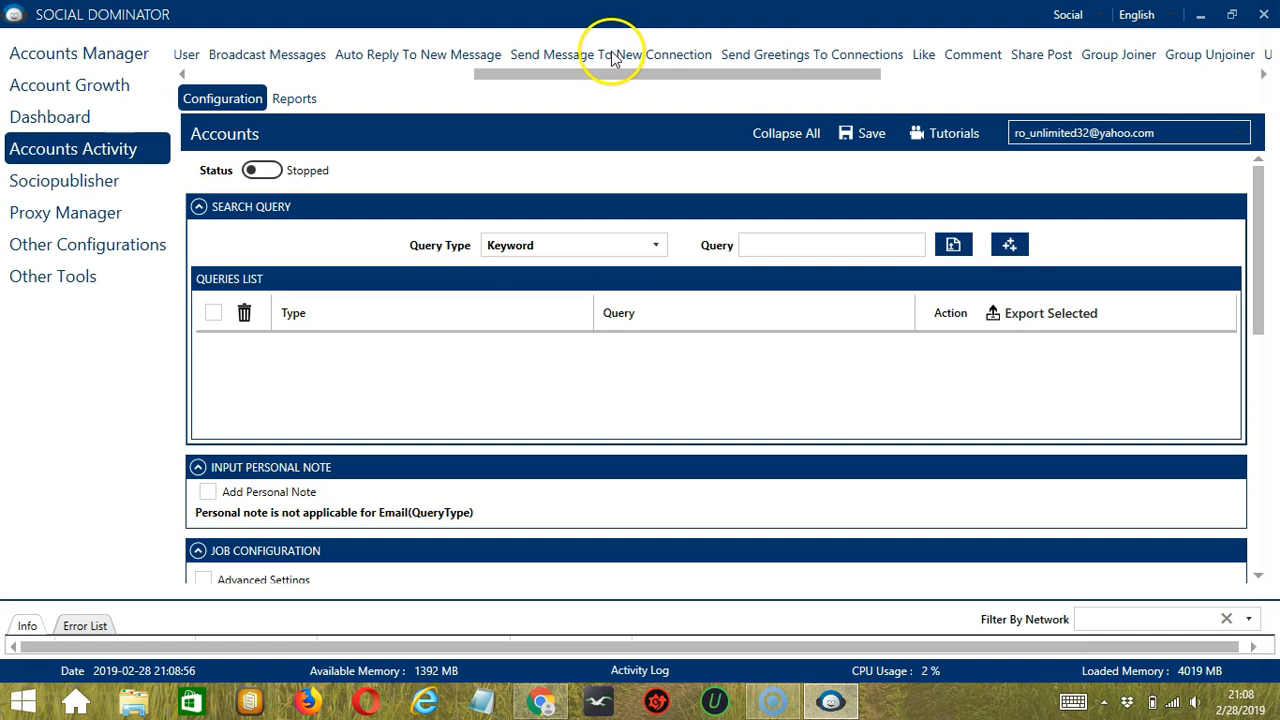
# In Send Message To New Connection, enable Connected Within with 2 days and 1 hour
pyautogui.click(612, 54)
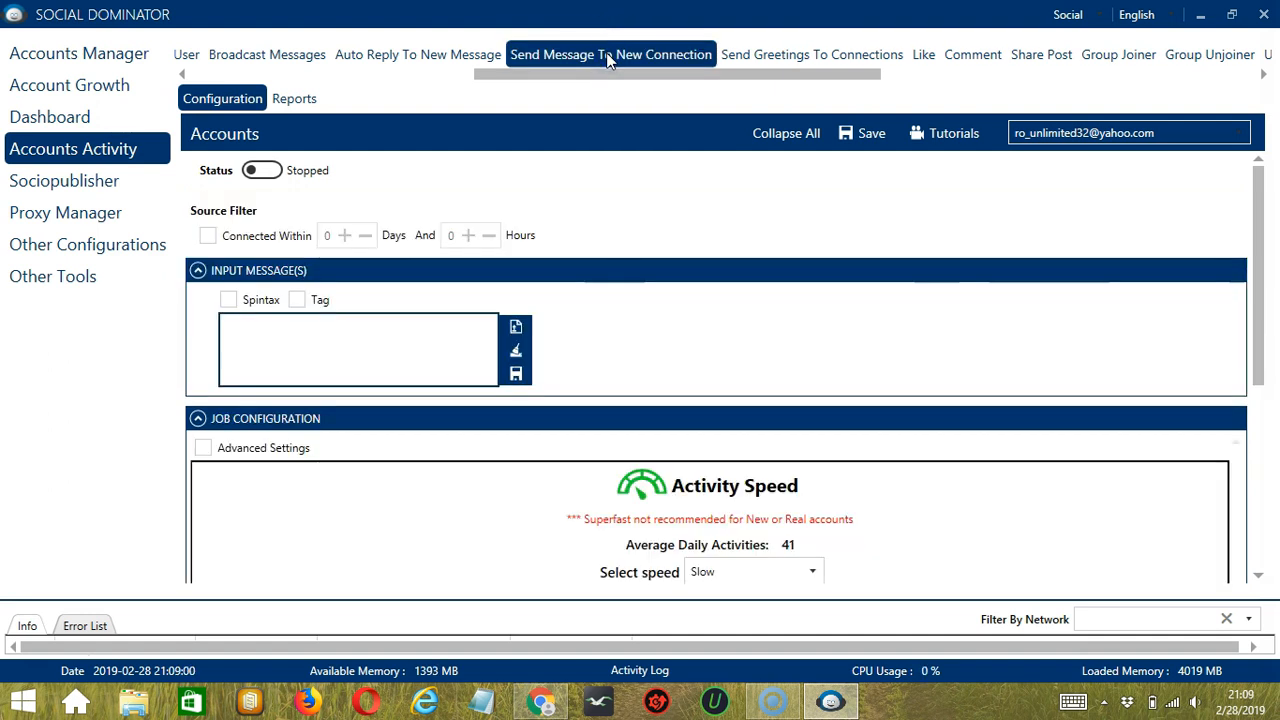
pyautogui.moveTo(584, 110)
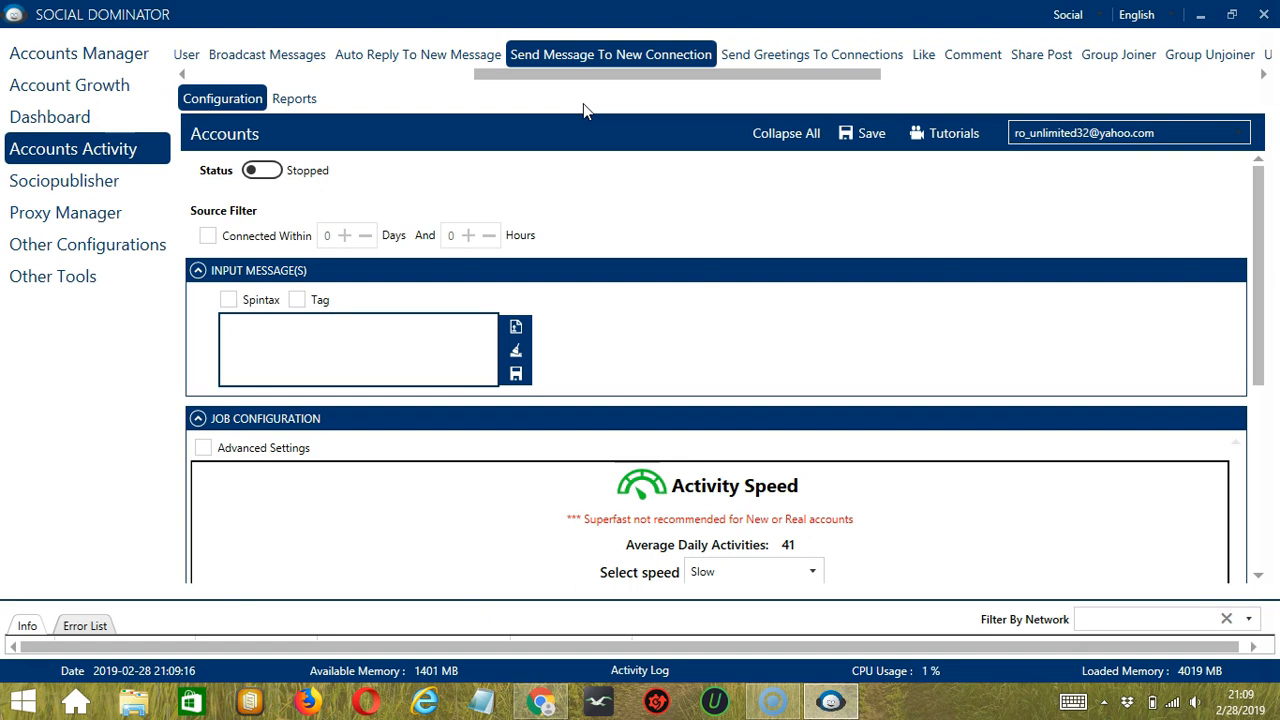
pyautogui.moveTo(260, 208)
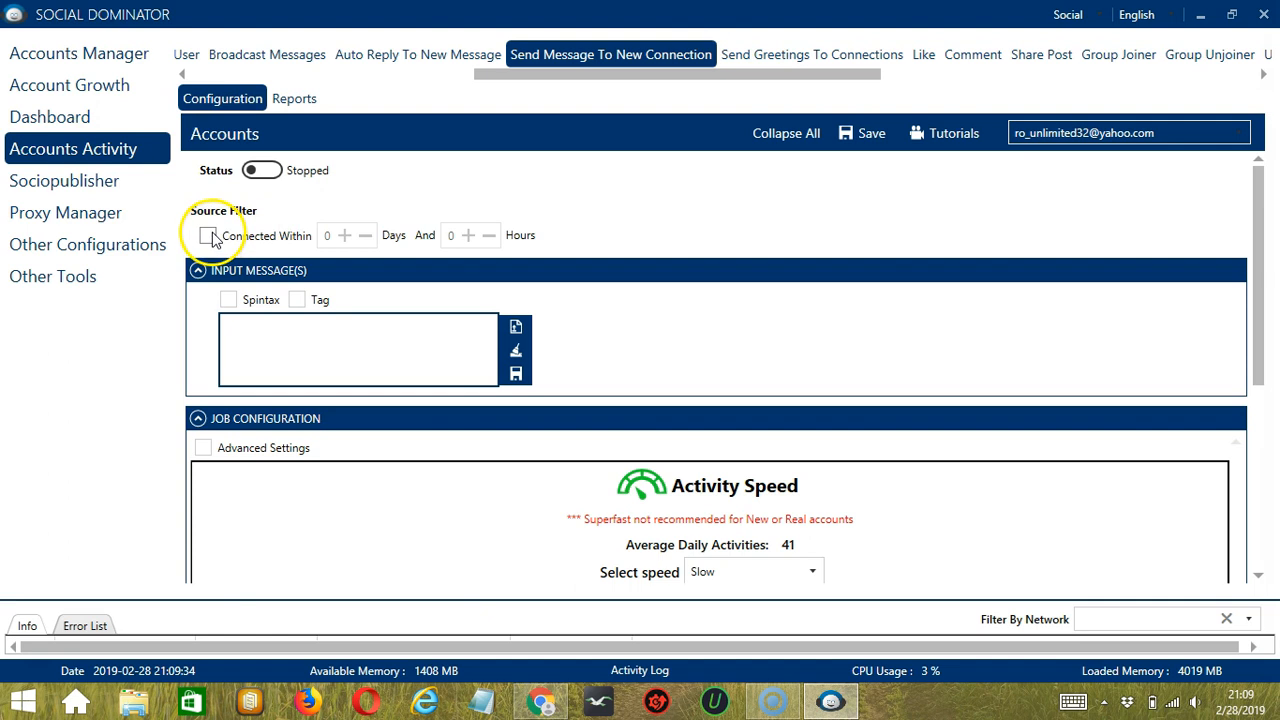
pyautogui.click(208, 236)
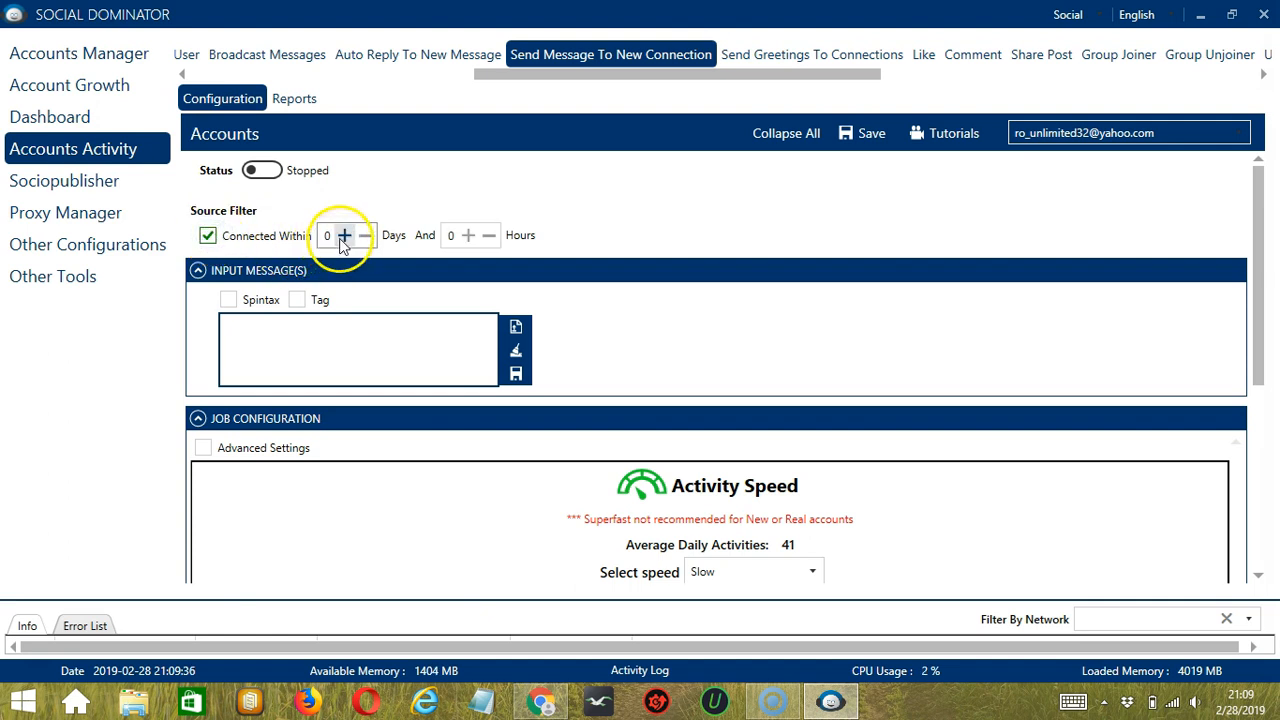
pyautogui.click(344, 236)
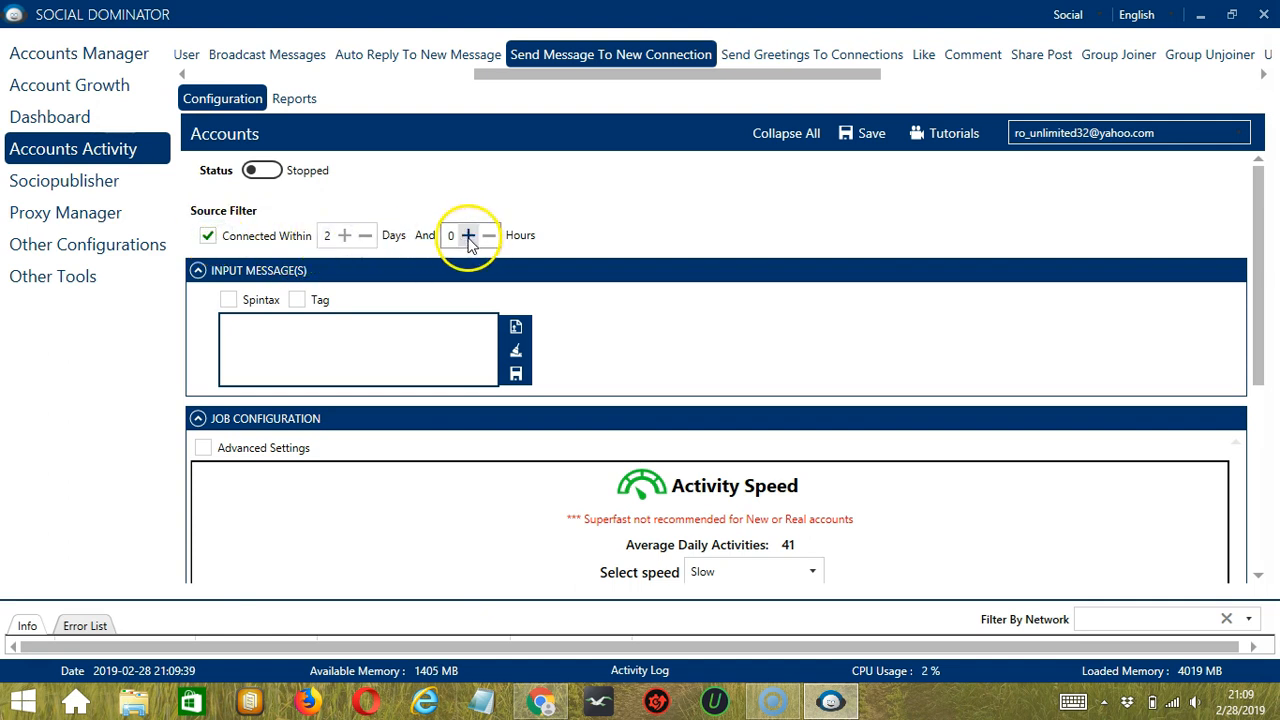
pyautogui.click(468, 236)
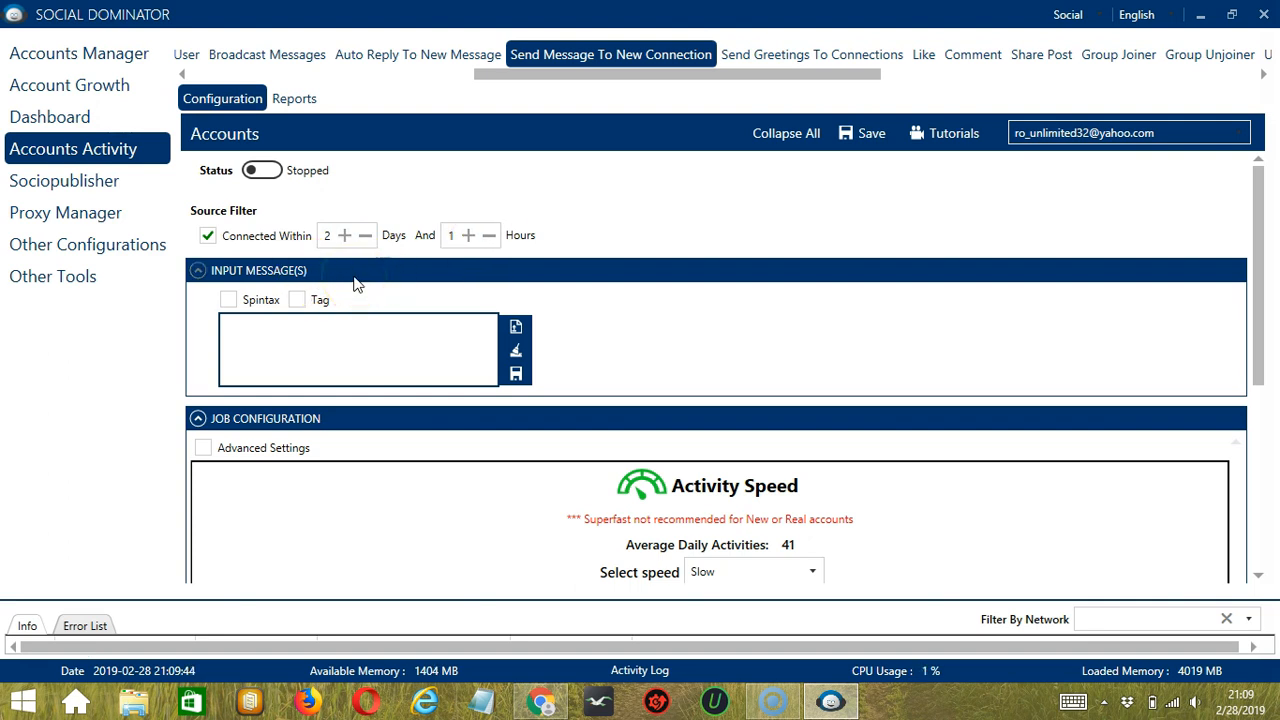
# Write the greeting '(Hey | Hello | Hi)' with Spintax enabled, then clear all messages
pyautogui.click(358, 348)
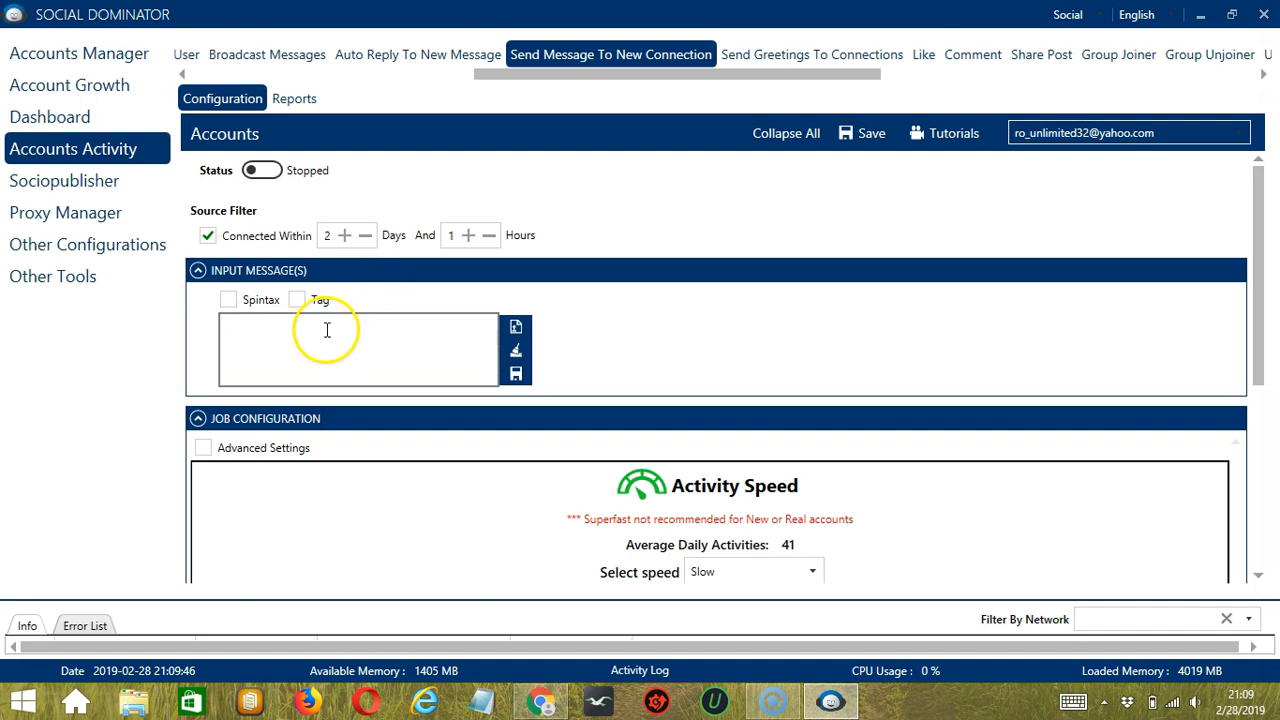
pyautogui.click(332, 348)
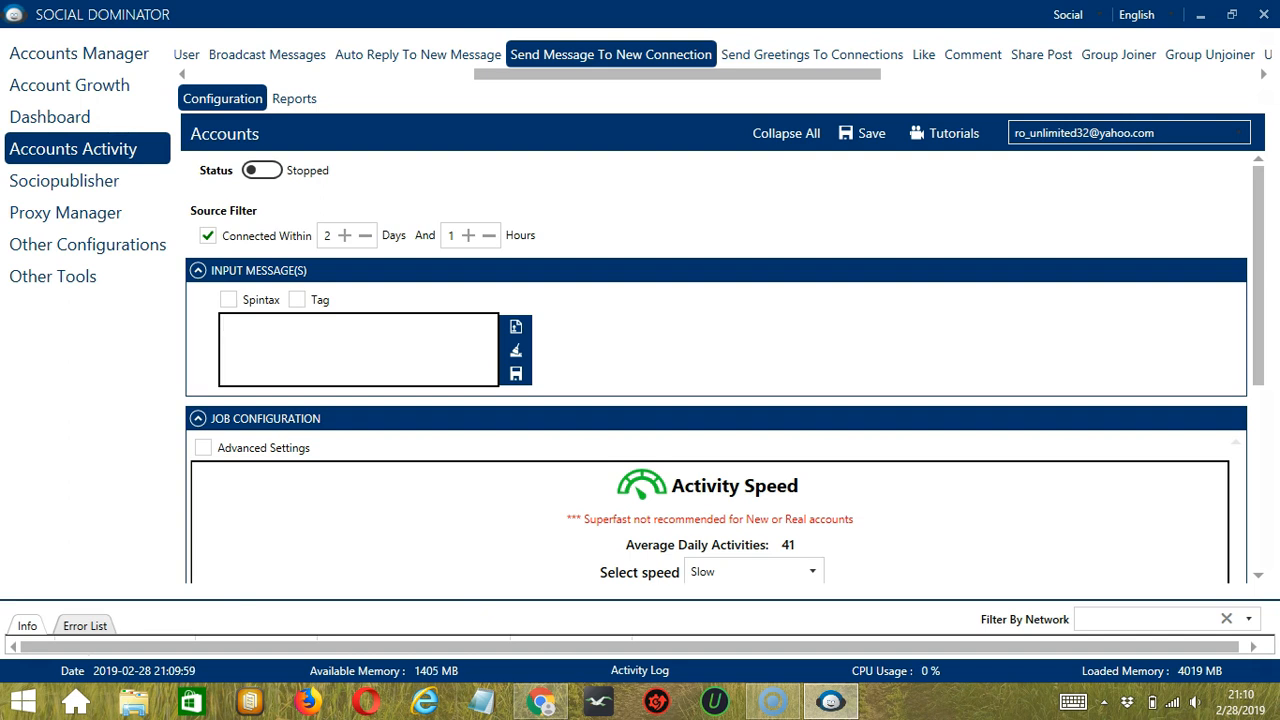
pyautogui.write('(He')
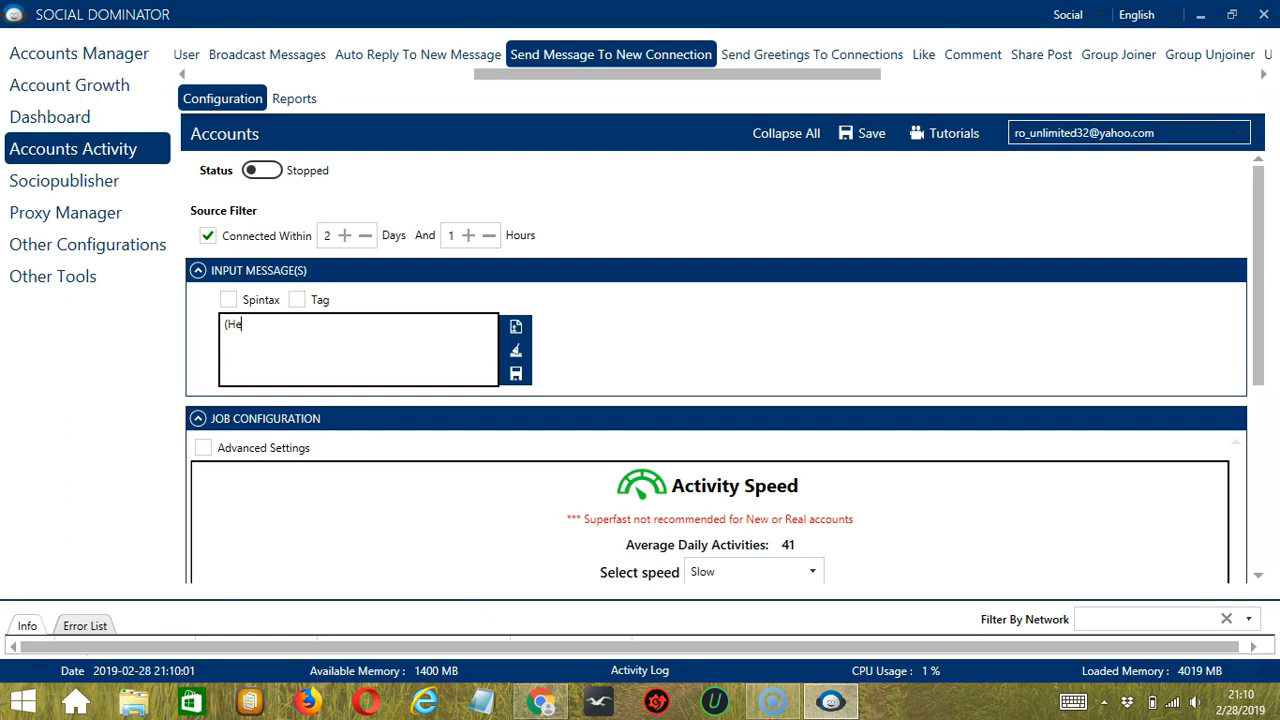
pyautogui.write('y | Hello |')
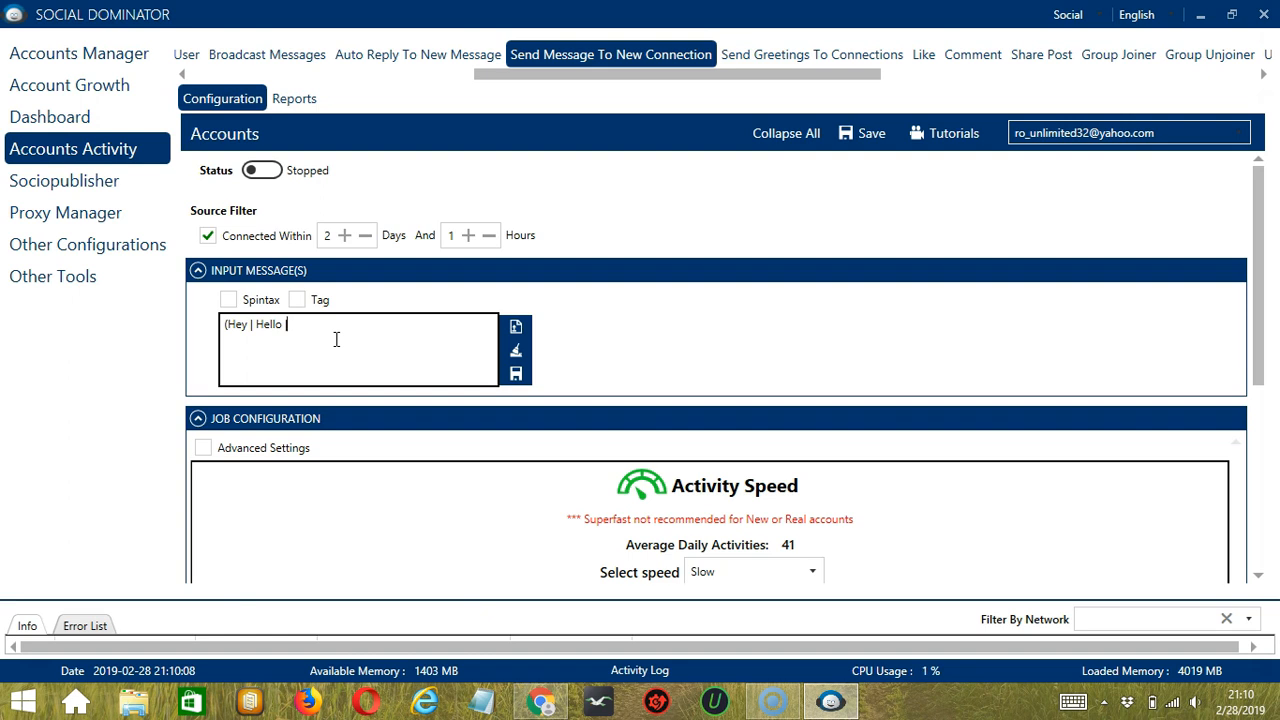
pyautogui.write('Hi')
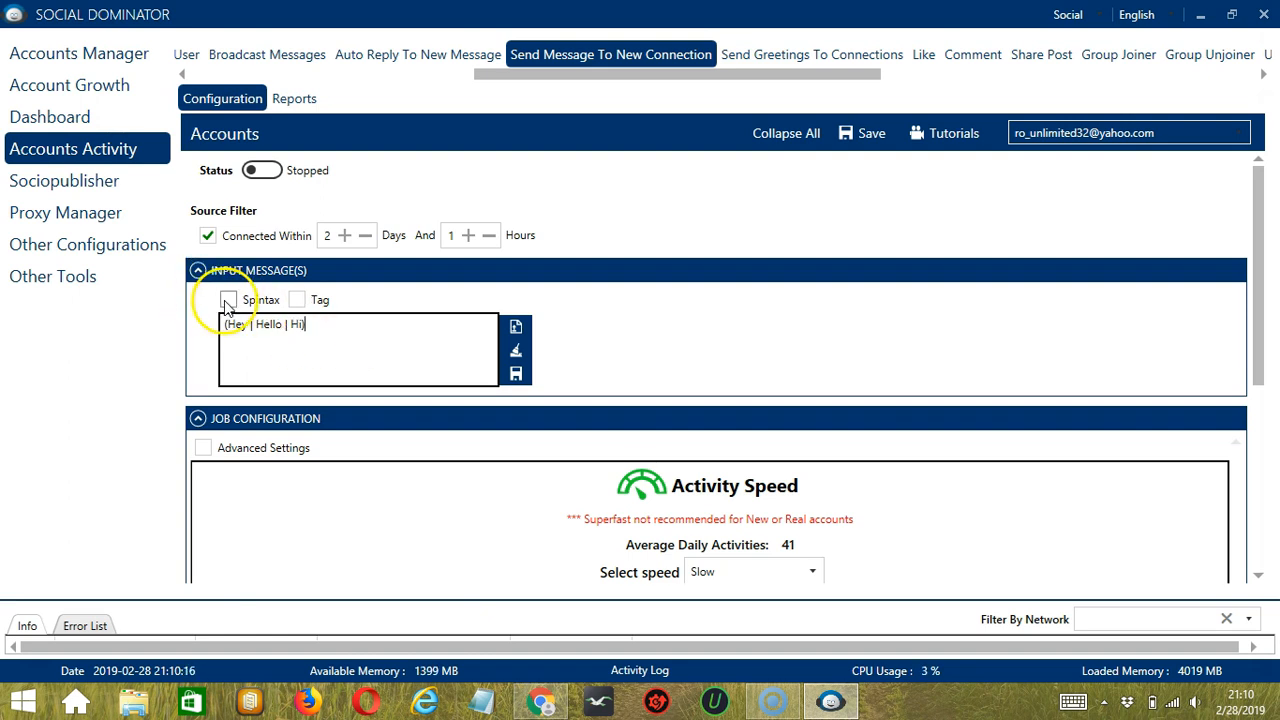
pyautogui.click(228, 300)
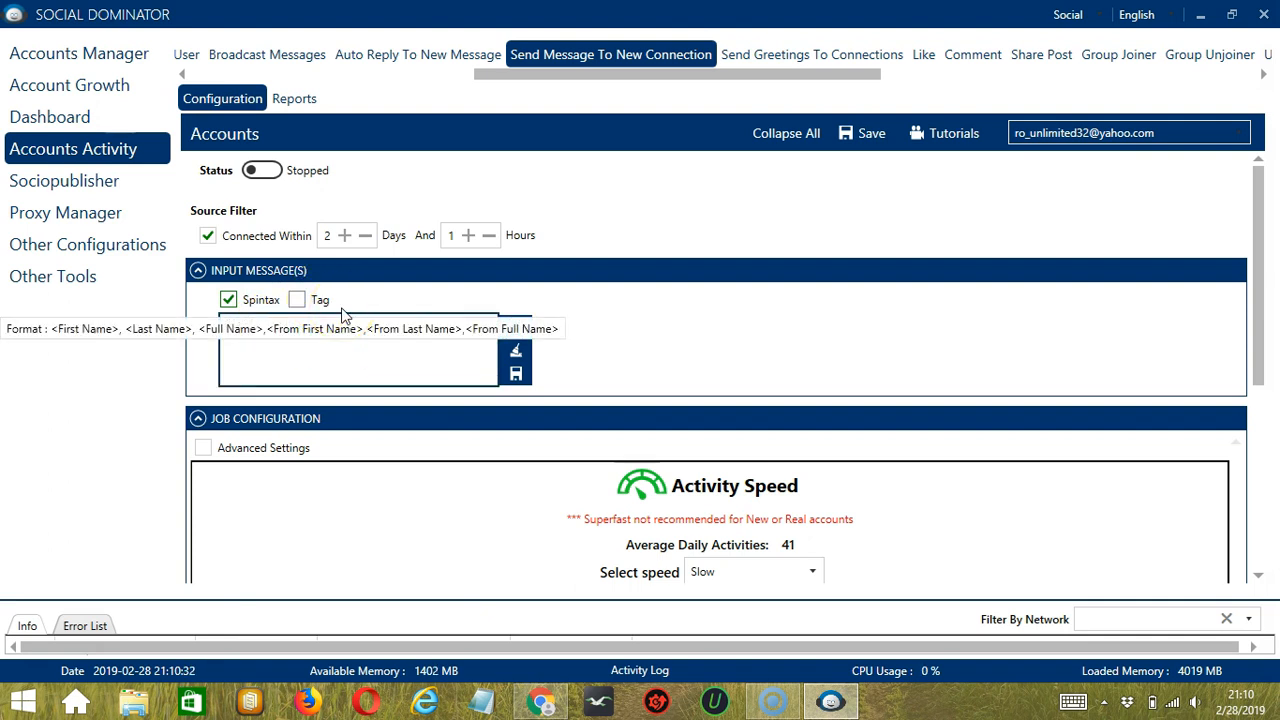
pyautogui.write('(Hey | Hello | Hi)')
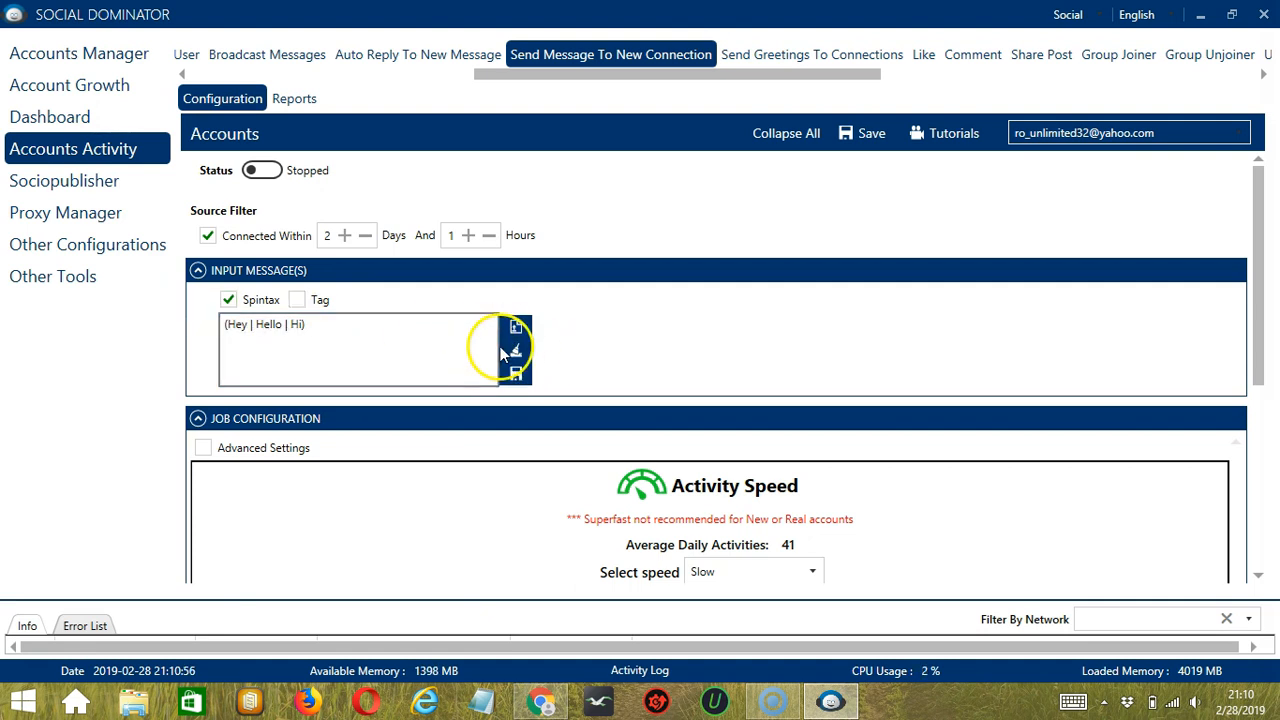
pyautogui.moveTo(516, 352)
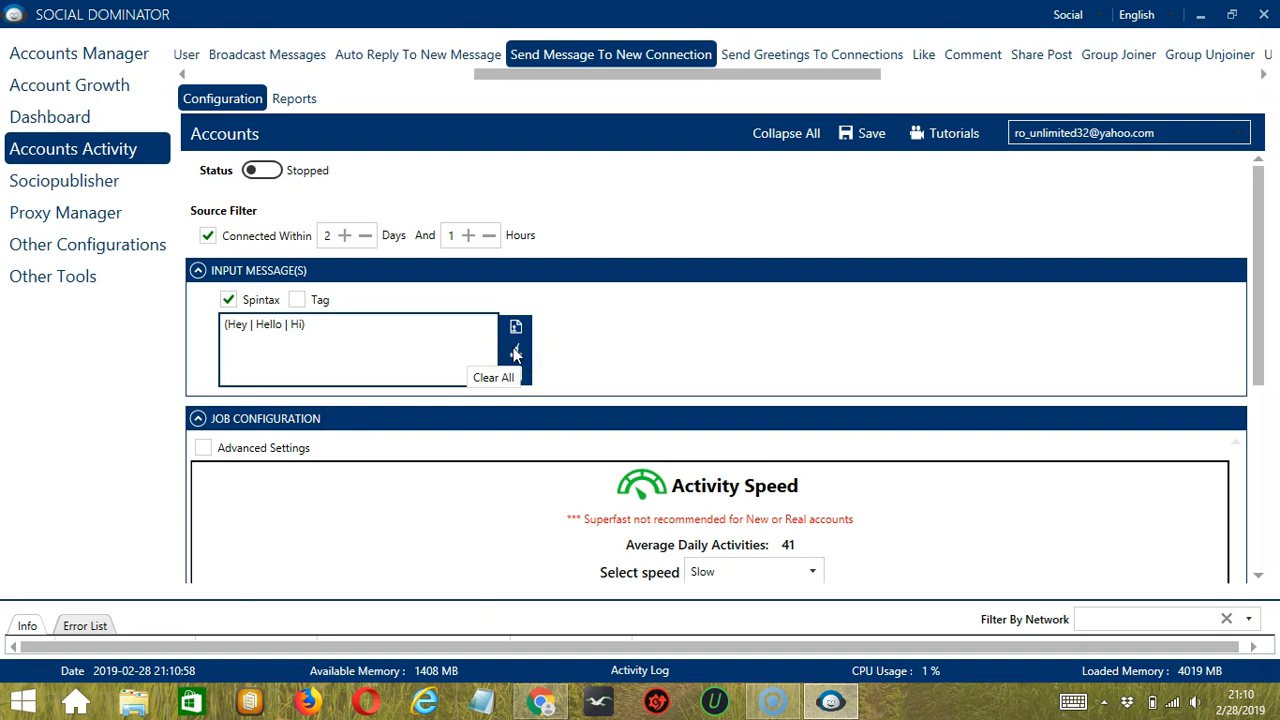
pyautogui.click(516, 354)
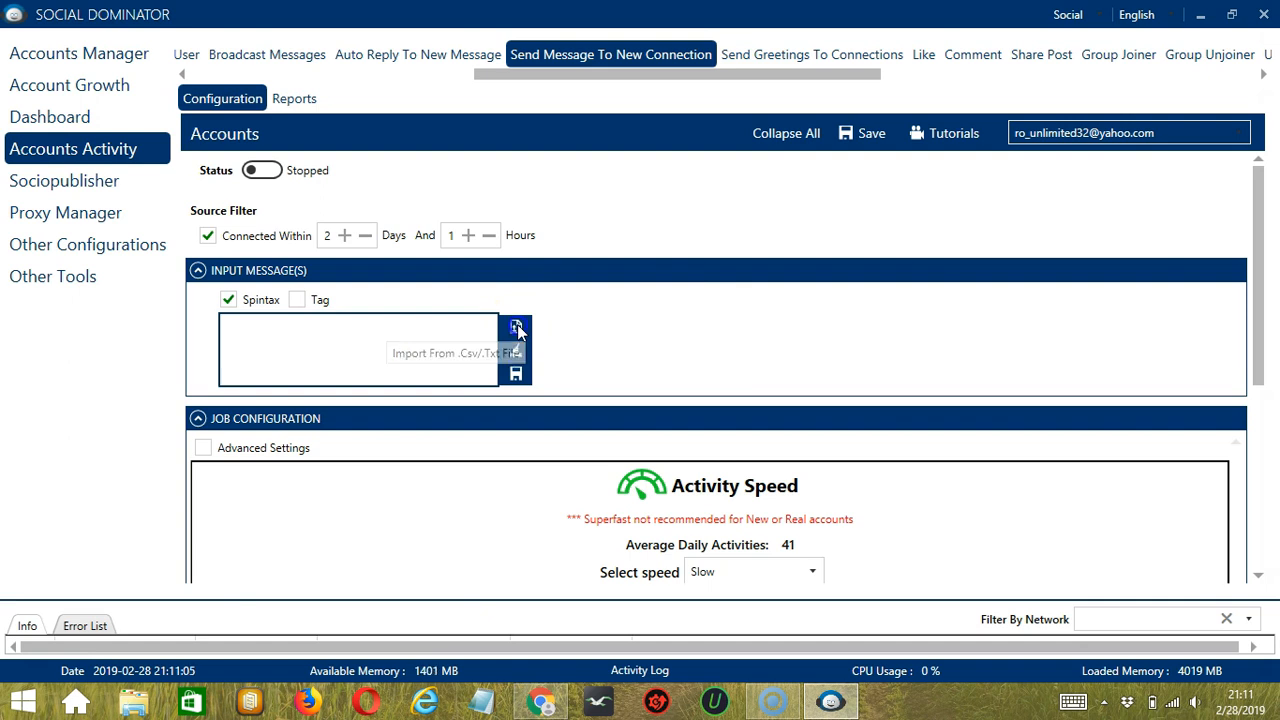
# Import the message text from message.txt on the desktop
pyautogui.click(516, 330)
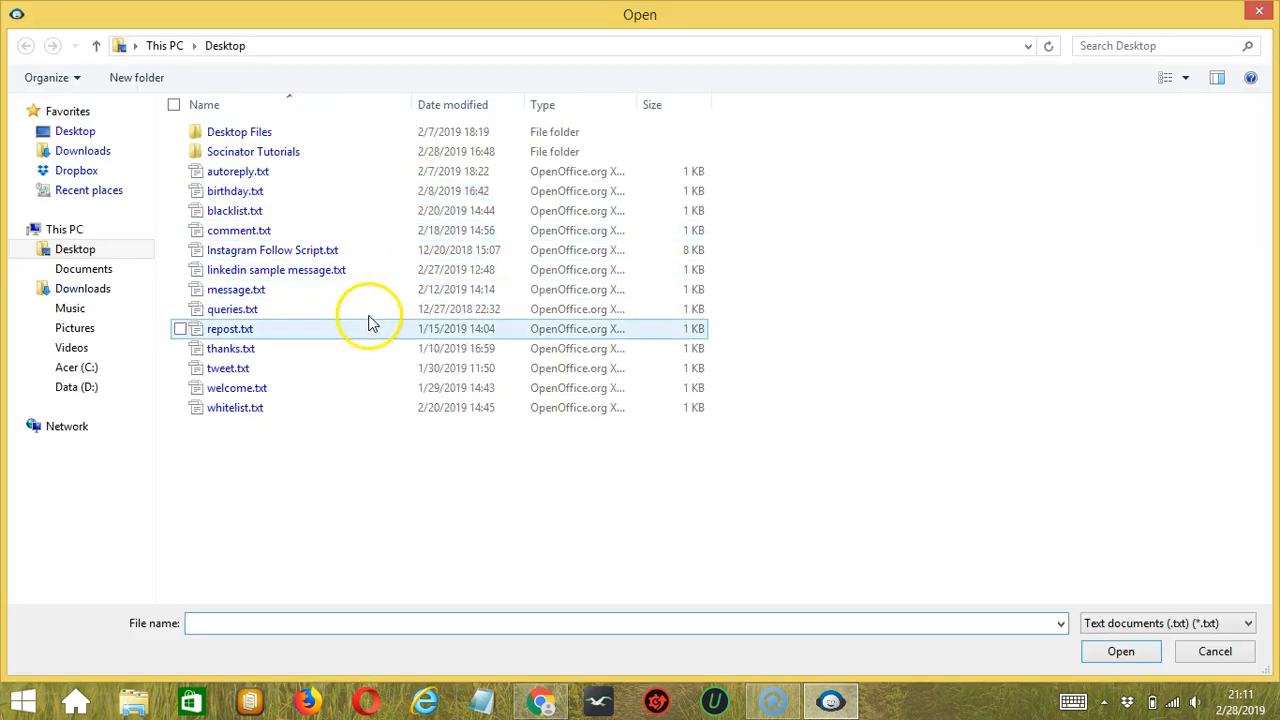
pyautogui.click(236, 288)
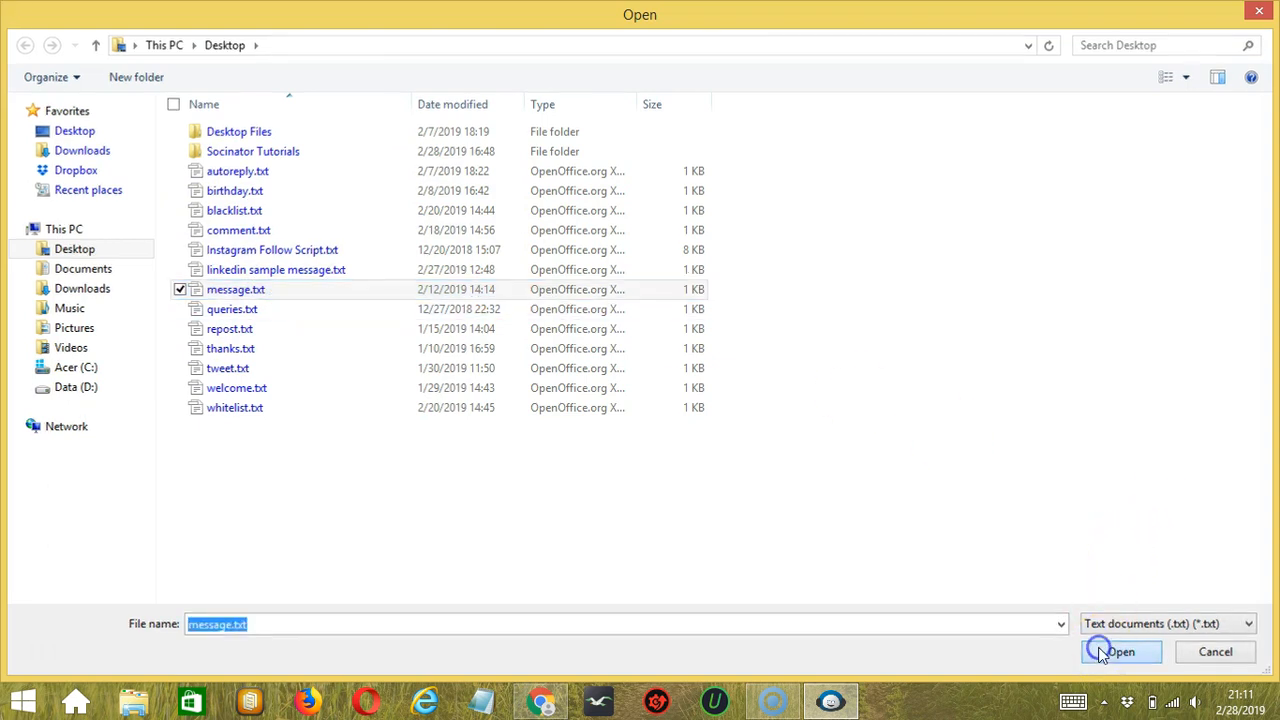
pyautogui.click(1120, 652)
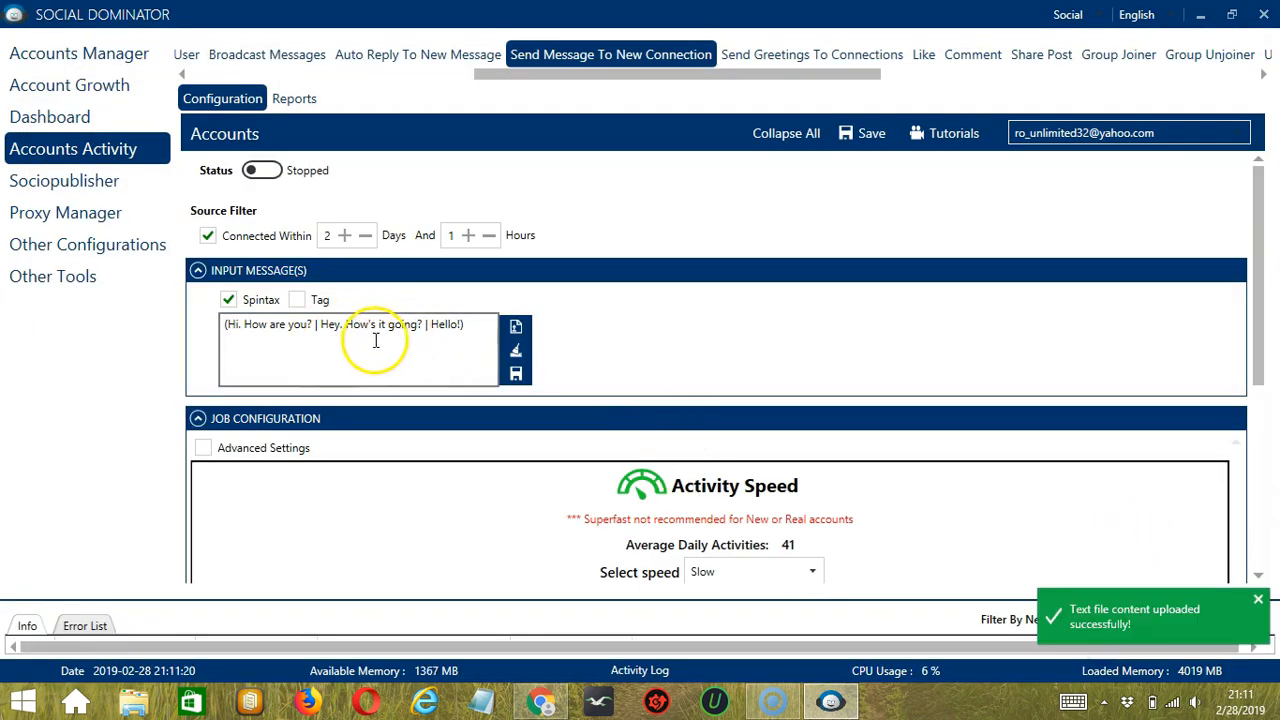
pyautogui.moveTo(516, 376)
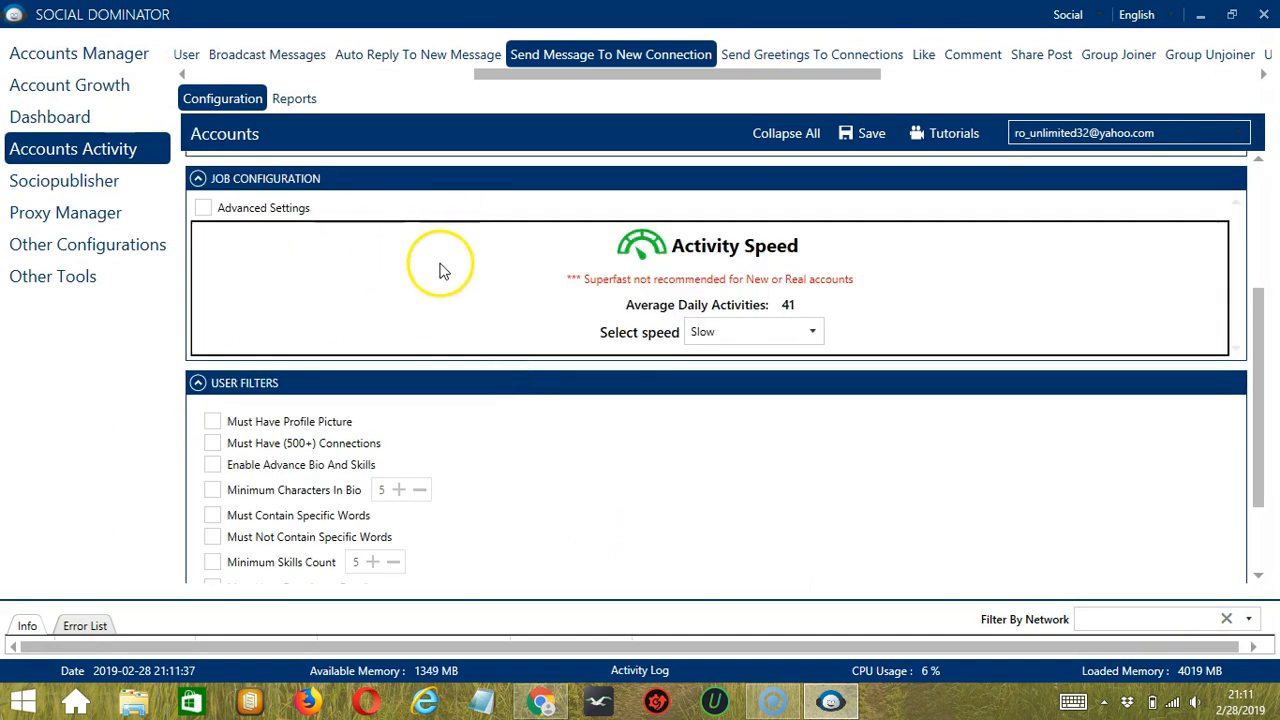
pyautogui.moveTo(364, 290)
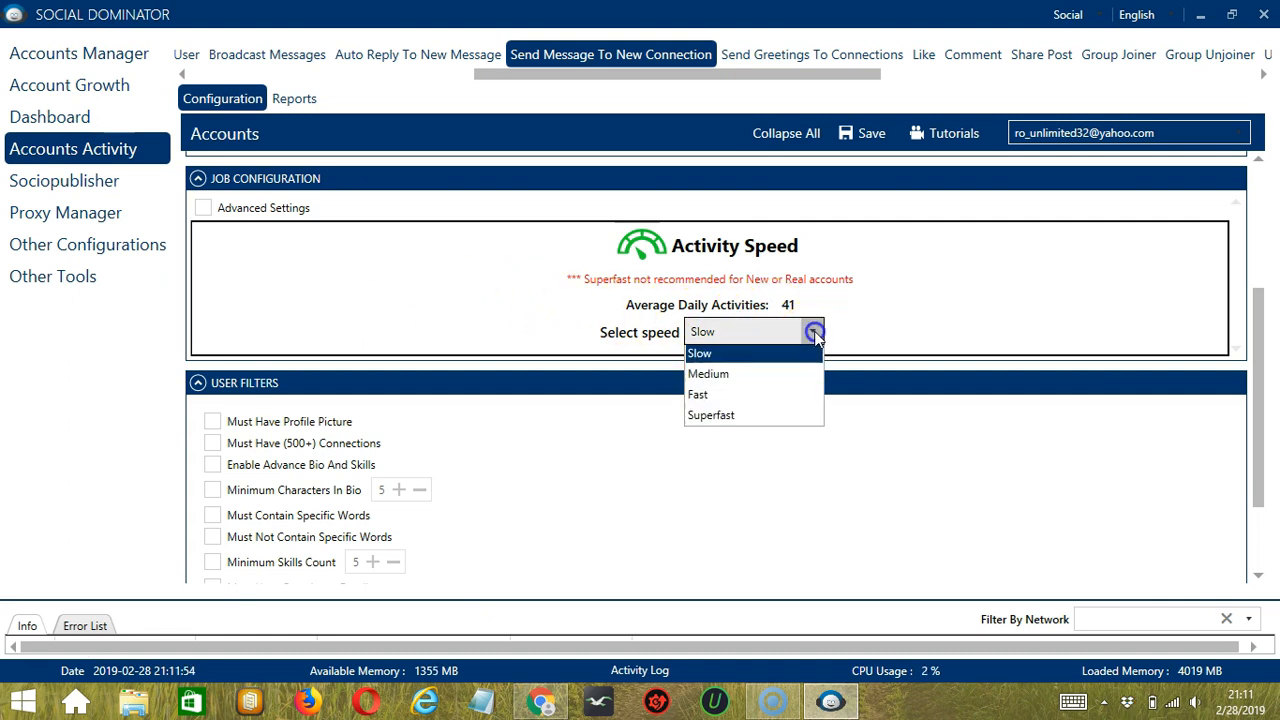
# Choose the Superfast activity speed giving 250 average daily activities
pyautogui.click(708, 374)
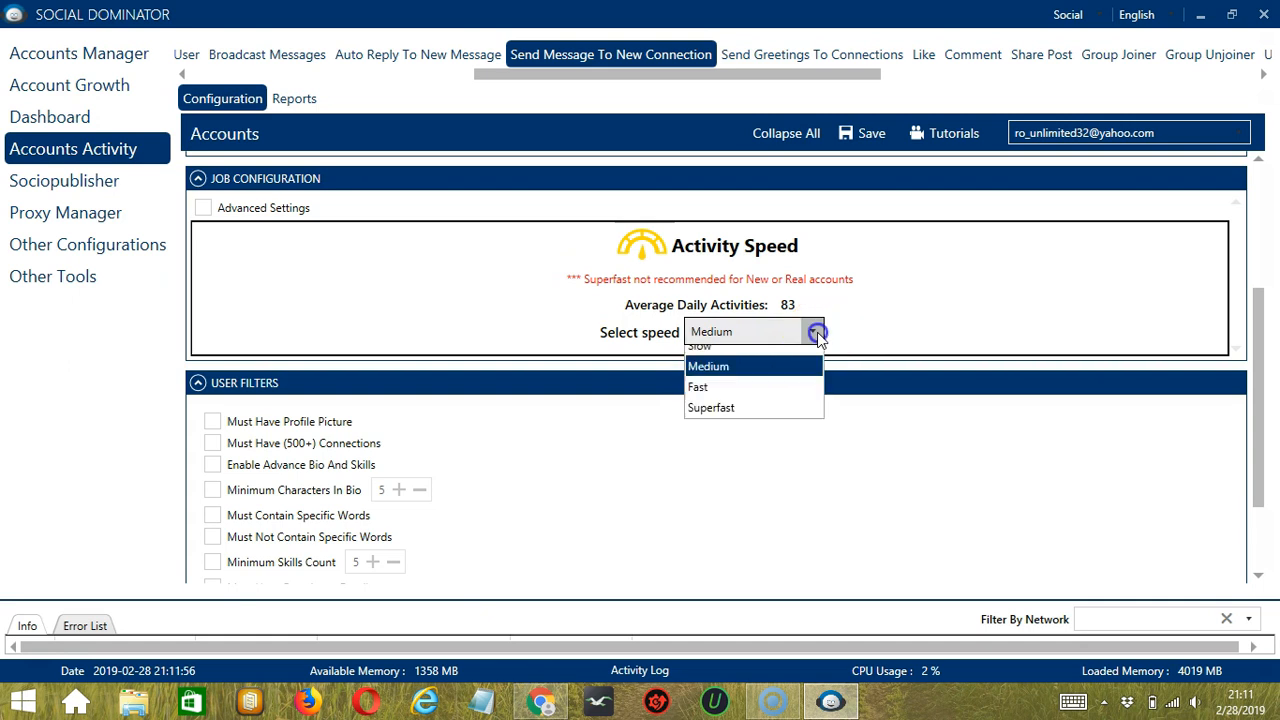
pyautogui.click(696, 388)
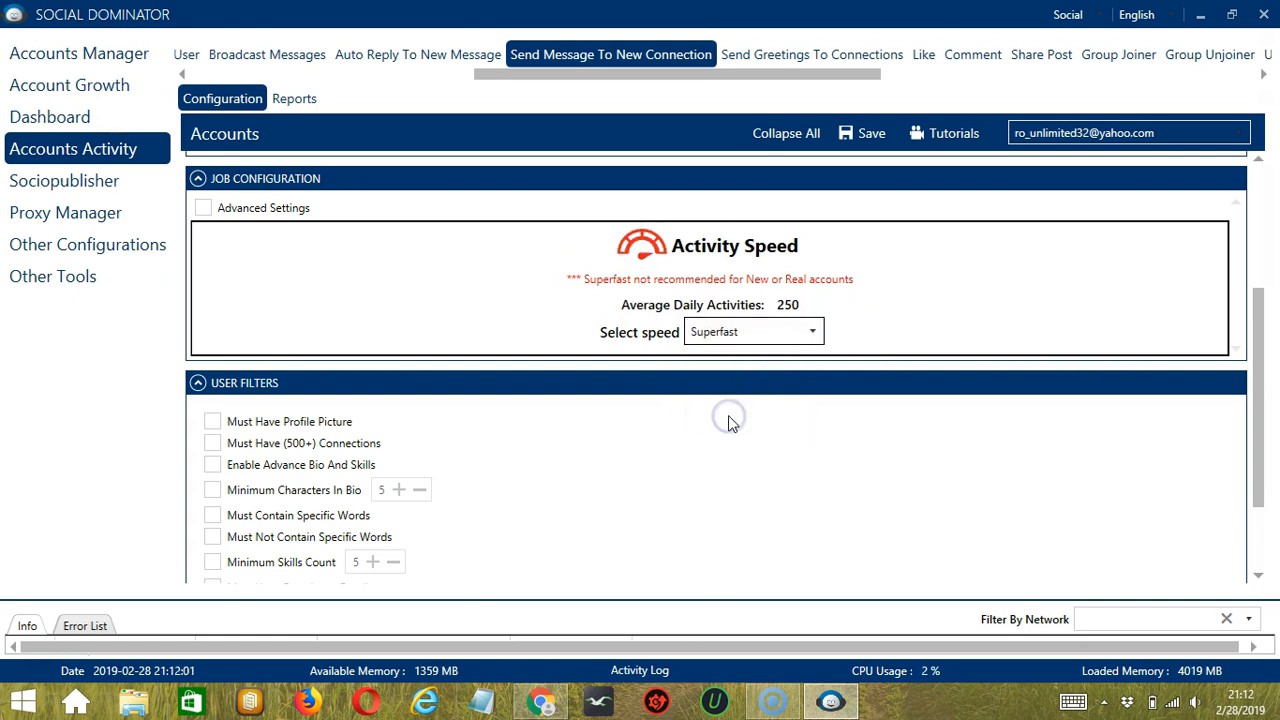
pyautogui.moveTo(576, 336)
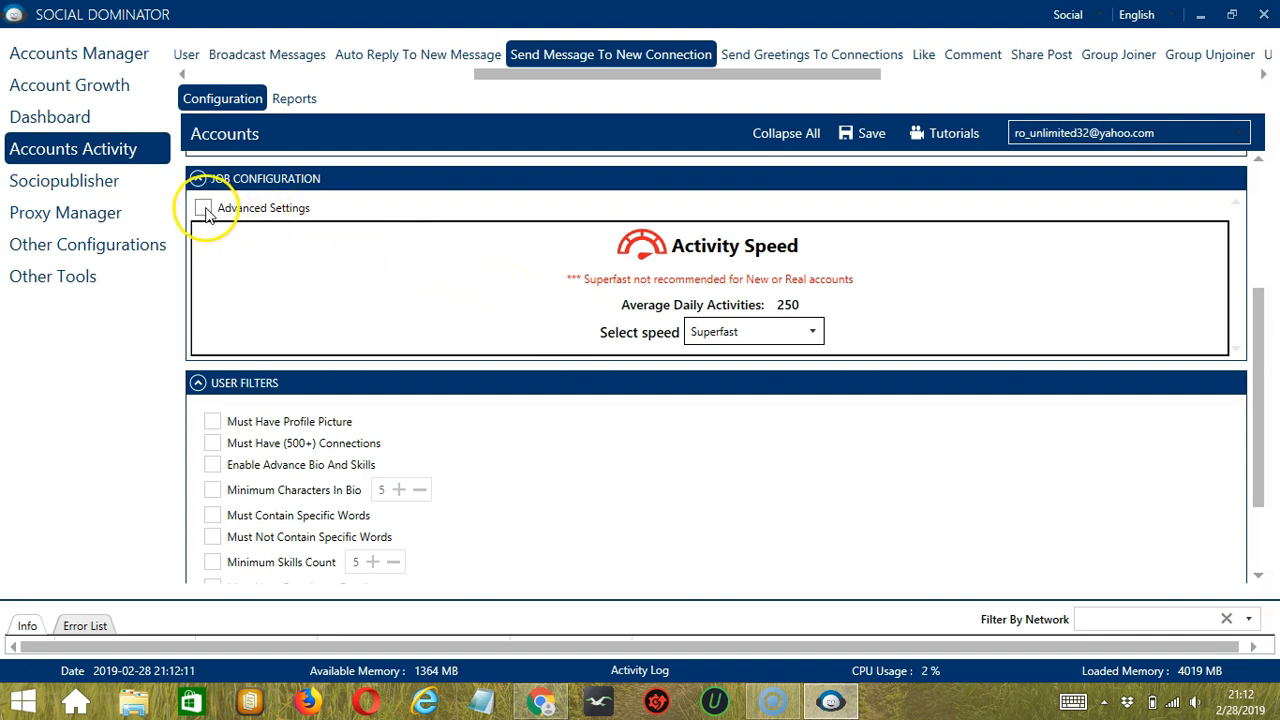
# Enable Advanced Settings under Job Configuration and tick Increase Each Day With
pyautogui.click(204, 206)
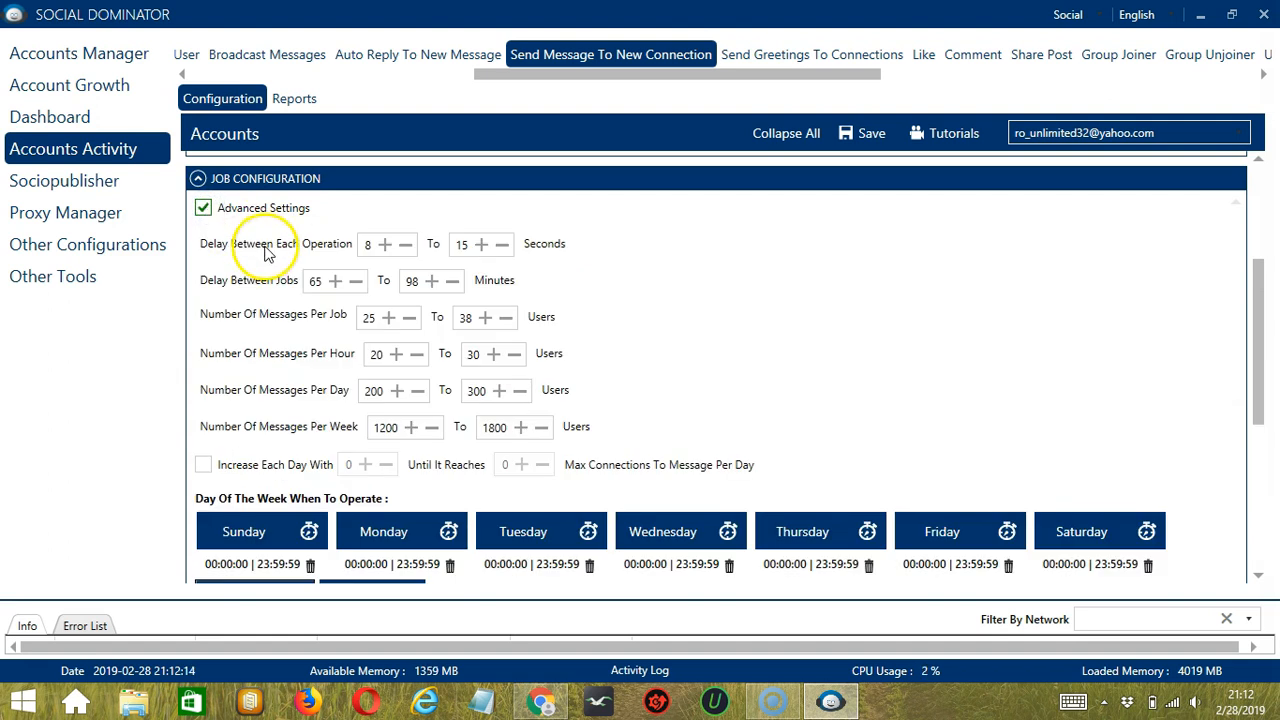
pyautogui.click(372, 244)
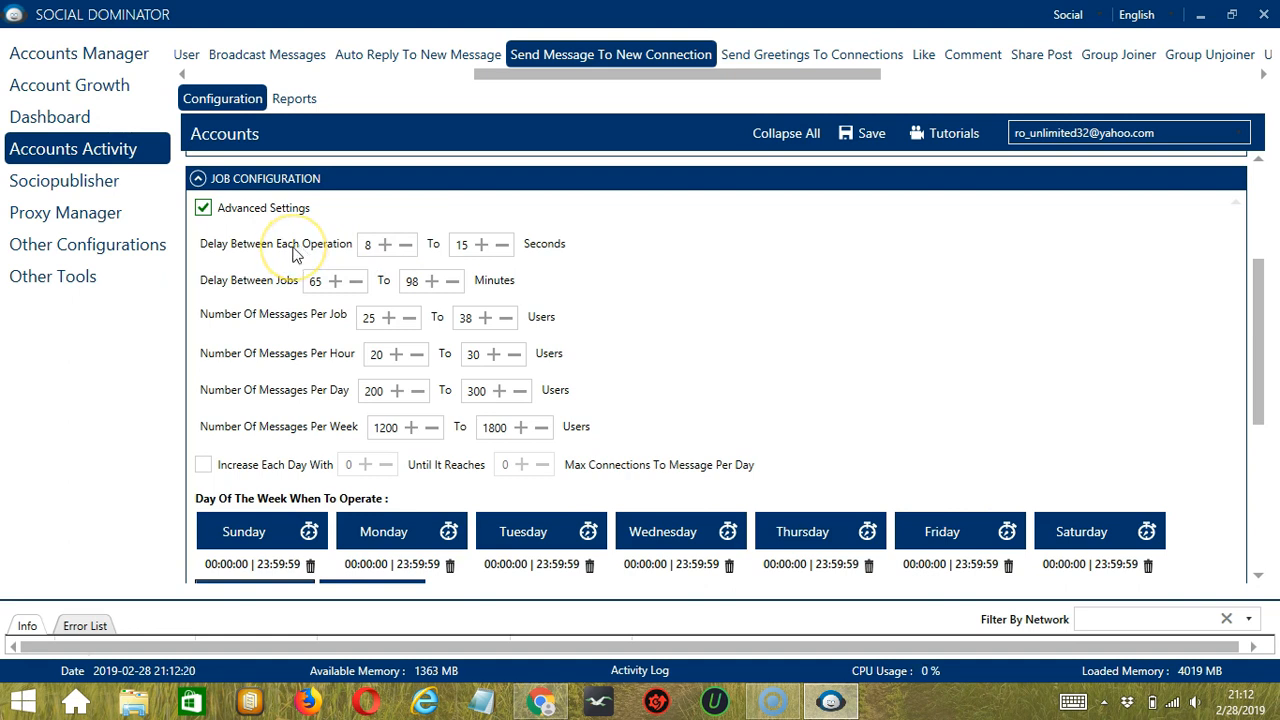
pyautogui.moveTo(248, 288)
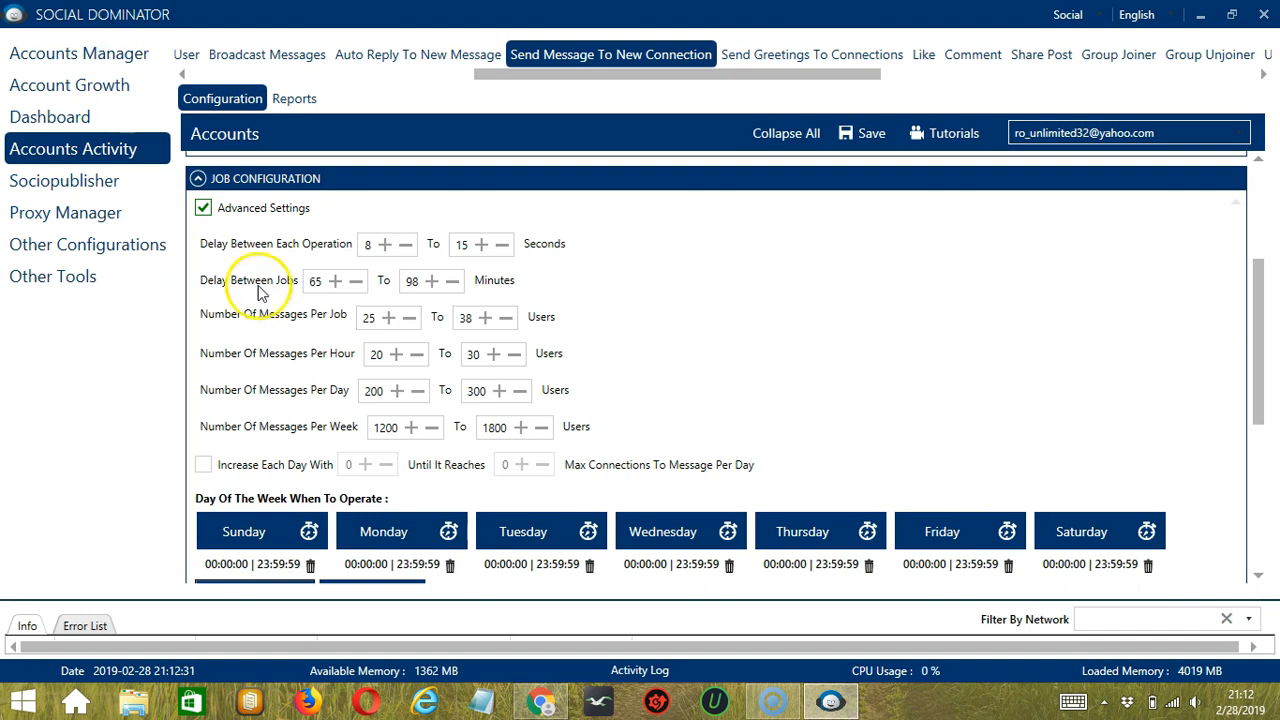
pyautogui.moveTo(300, 318)
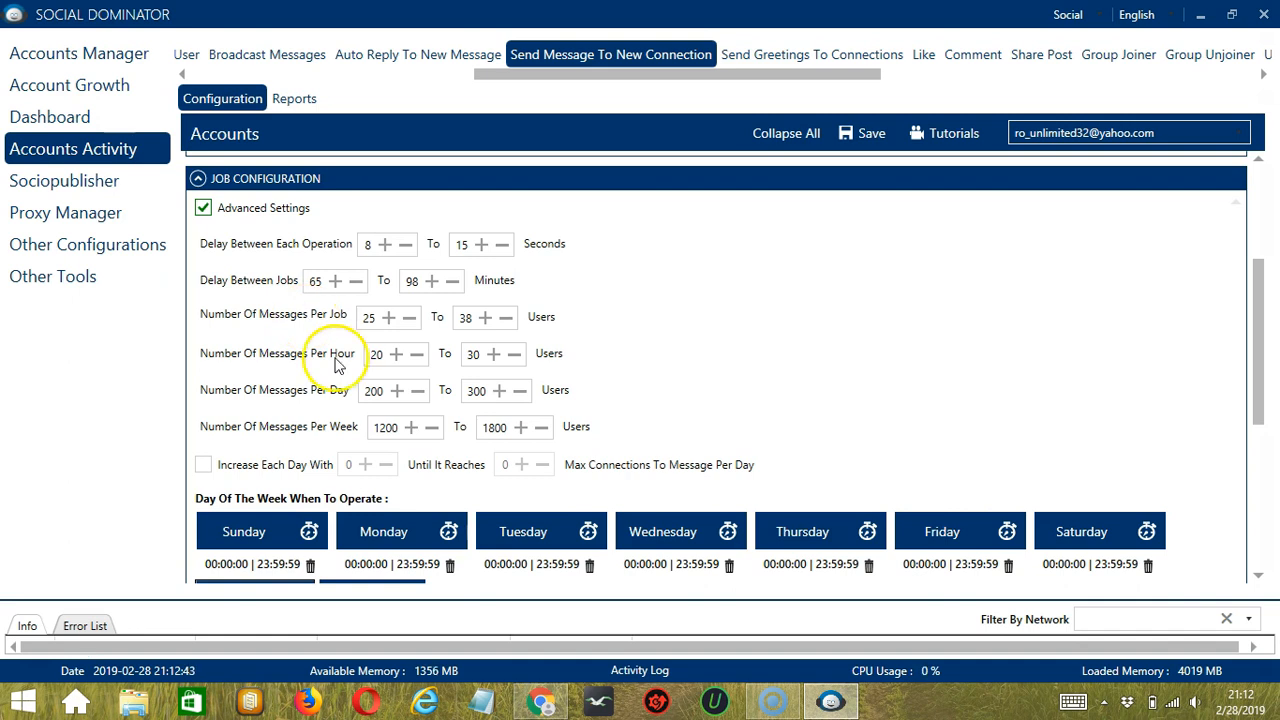
pyautogui.moveTo(336, 432)
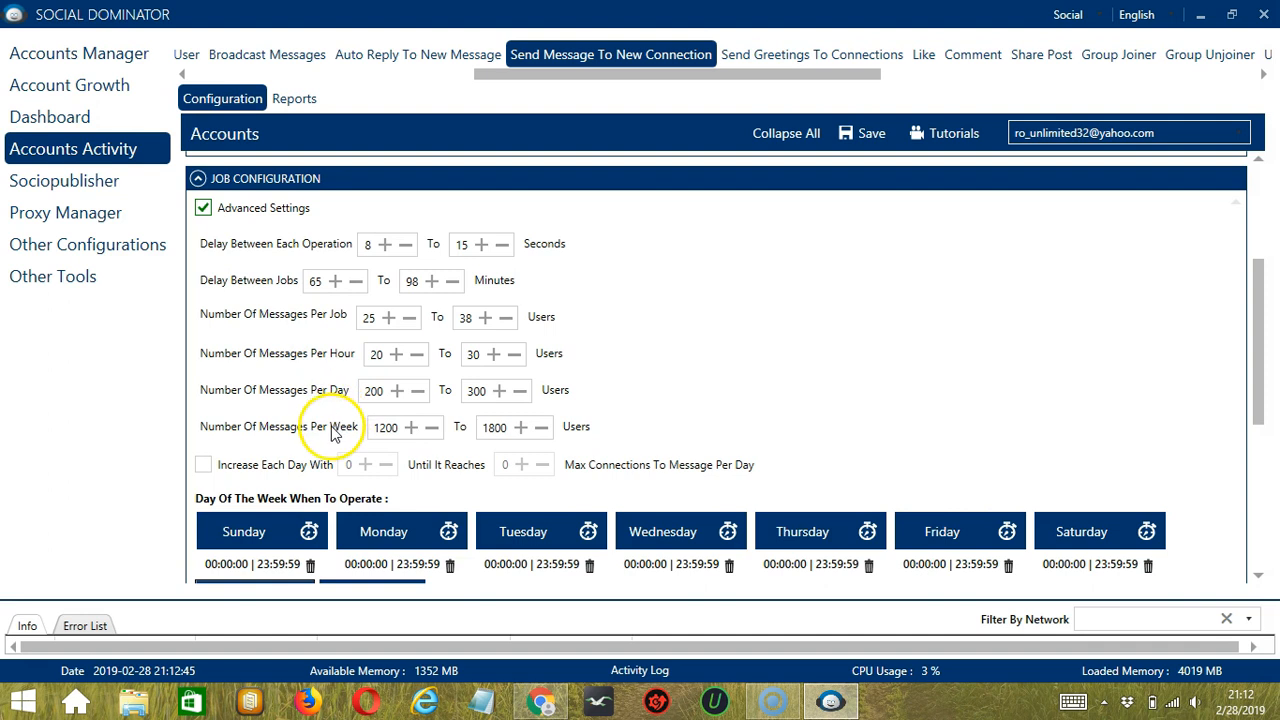
pyautogui.click(204, 464)
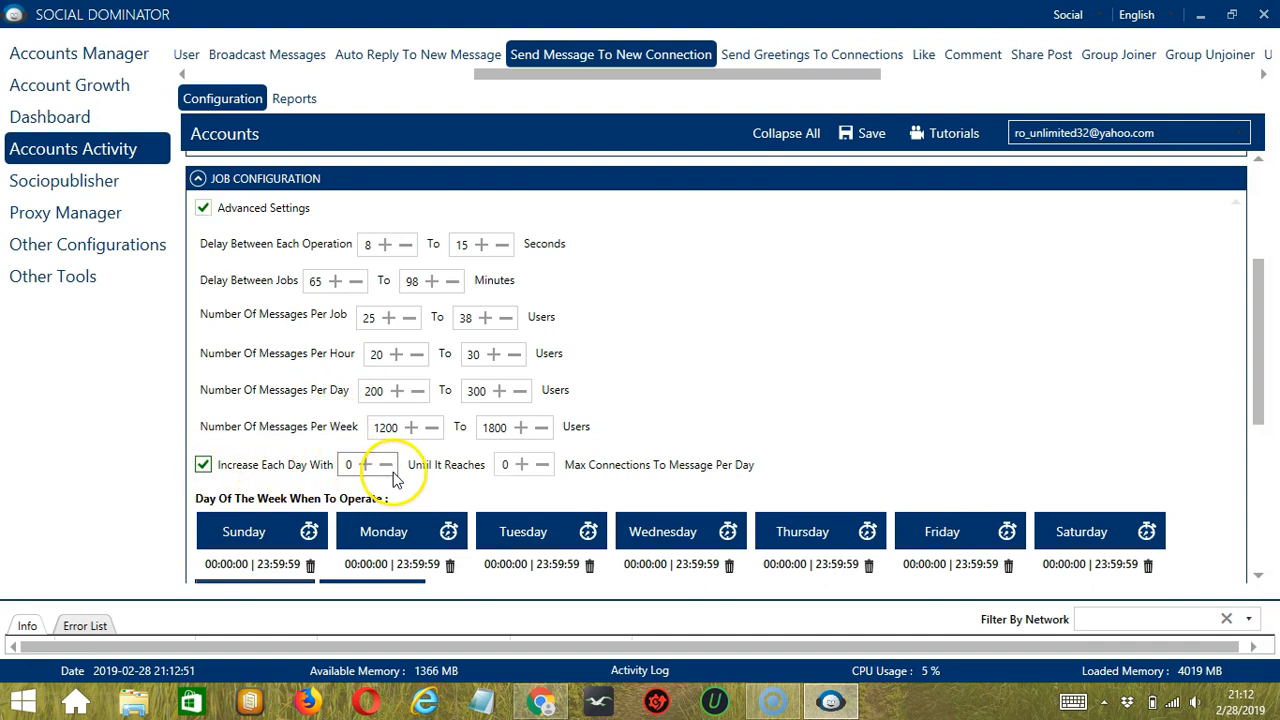
pyautogui.moveTo(522, 464)
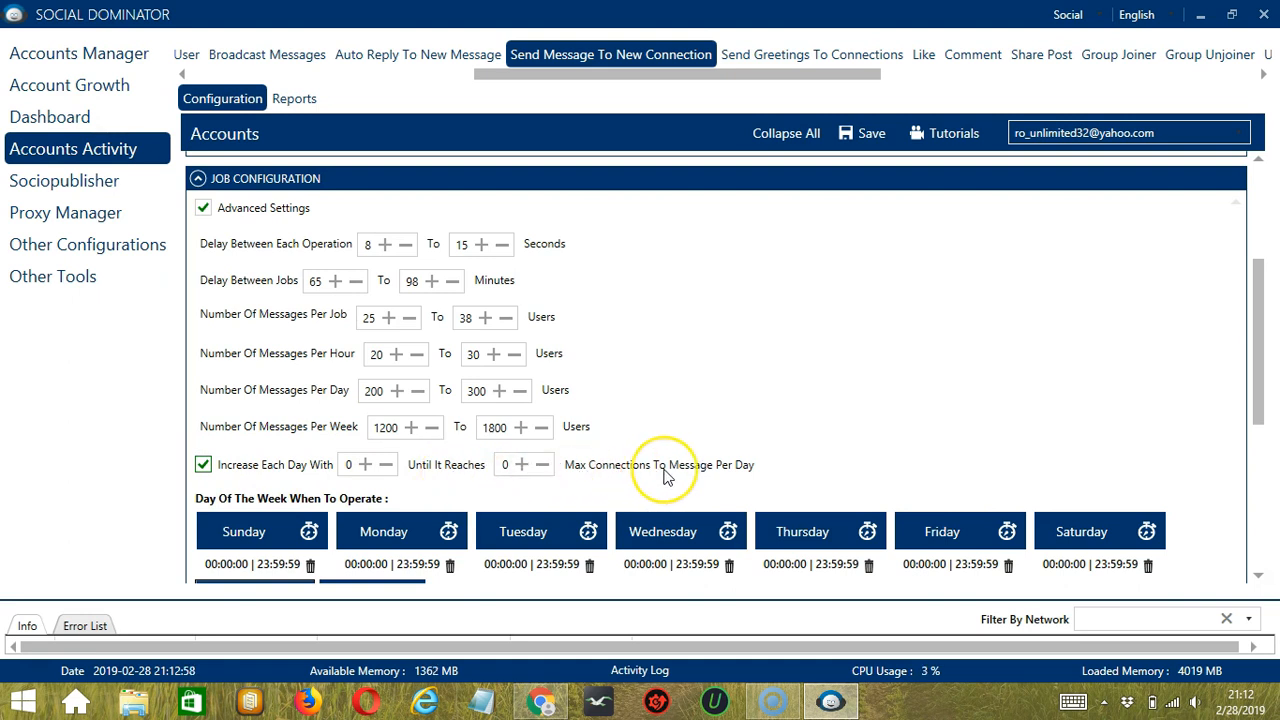
pyautogui.scroll(-3)
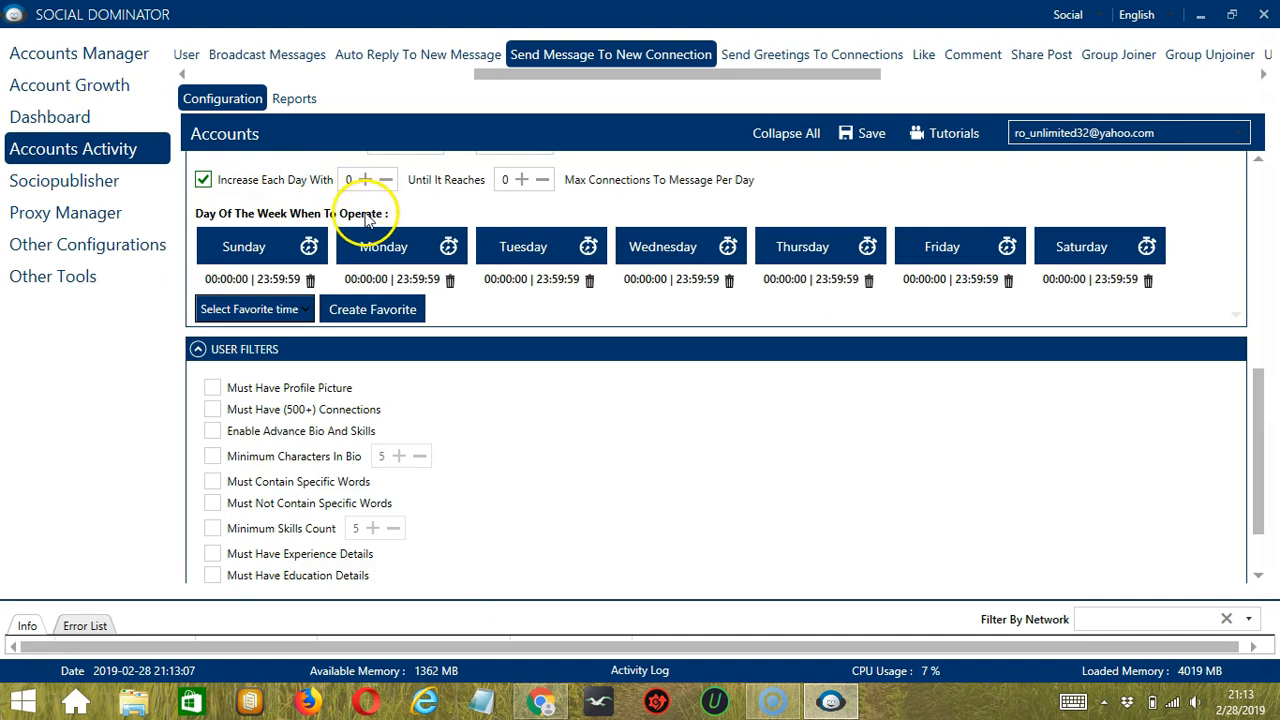
pyautogui.moveTo(408, 214)
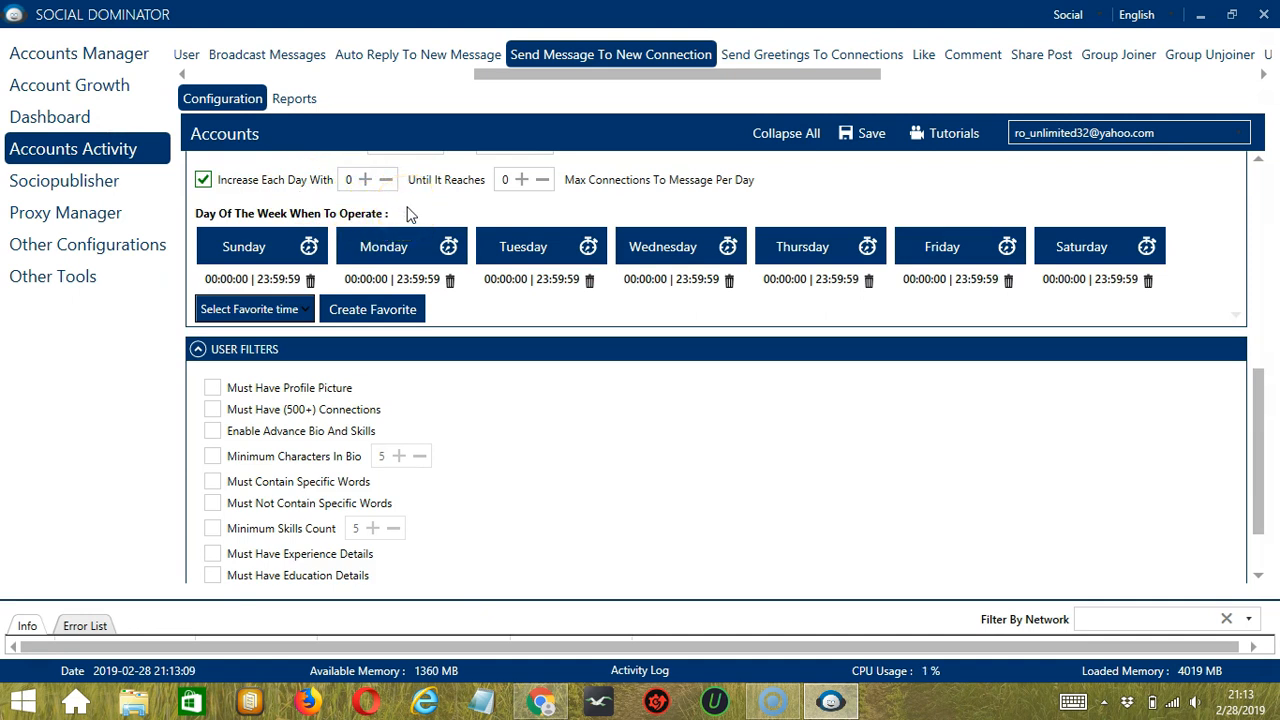
pyautogui.moveTo(424, 208)
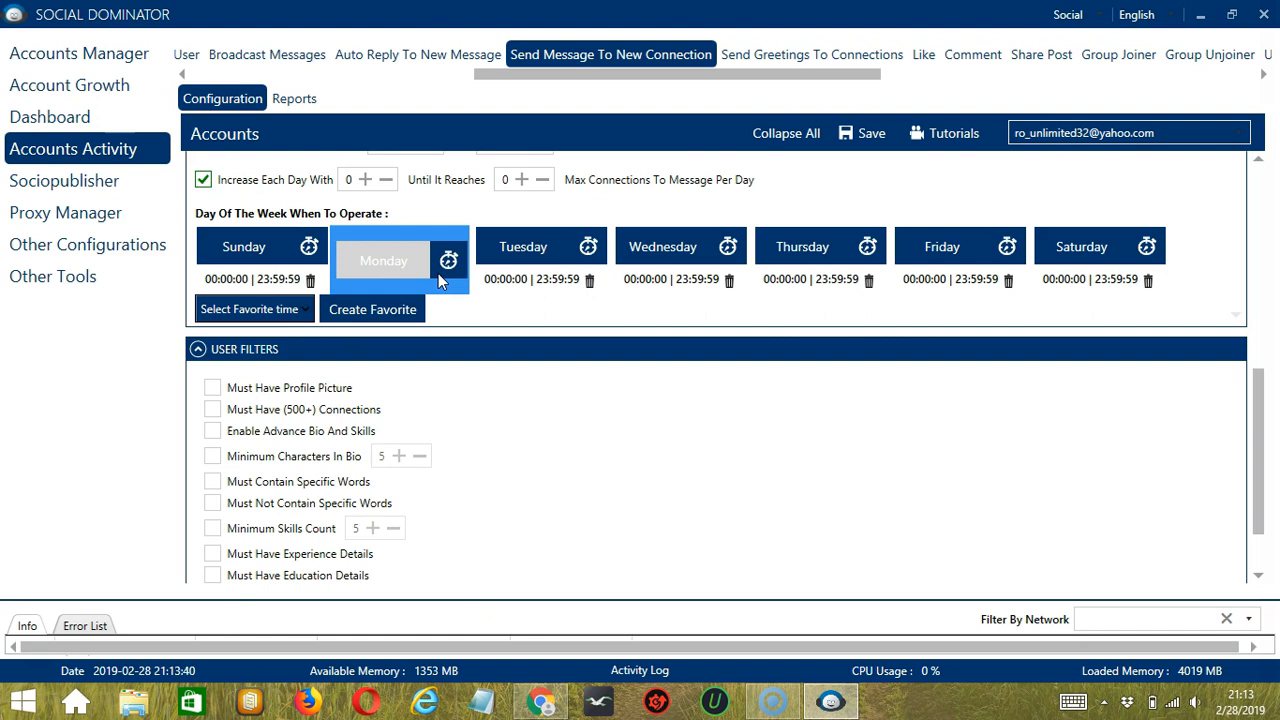
# Add Monday intervals 12:00:00 AM–1:59:59 AM and 2:00:00 AM–11:59:59 PM
pyautogui.click(448, 260)
pyautogui.write('1:59:59')
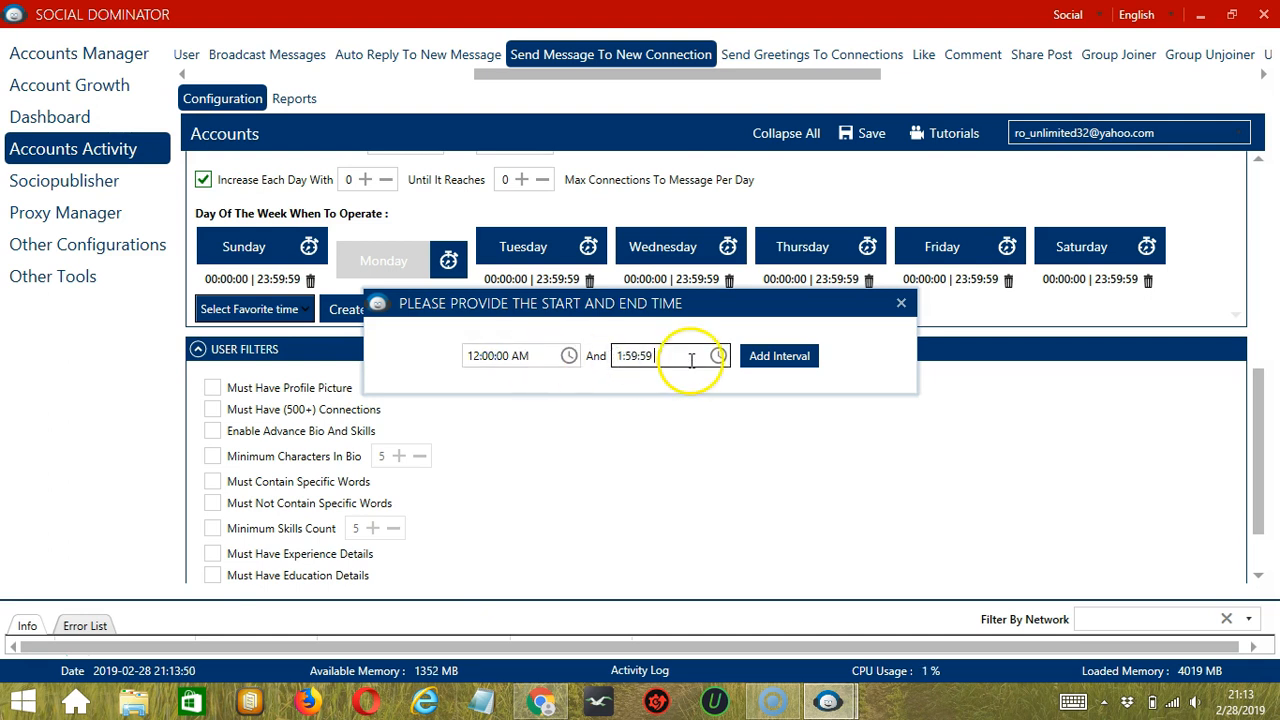
pyautogui.write('AM')
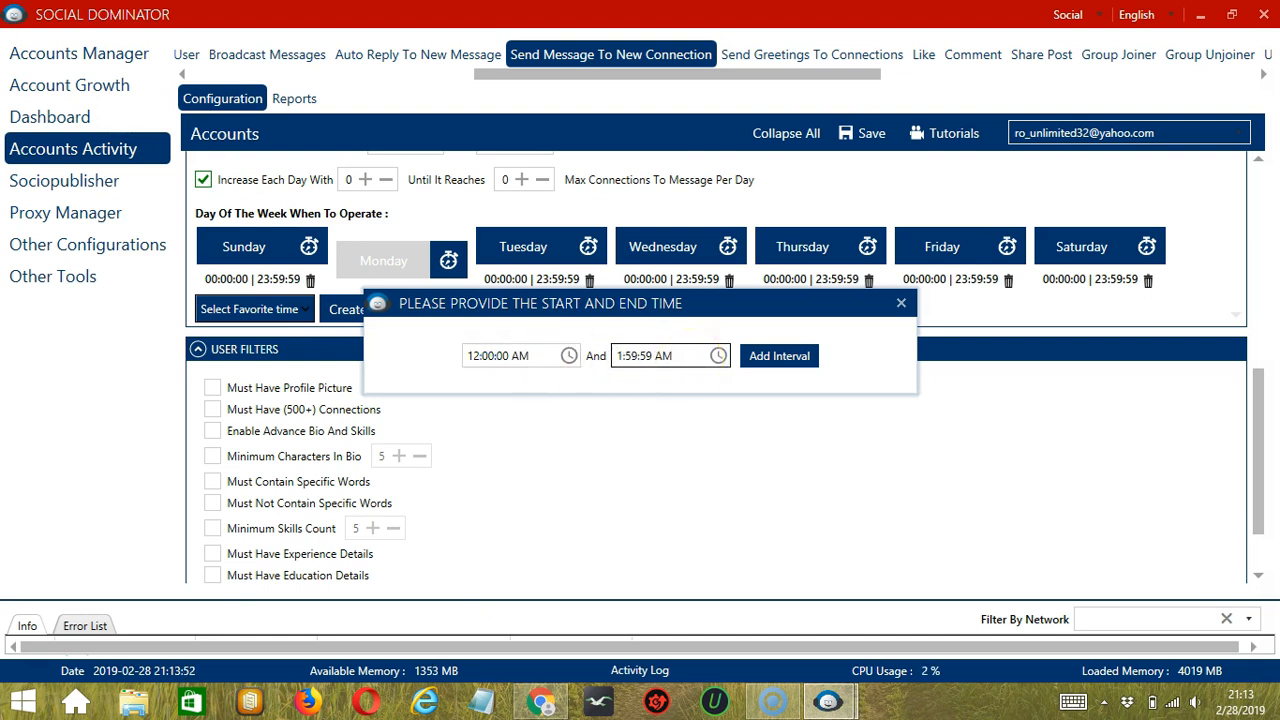
pyautogui.click(778, 356)
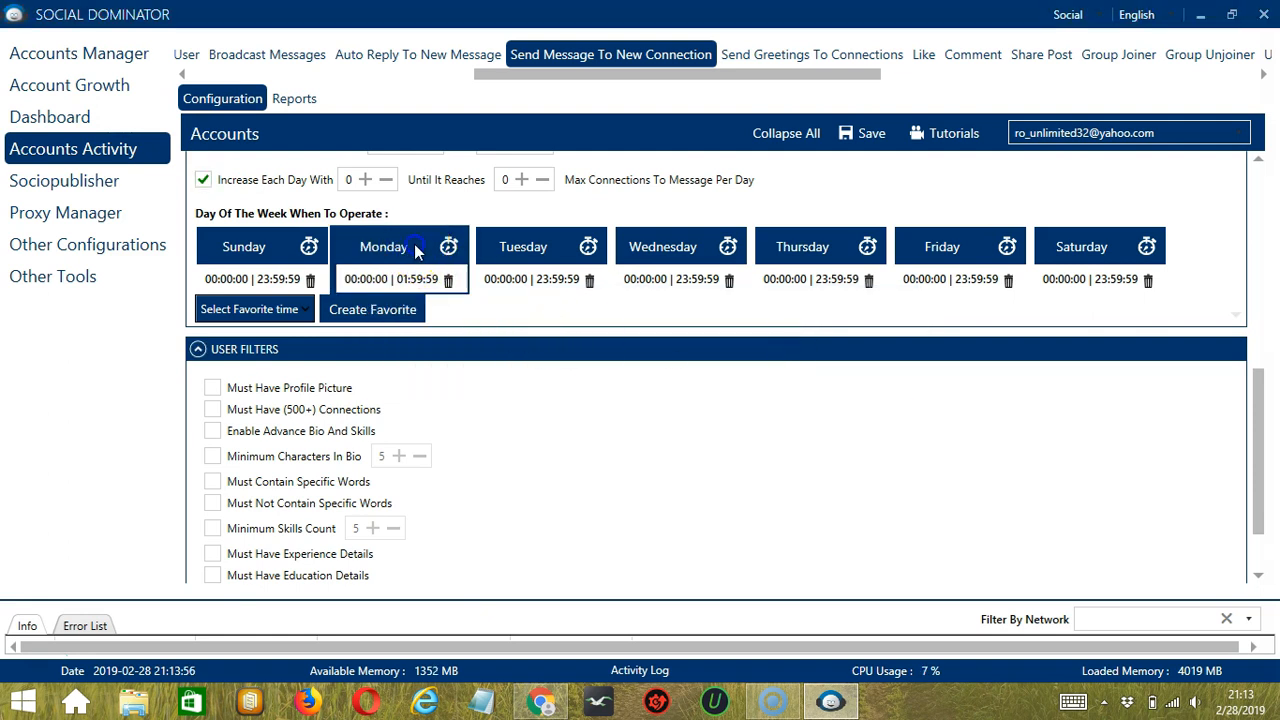
pyautogui.click(448, 246)
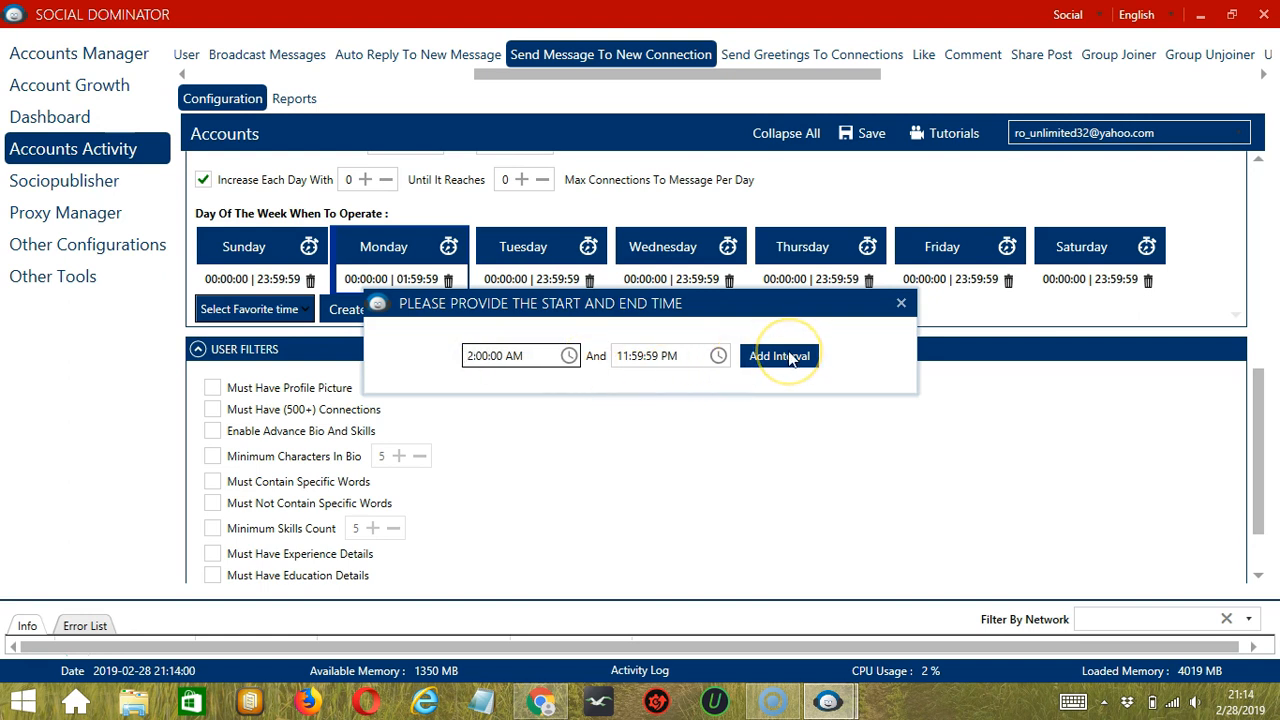
pyautogui.click(780, 356)
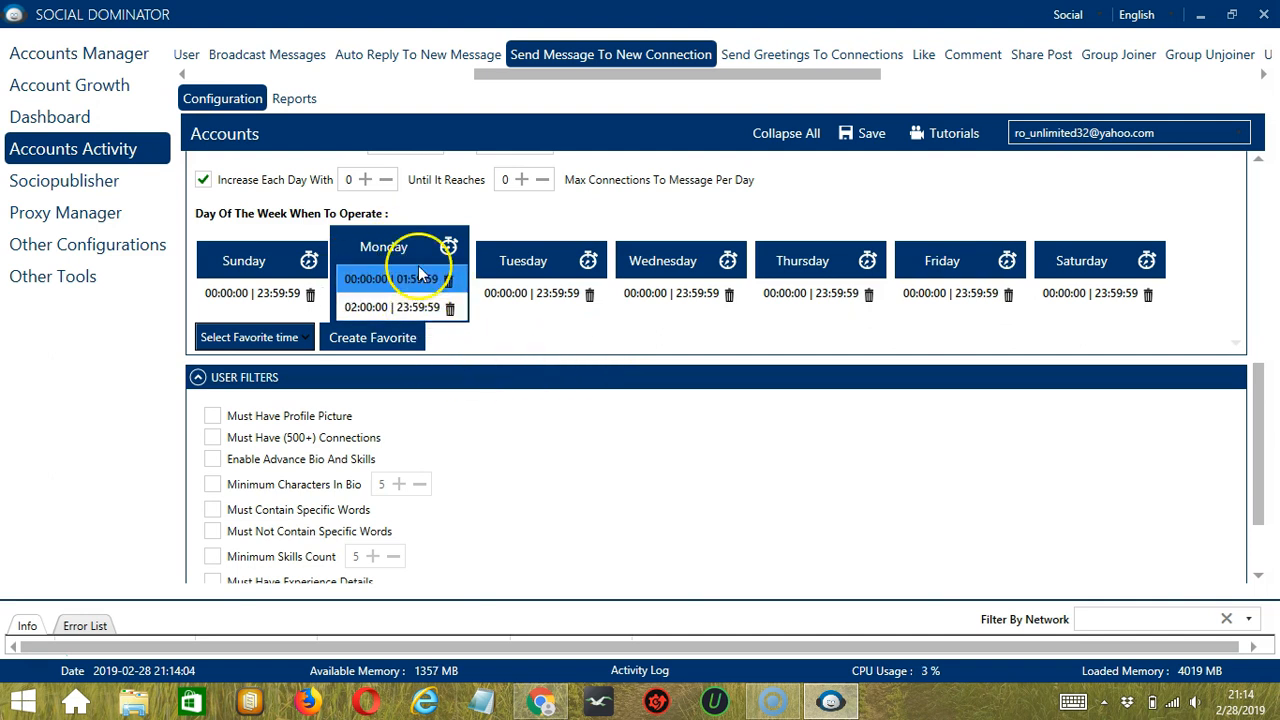
pyautogui.moveTo(580, 350)
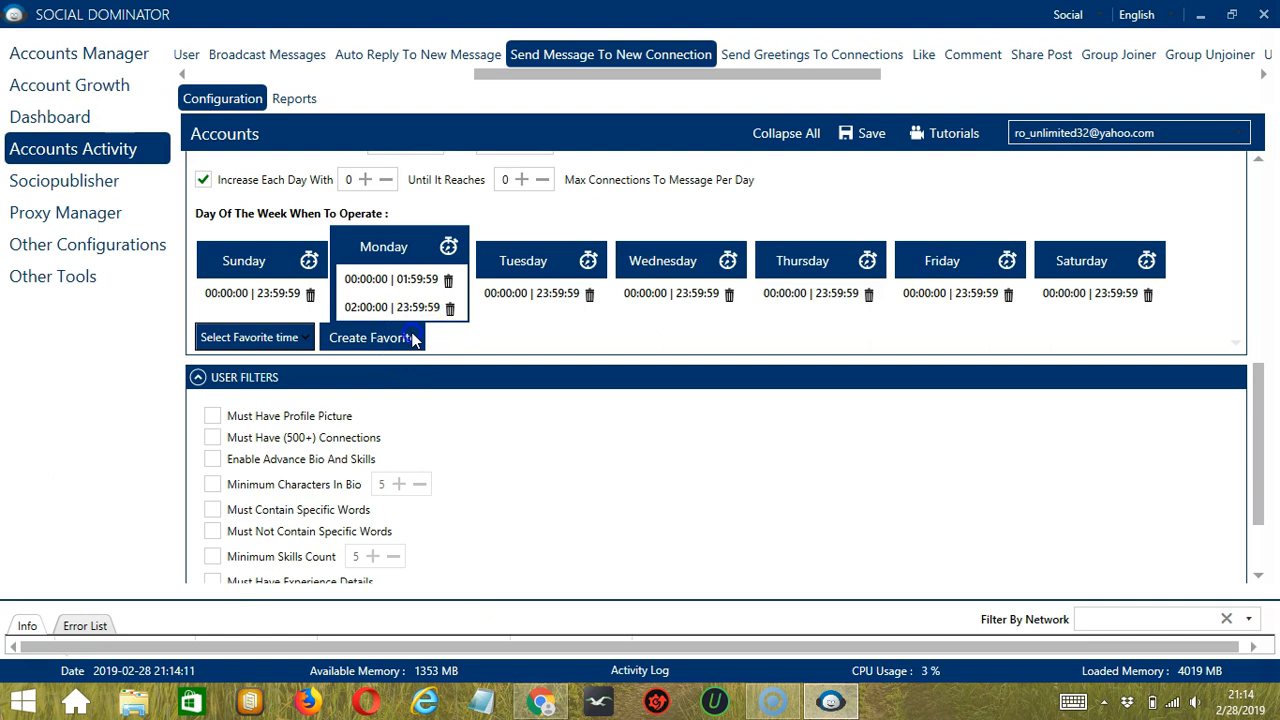
# Create a favourite time named 'LinkedIn Message N' for the weekly schedule
pyautogui.click(372, 336)
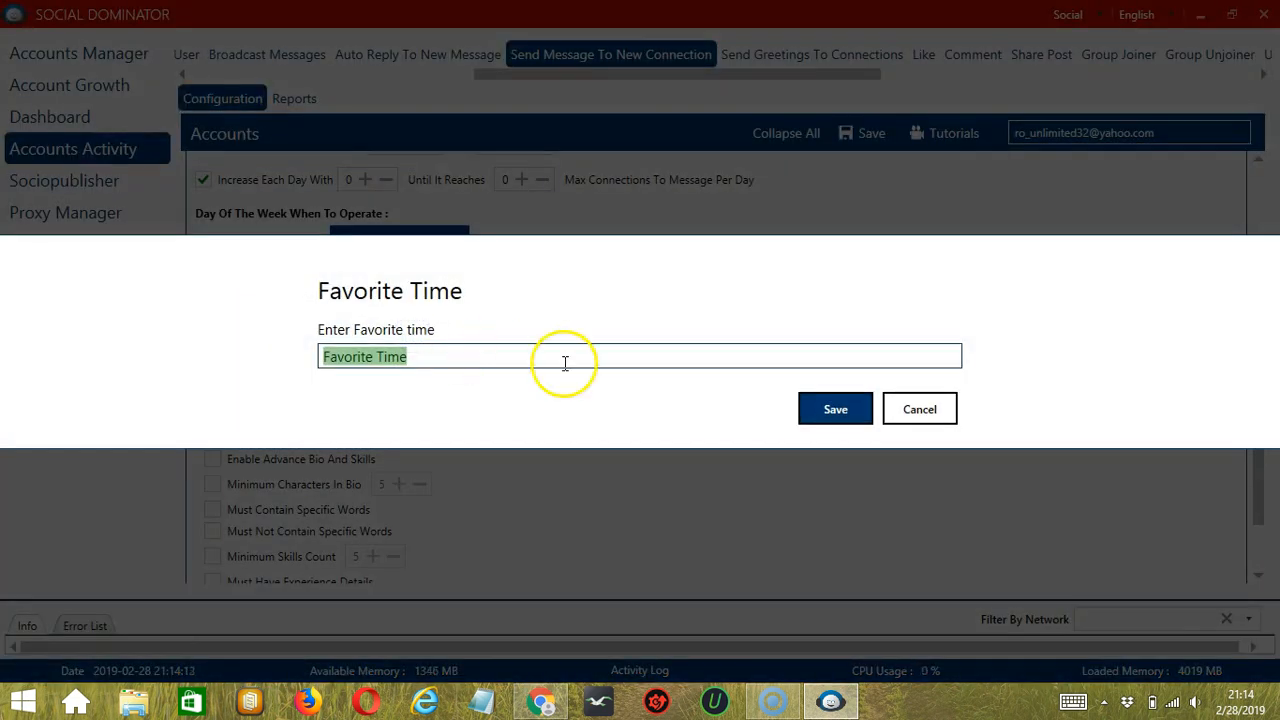
pyautogui.write('LinkedIn')
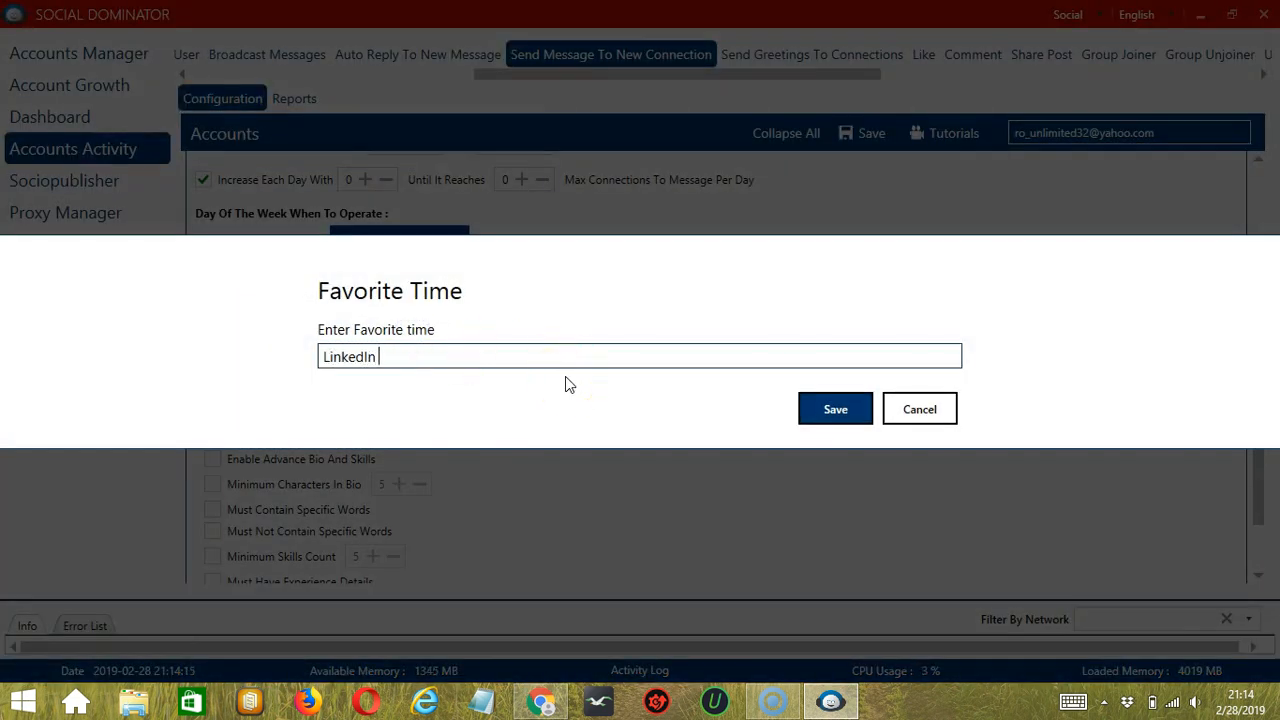
pyautogui.write('Message New Conne')
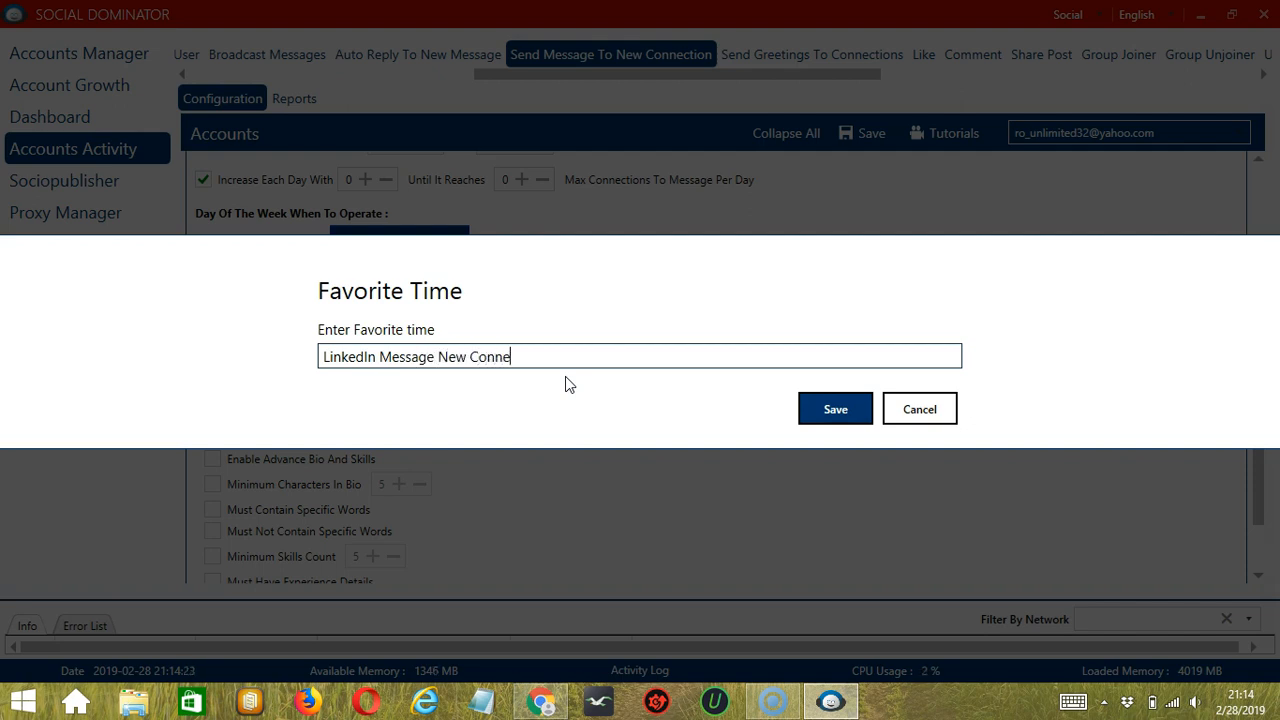
pyautogui.click(834, 408)
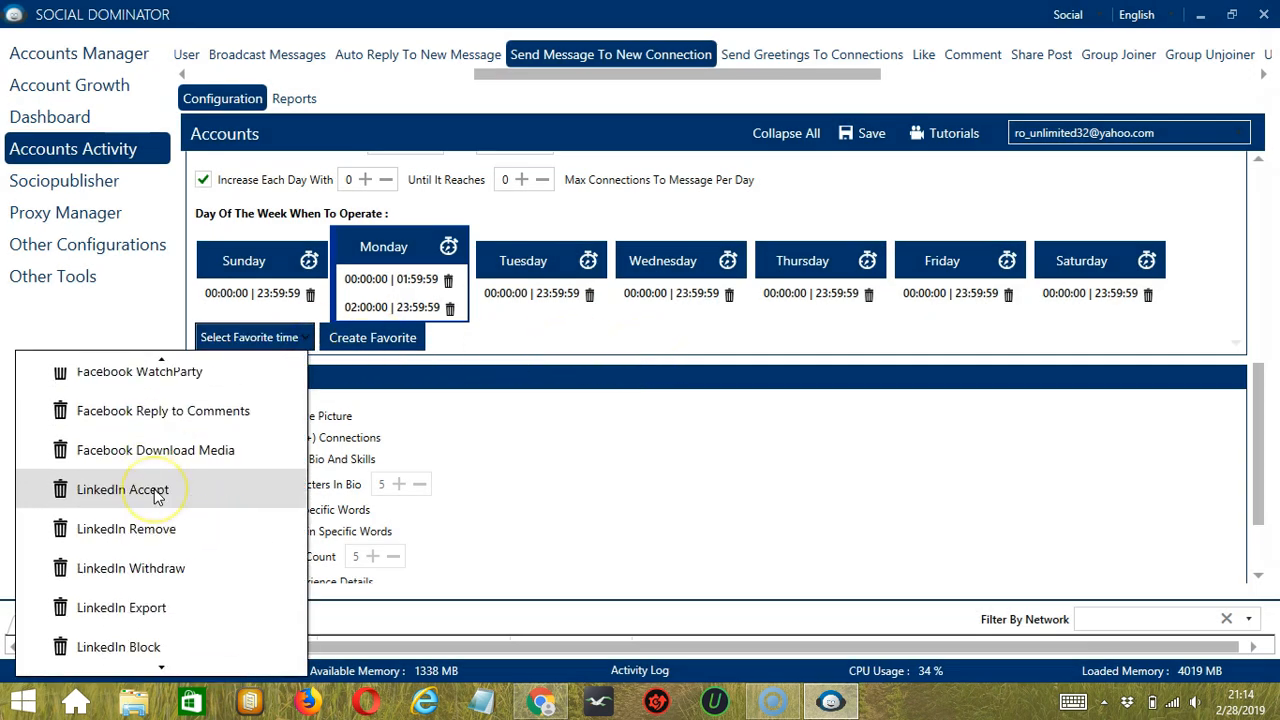
pyautogui.scroll(-3)
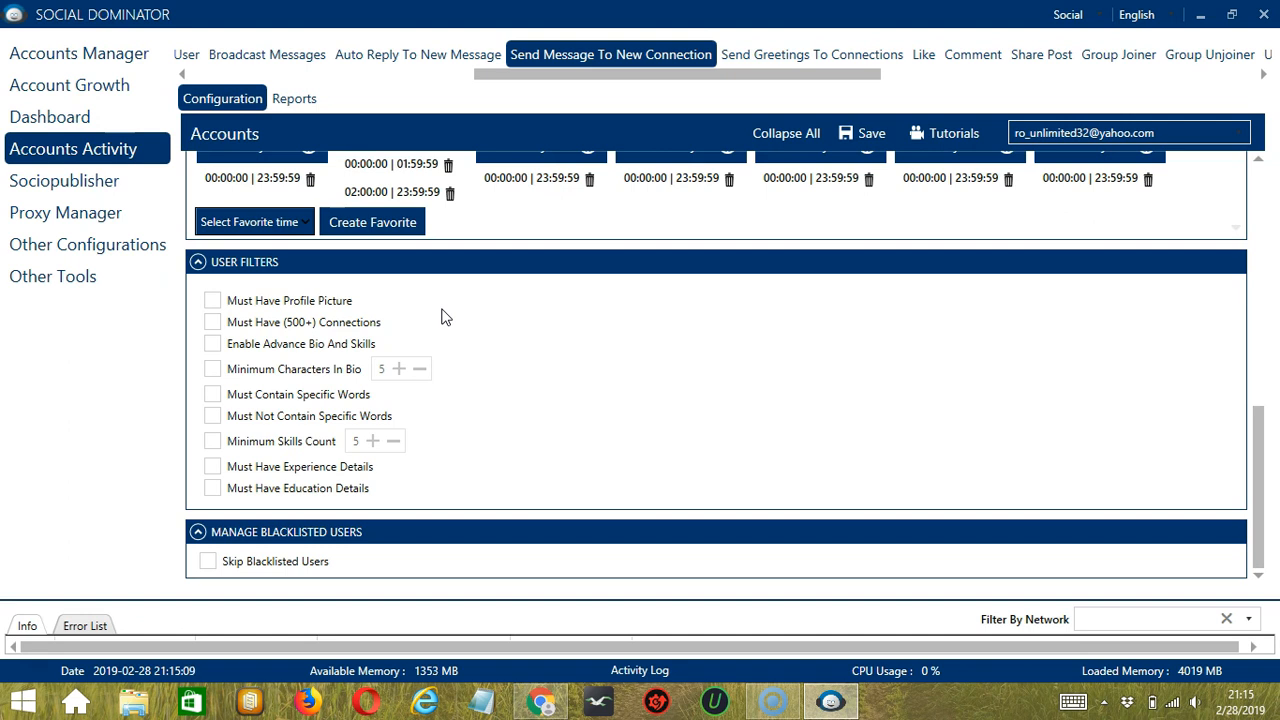
# Require a profile picture, 500+ connections, advanced bio filtering and minimum 5 bio characters
pyautogui.click(212, 300)
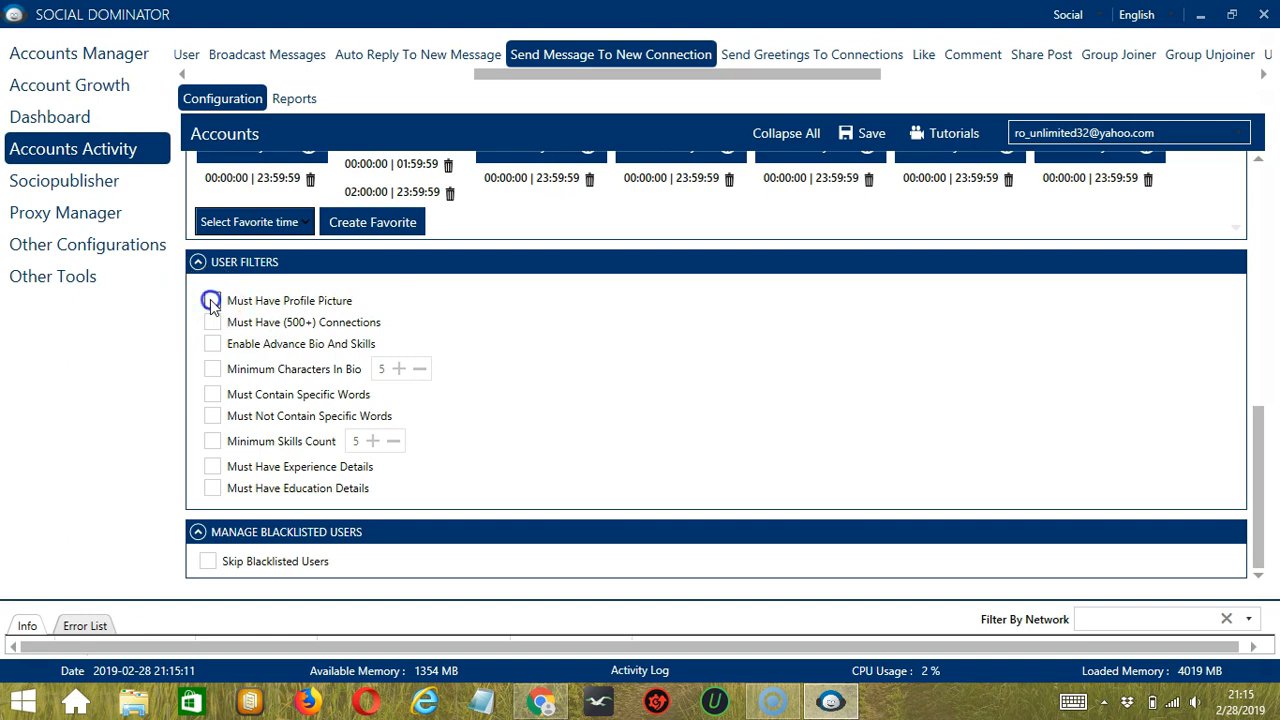
pyautogui.click(212, 300)
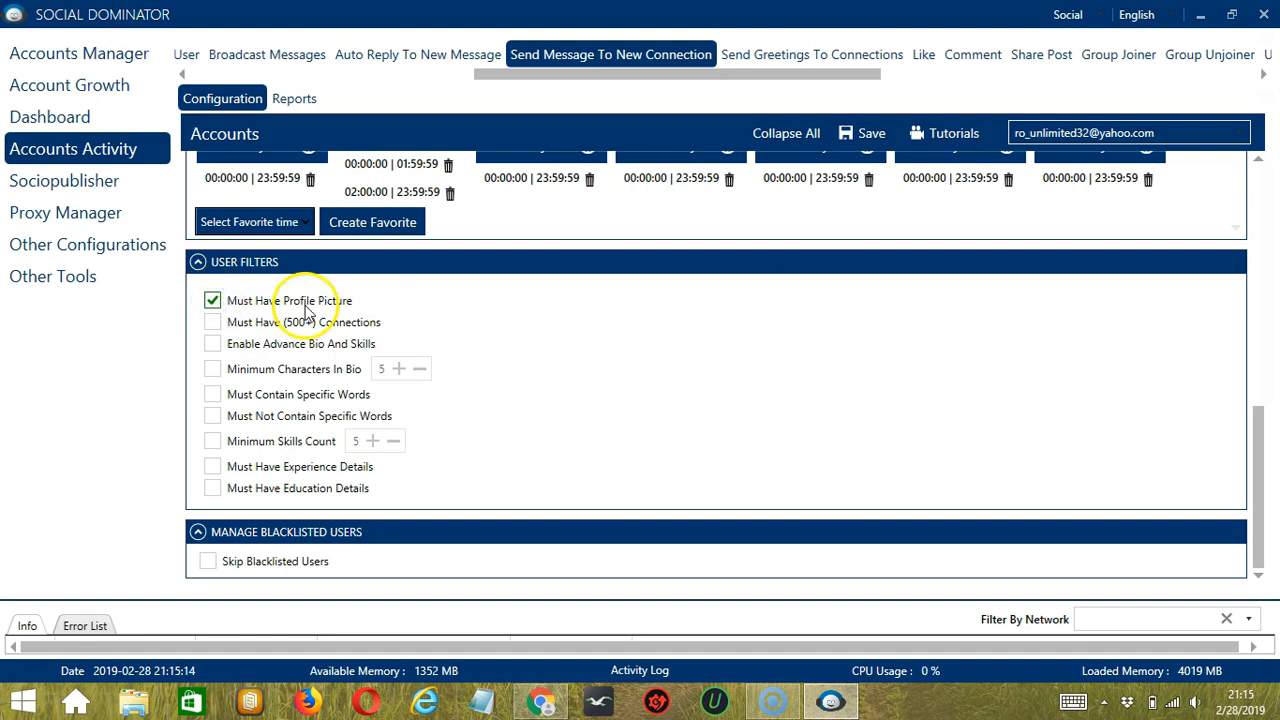
pyautogui.click(212, 322)
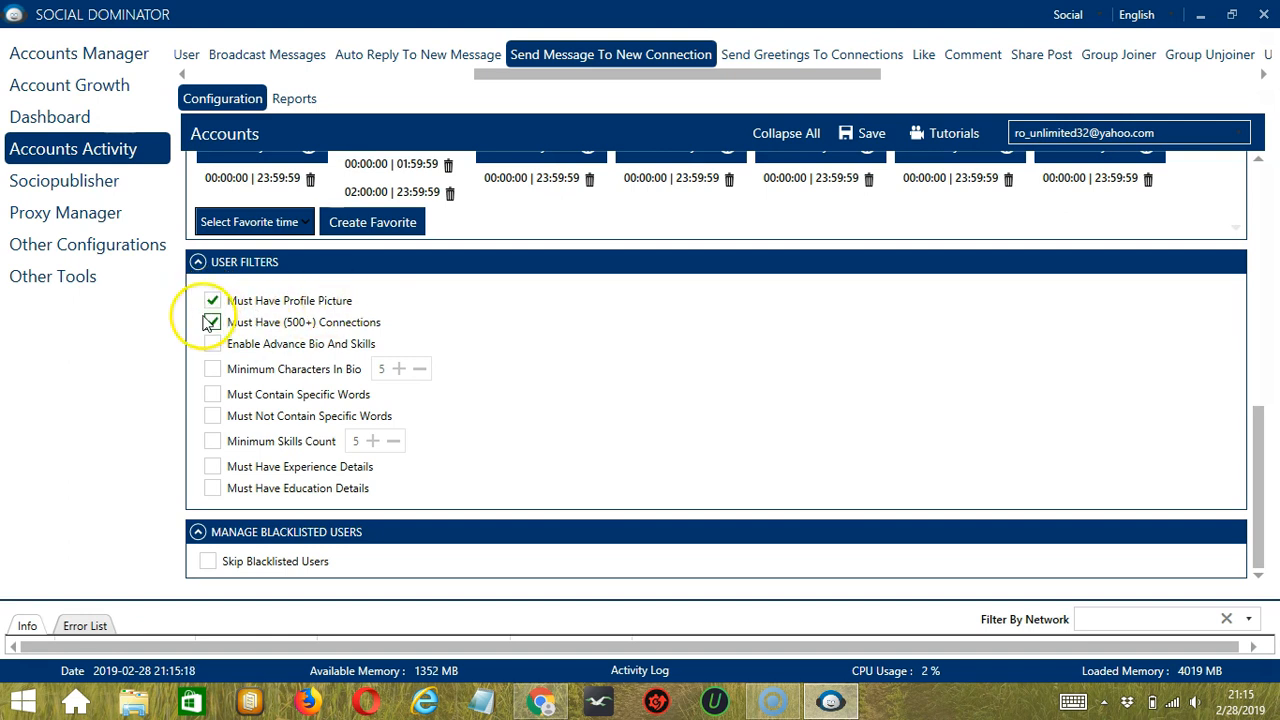
pyautogui.moveTo(264, 328)
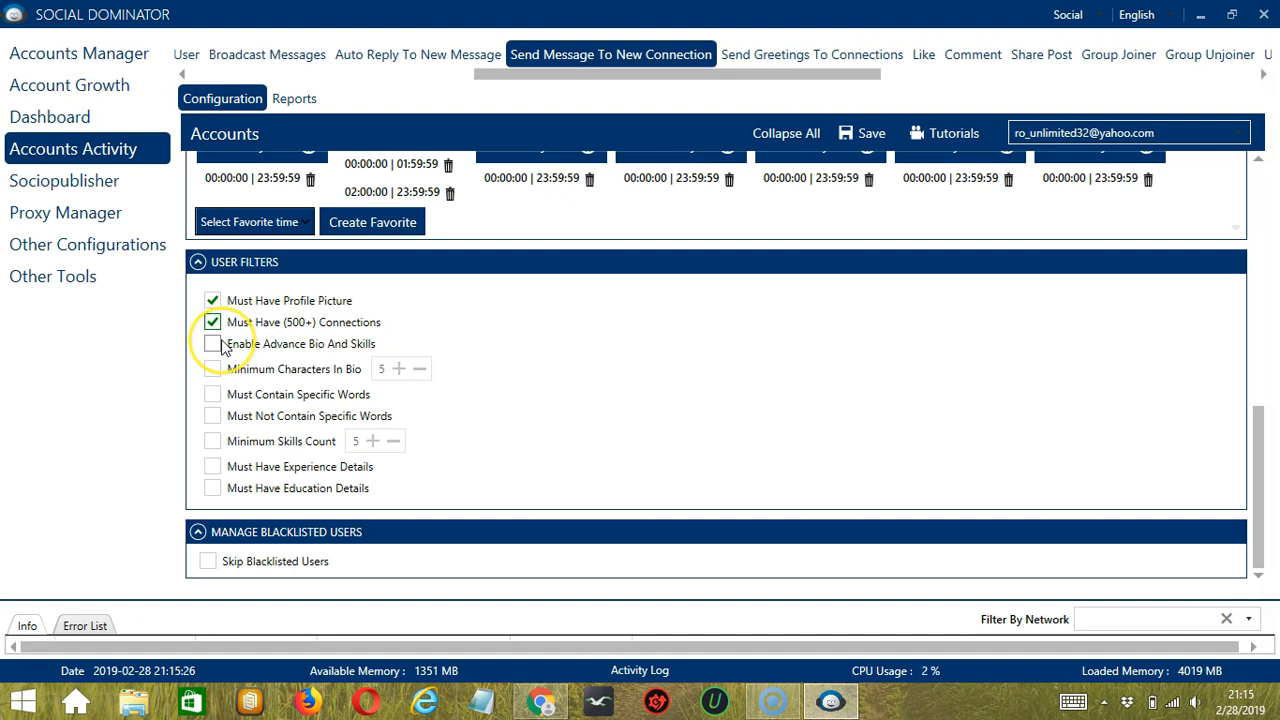
pyautogui.click(212, 344)
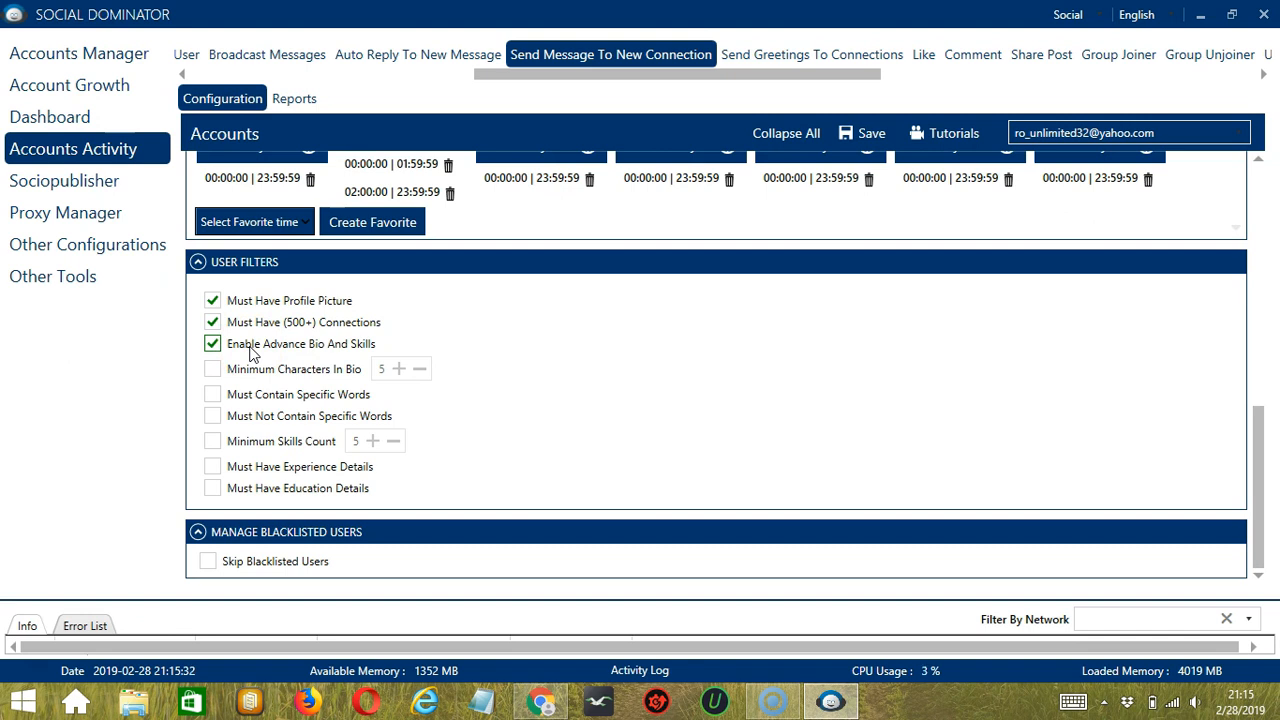
pyautogui.click(212, 368)
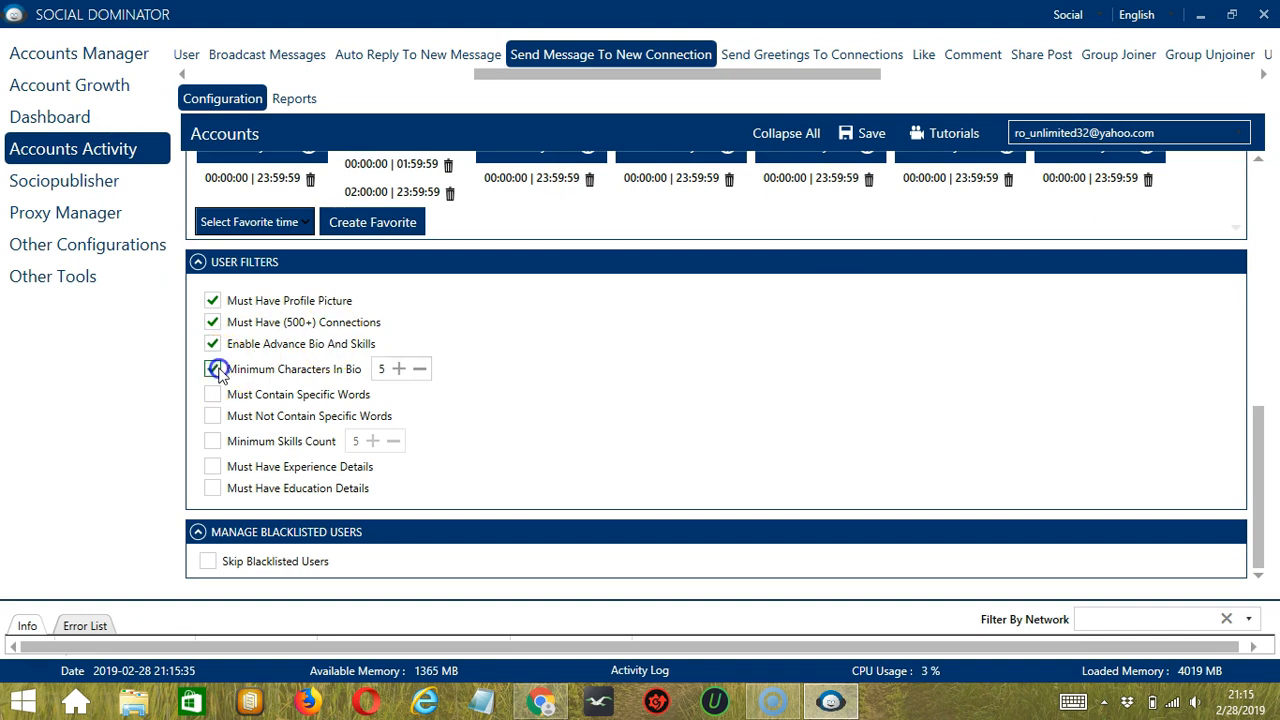
pyautogui.click(212, 368)
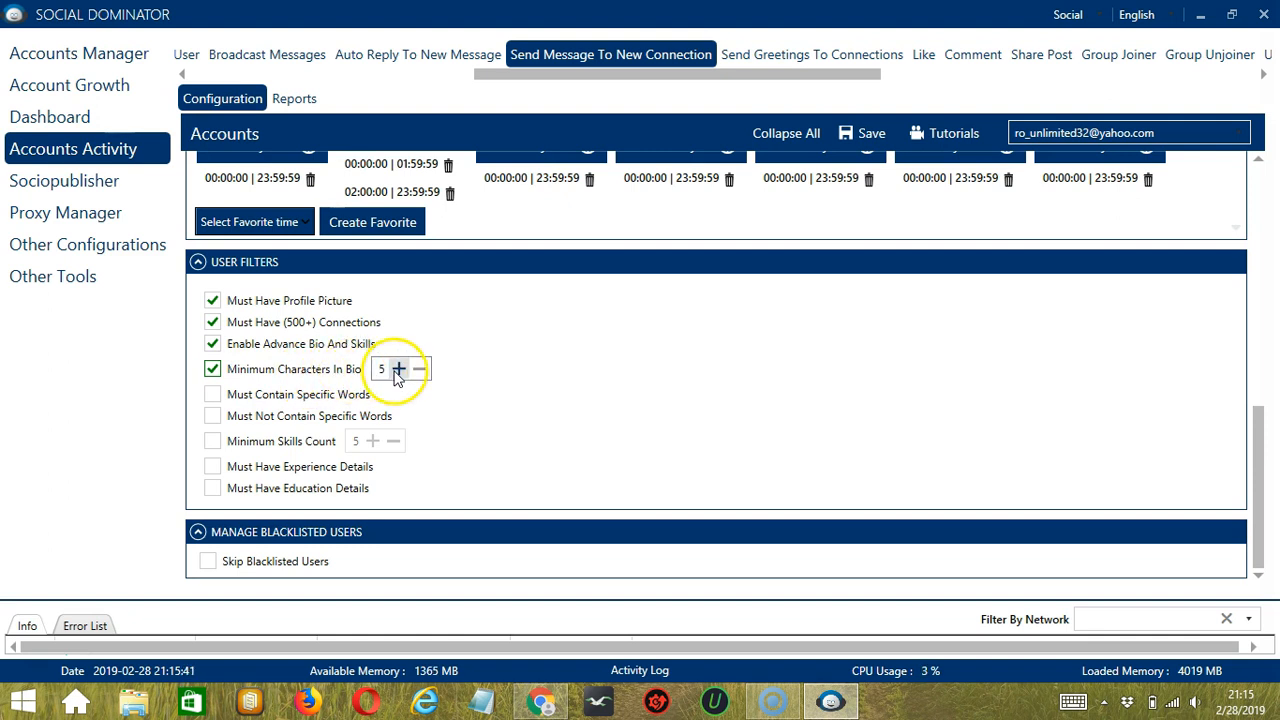
# Require the bio word 'expert' and exclude bios containing 'fresh graduate'
pyautogui.click(212, 394)
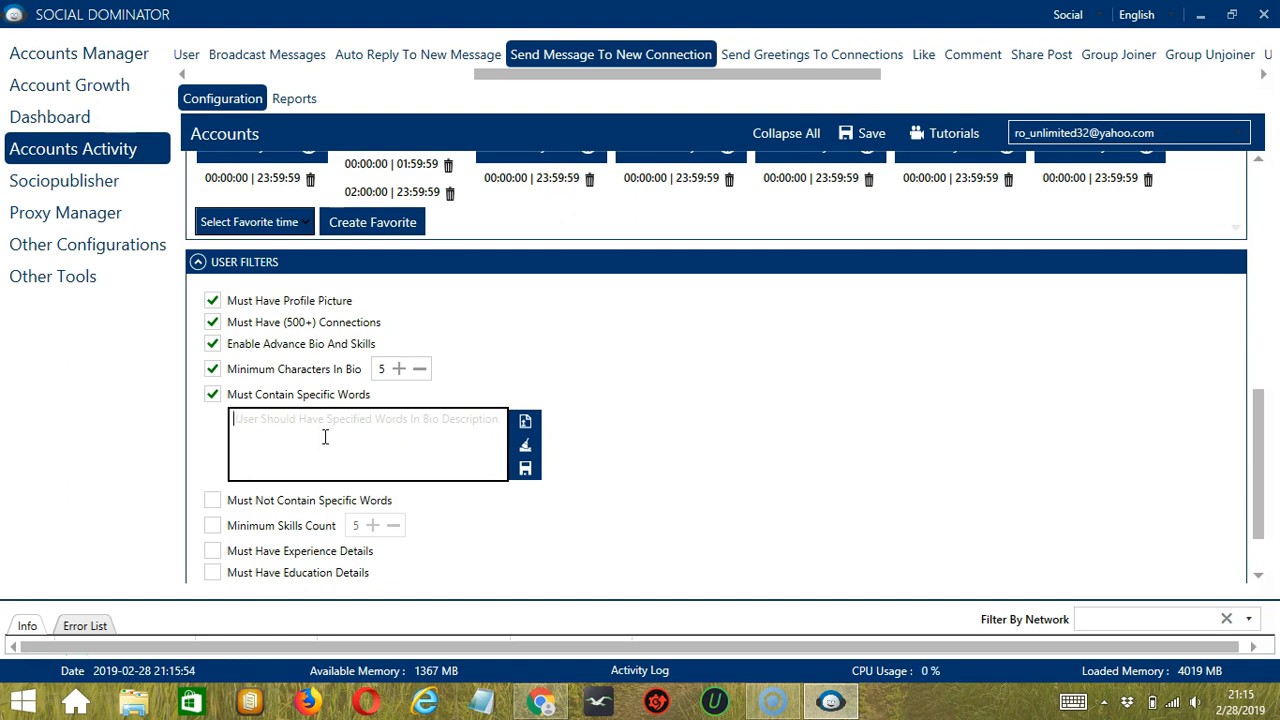
pyautogui.write('expert')
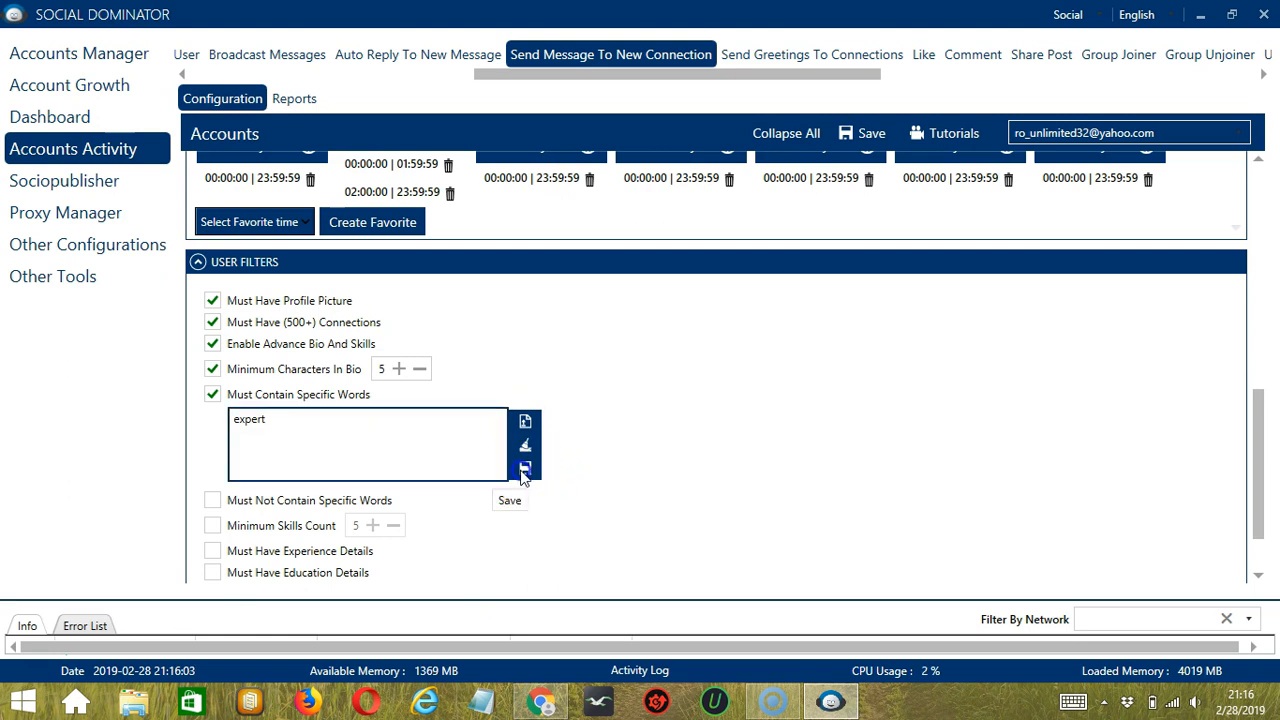
pyautogui.click(212, 394)
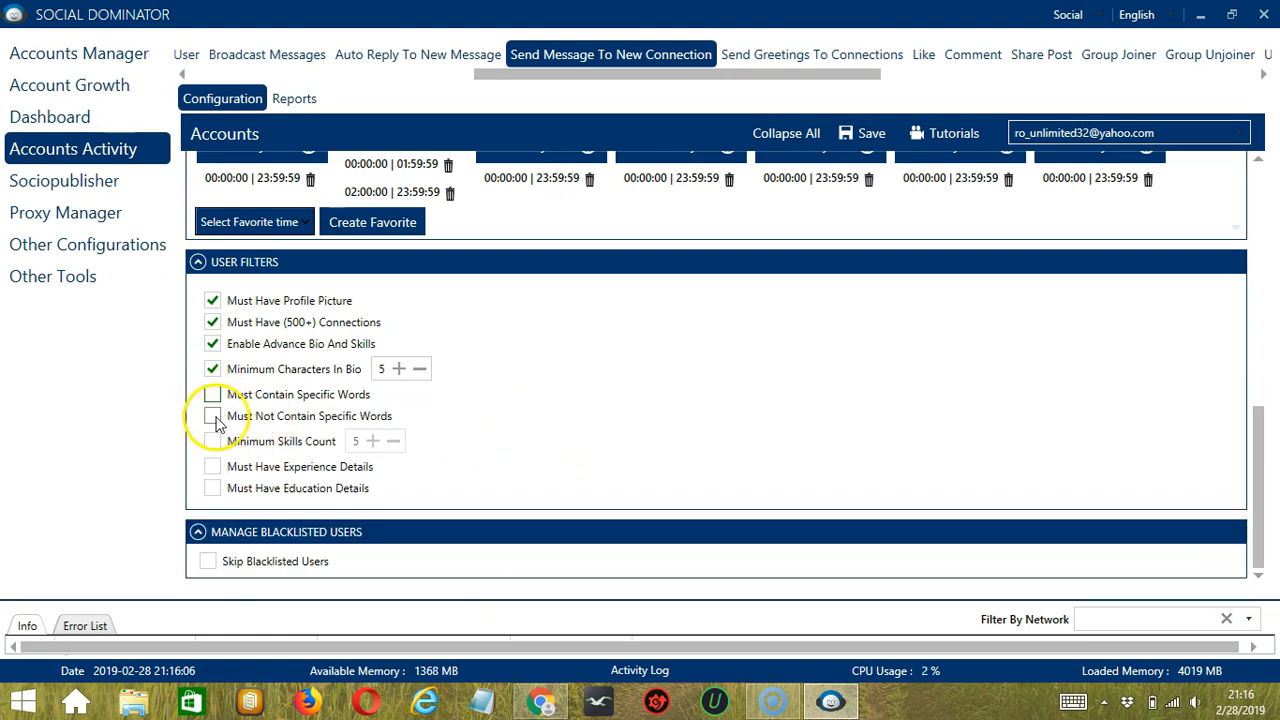
pyautogui.click(212, 414)
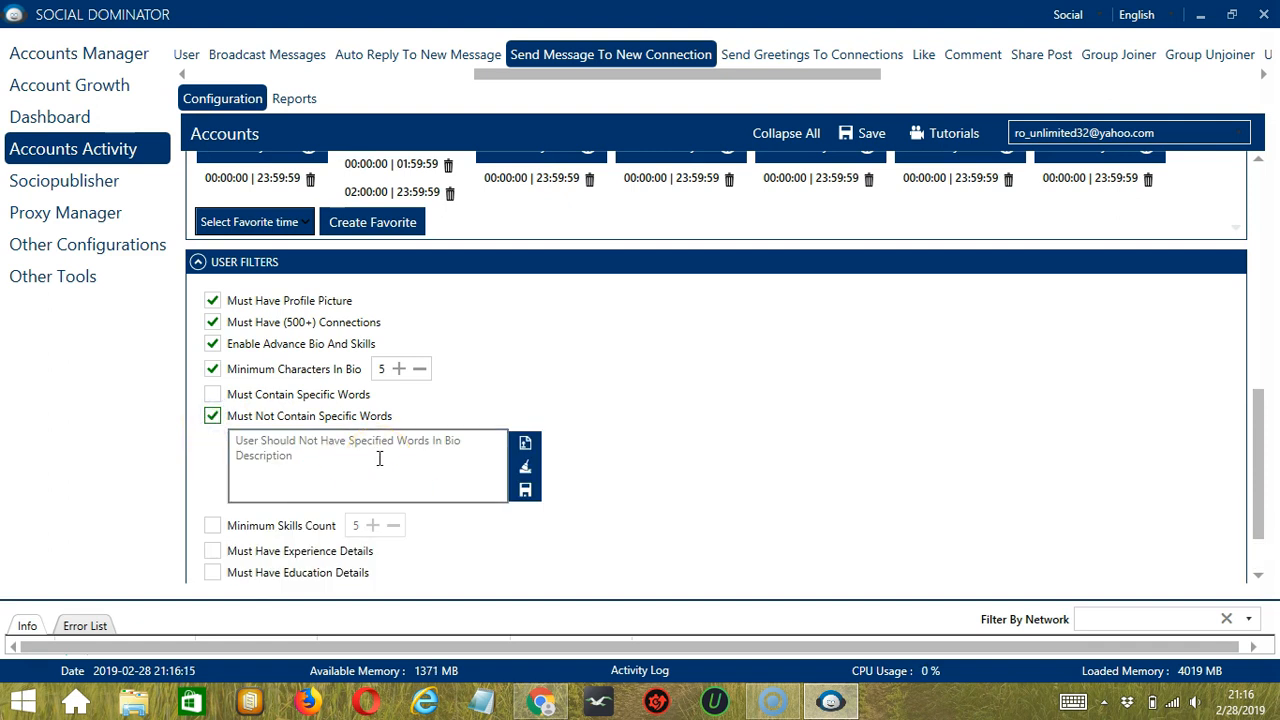
pyautogui.click(340, 456)
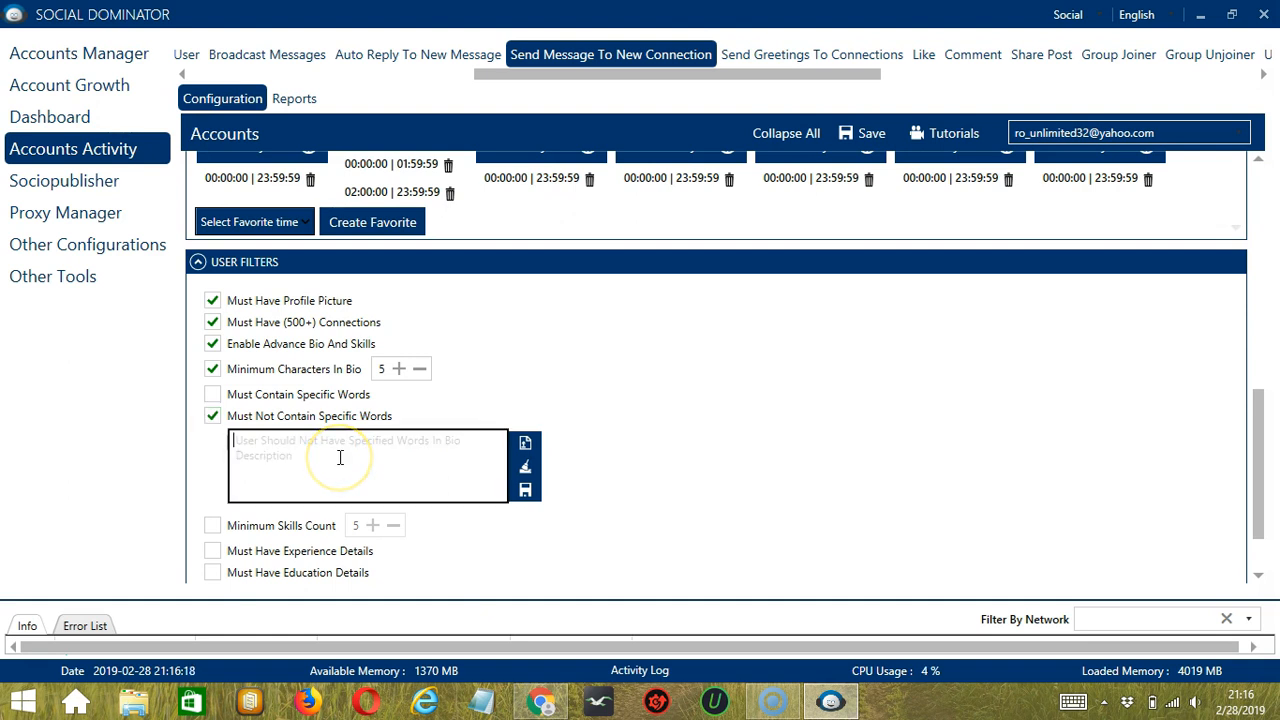
pyautogui.write('fr')
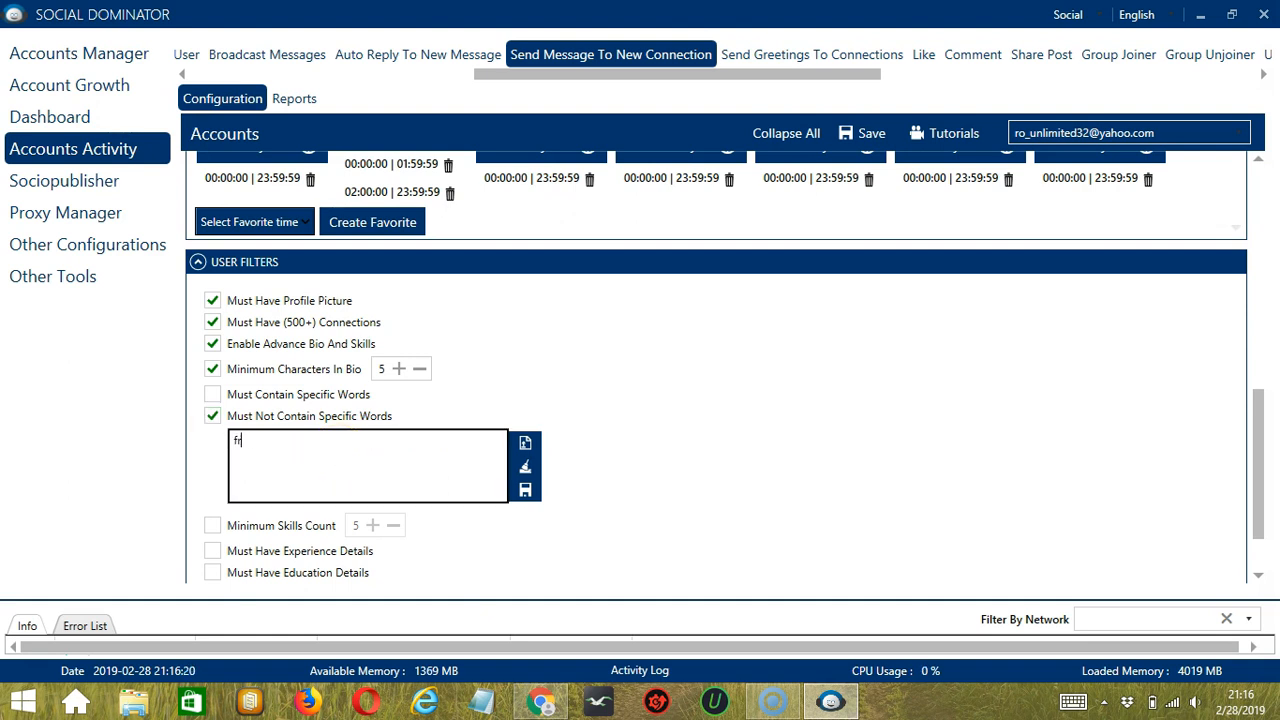
pyautogui.write('fresh graduate')
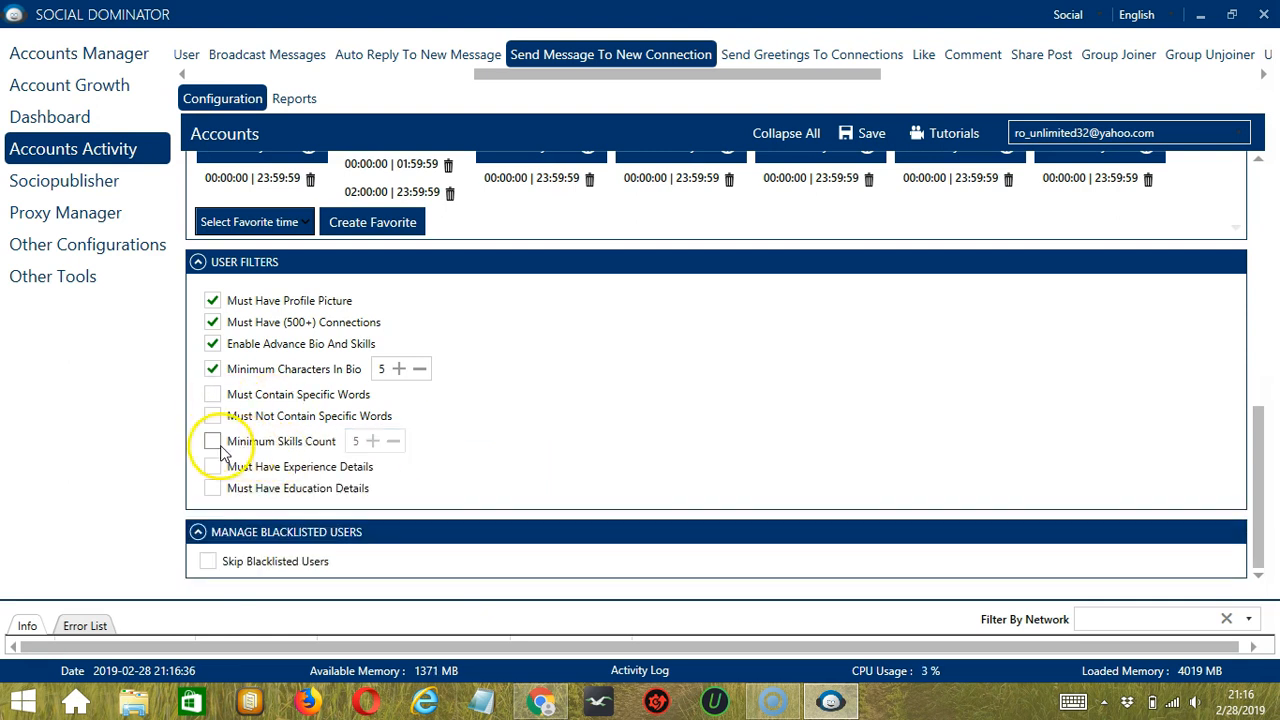
# Require a minimum of 5 skills plus experience and education details
pyautogui.click(212, 442)
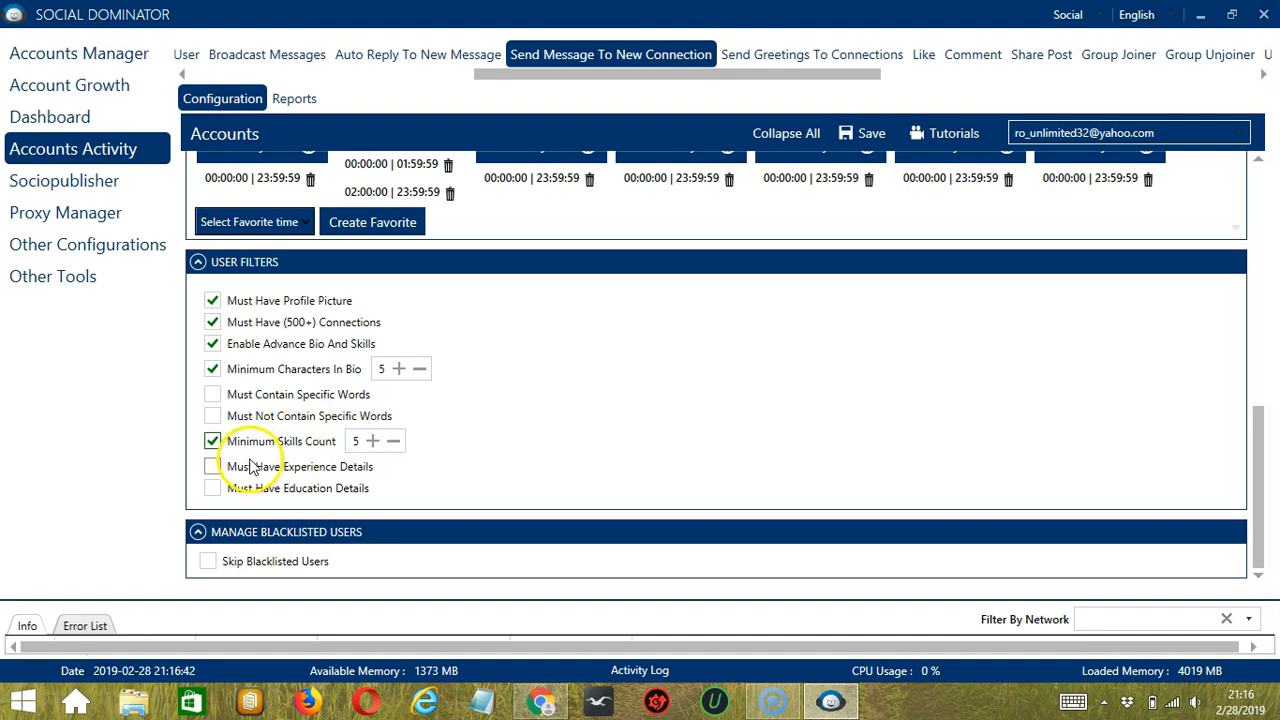
pyautogui.click(212, 466)
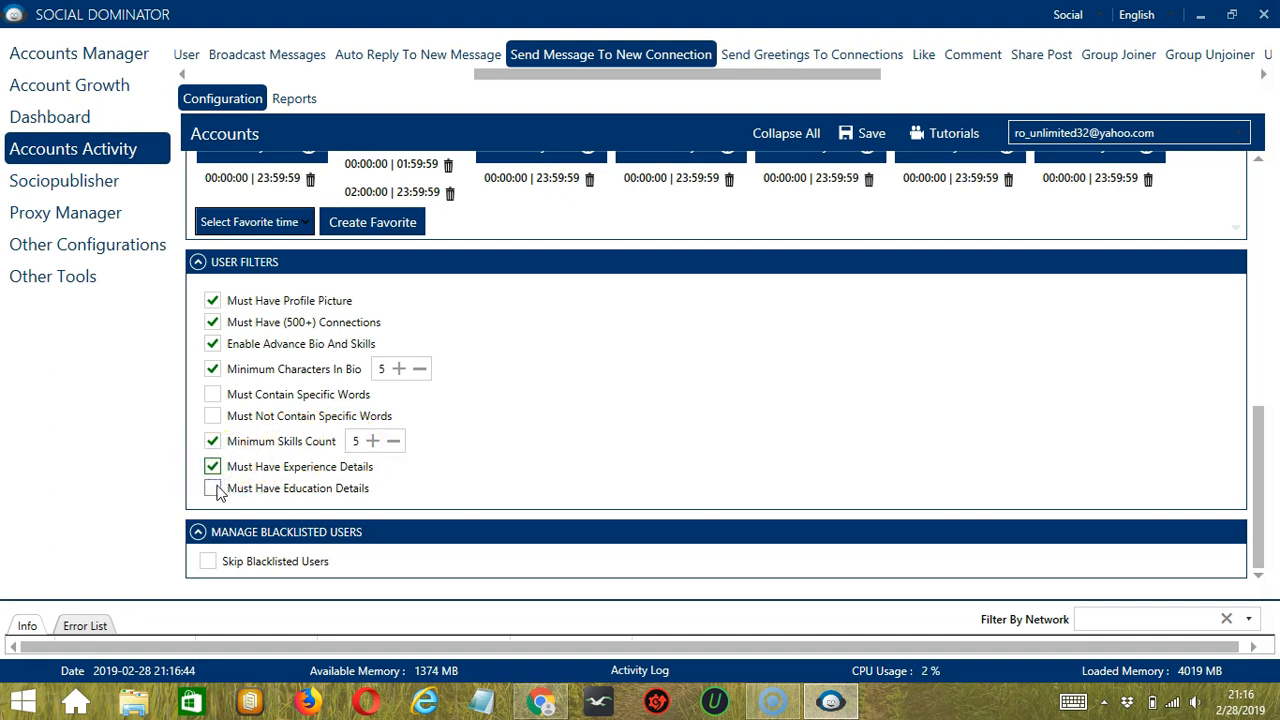
pyautogui.click(212, 488)
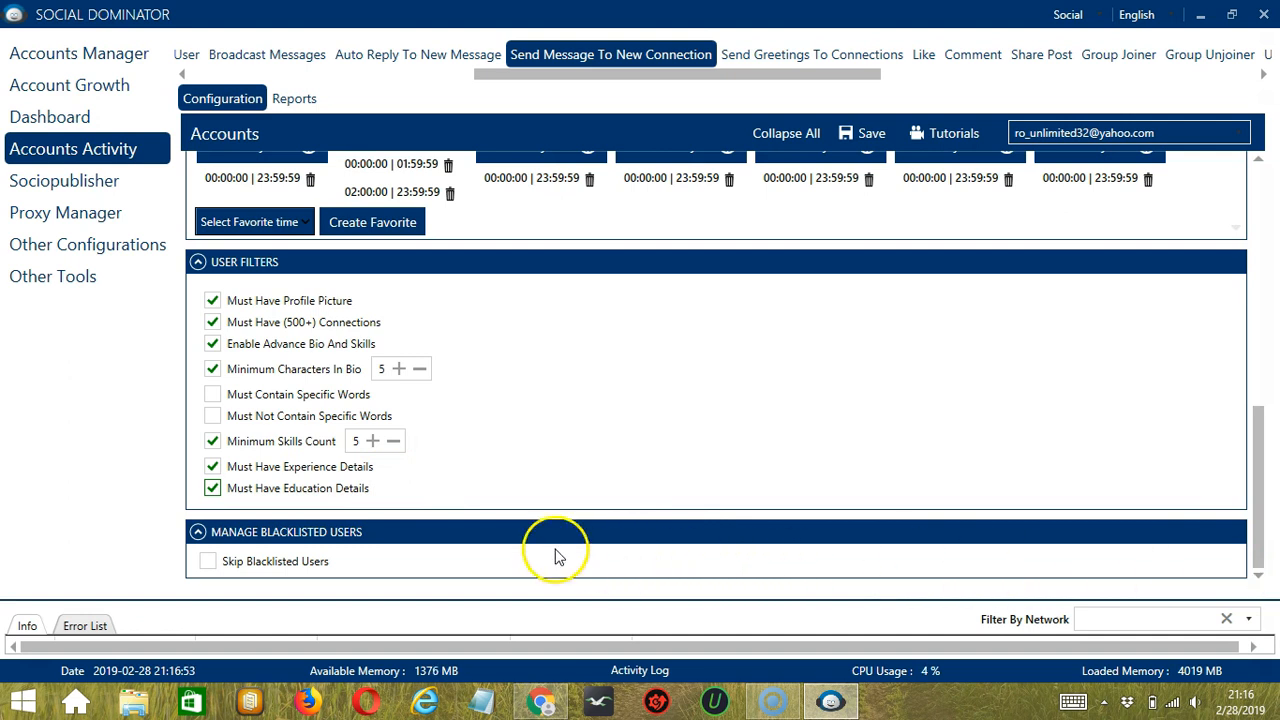
pyautogui.moveTo(464, 546)
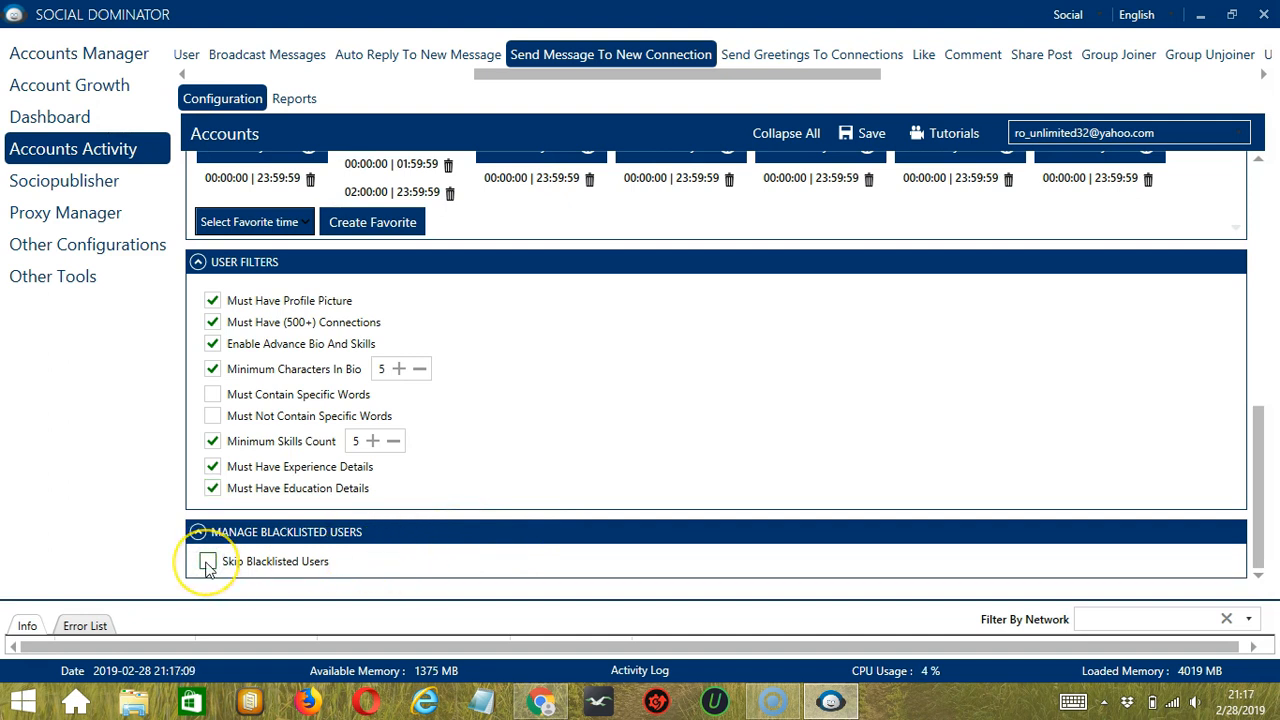
# Enable Skip Blacklisted Users using the Private Blacklist
pyautogui.click(212, 560)
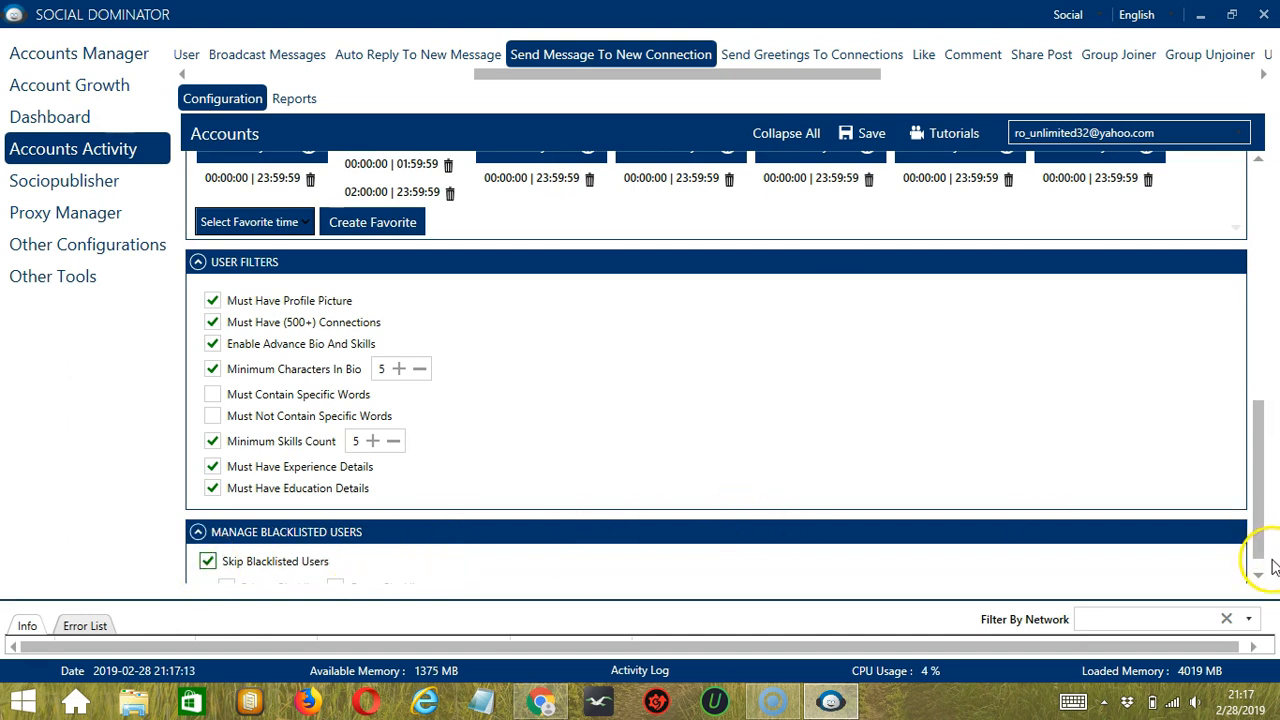
pyautogui.scroll(-3)
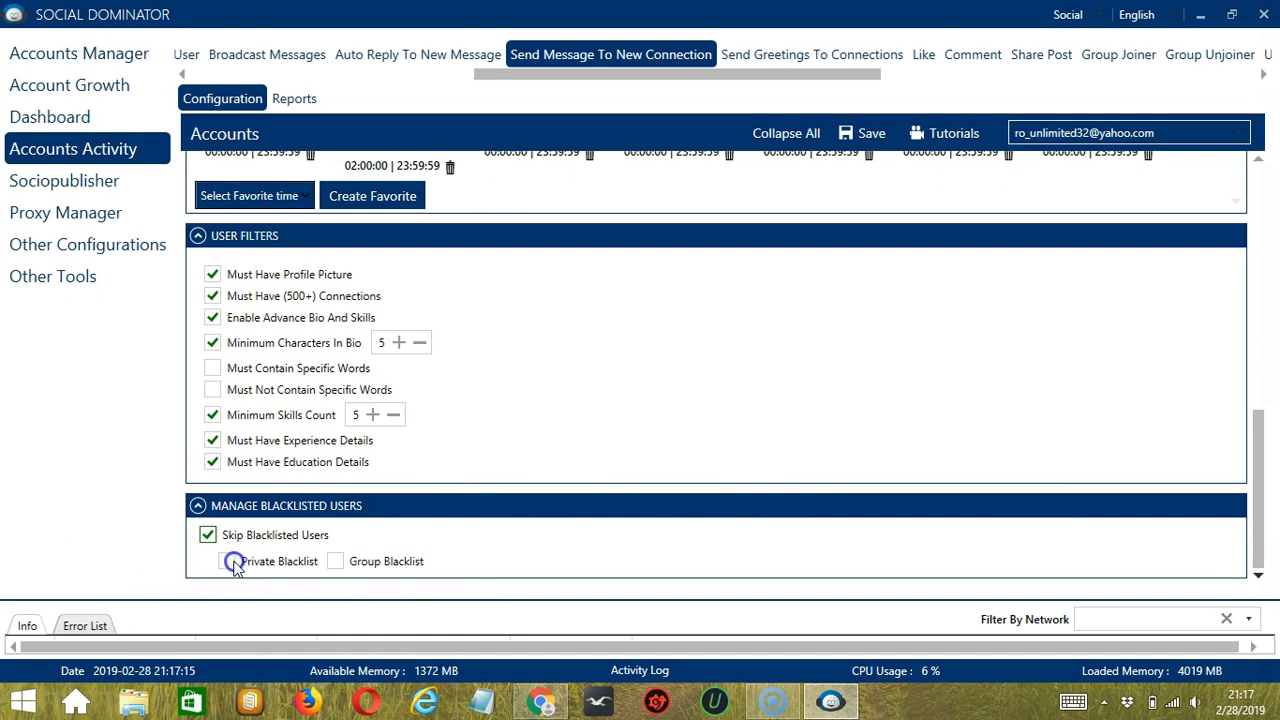
pyautogui.click(226, 560)
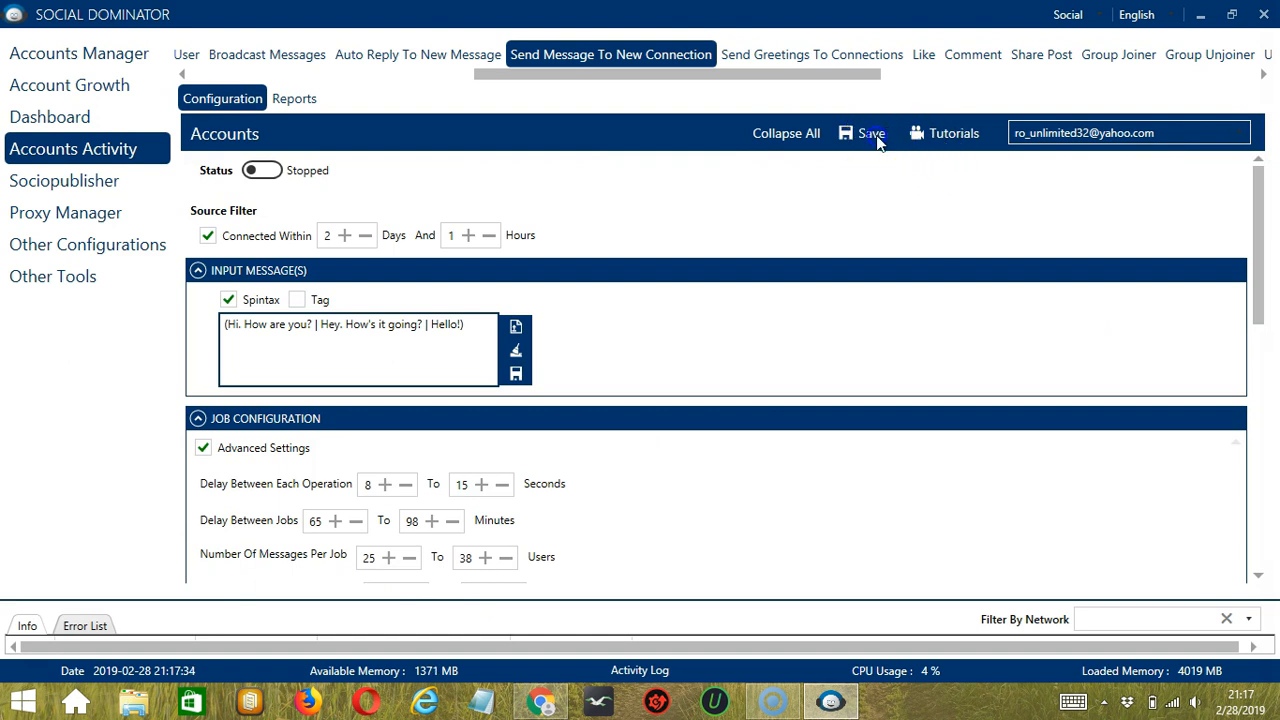
# Save the message activity settings and switch its status from stopped to Active
pyautogui.click(872, 132)
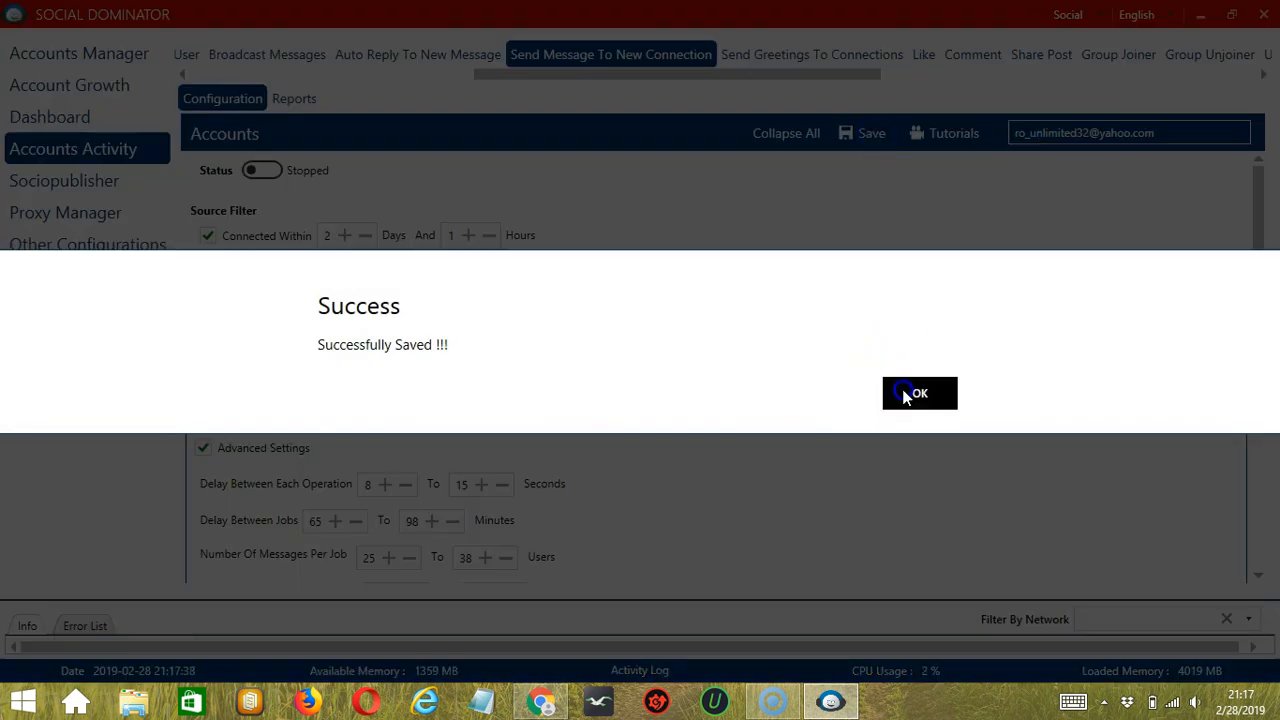
pyautogui.click(918, 392)
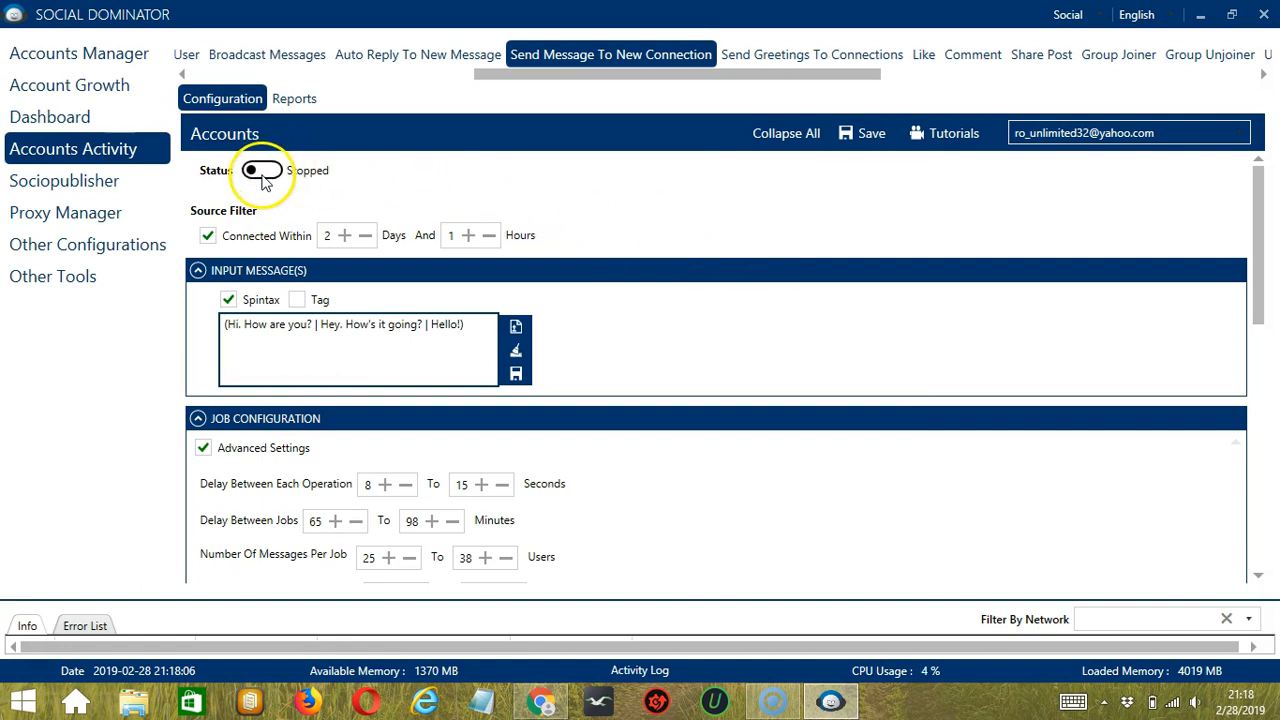
pyautogui.click(262, 170)
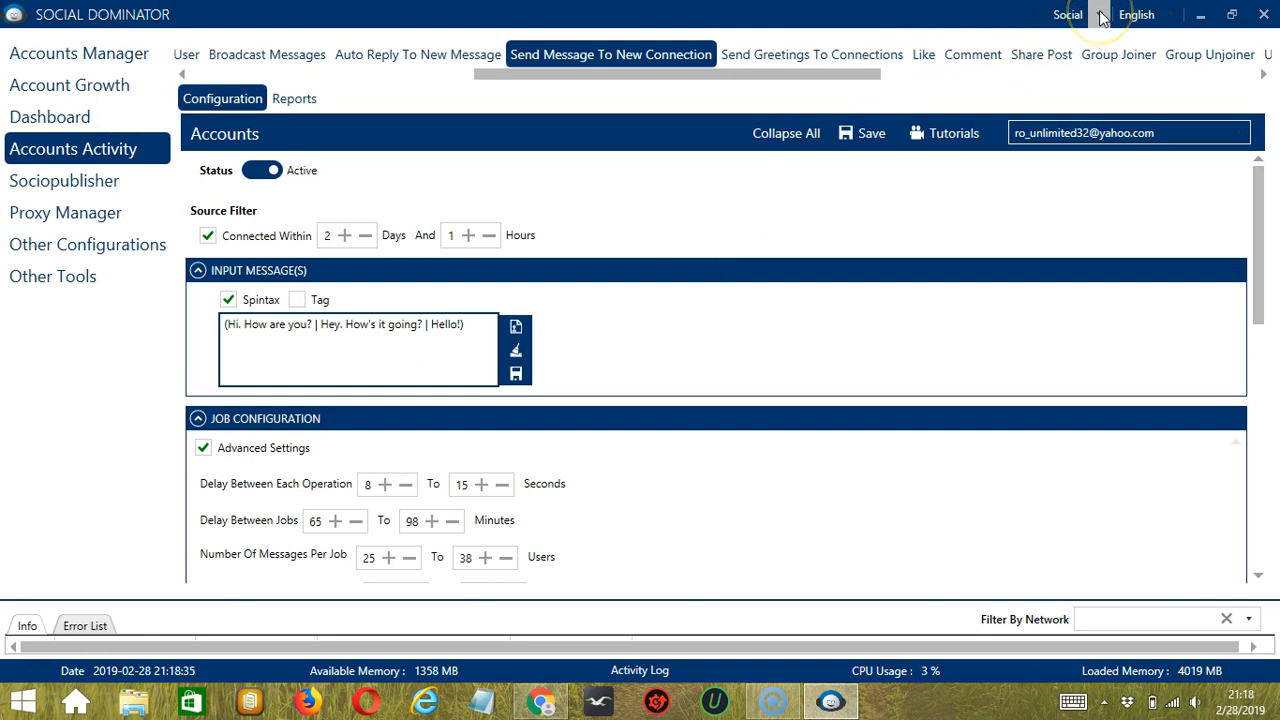
# Switch to the LinkedIn module and start a blank Send Message To New Connection campaign from Messenger
pyautogui.click(1068, 14)
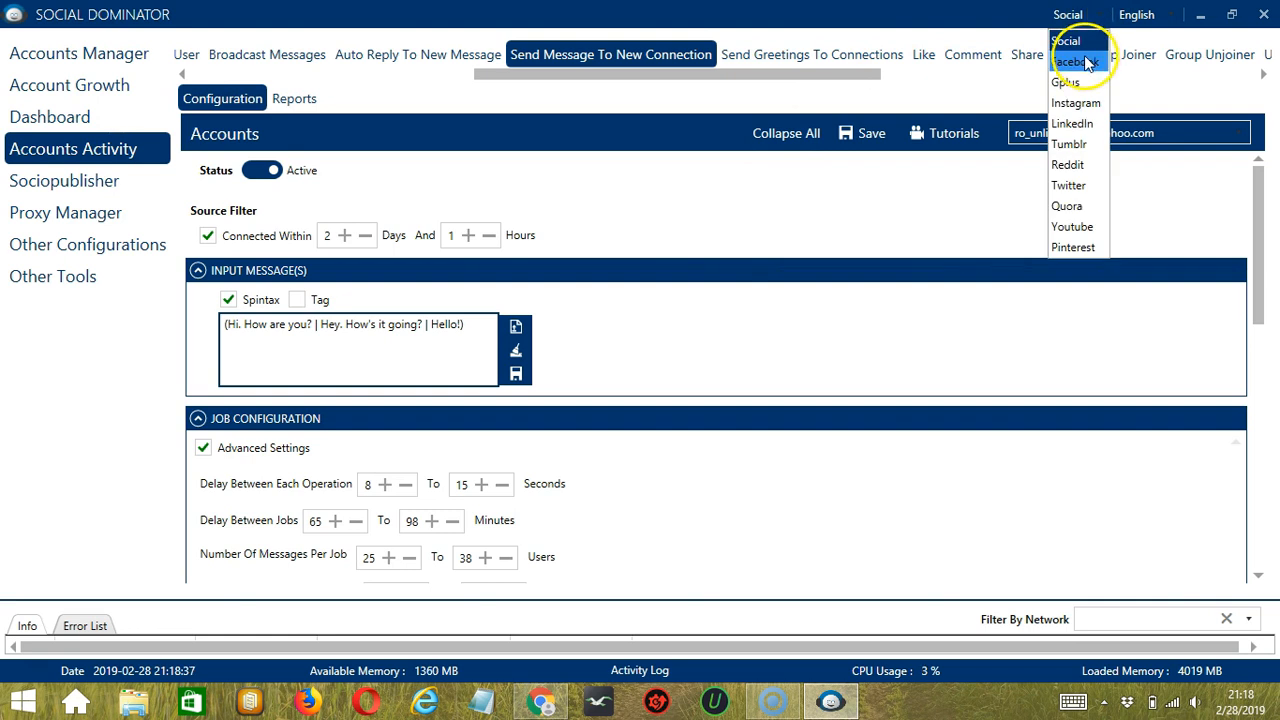
pyautogui.click(1072, 124)
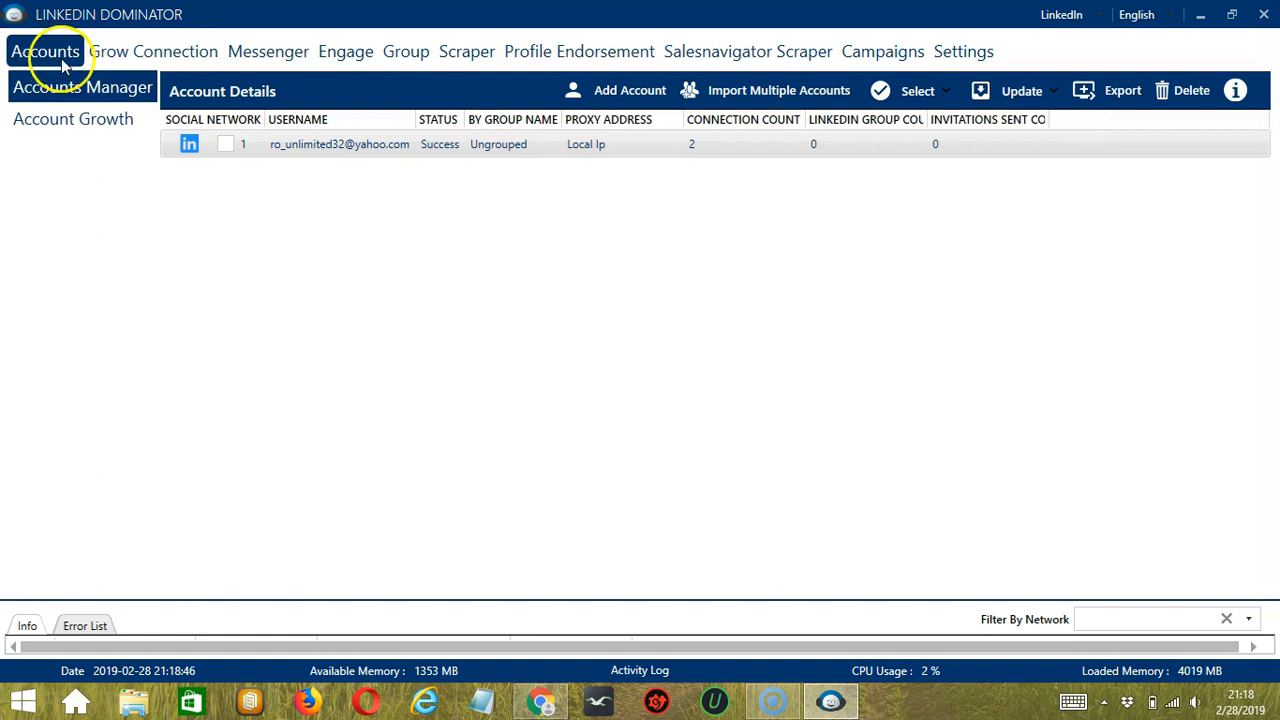
pyautogui.moveTo(268, 52)
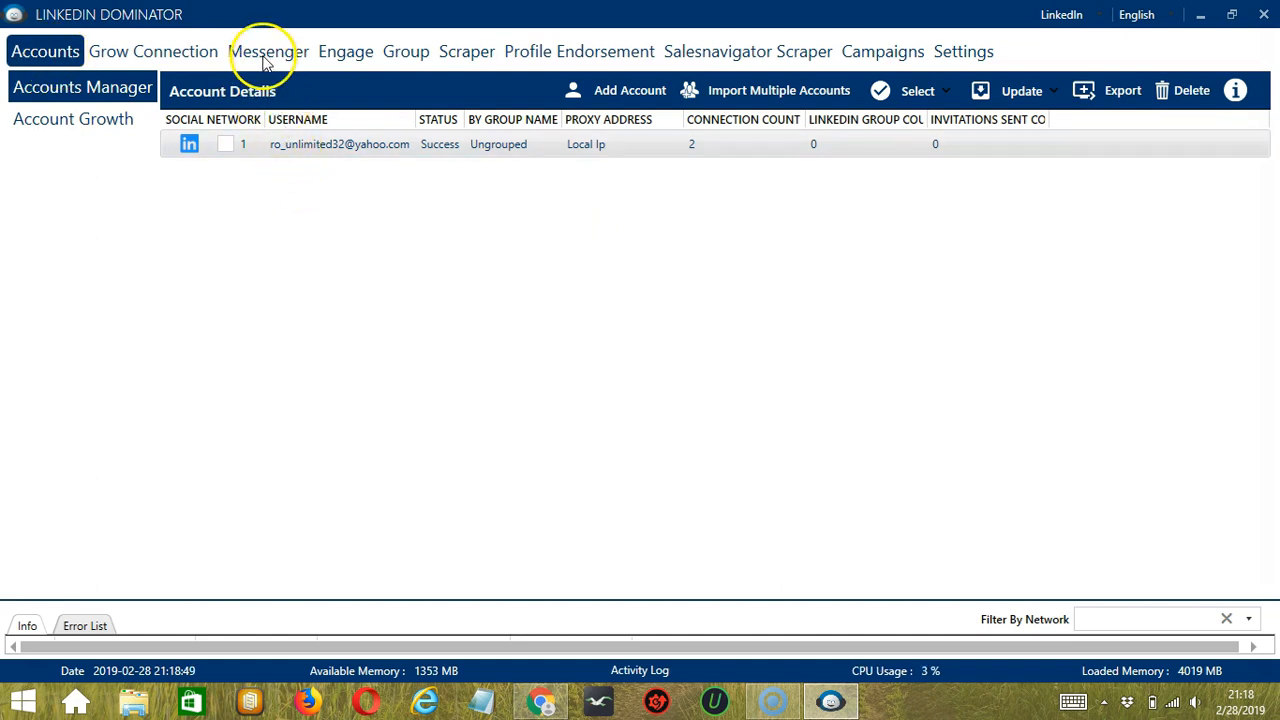
pyautogui.click(268, 52)
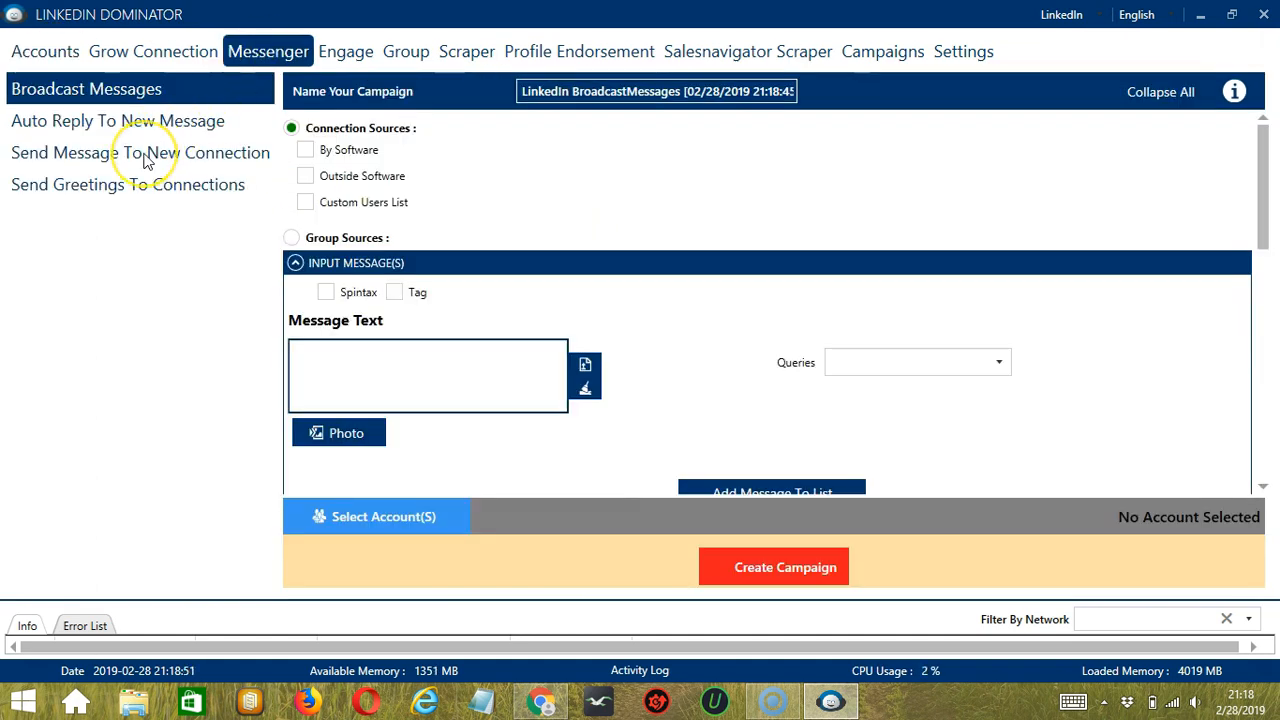
pyautogui.click(140, 152)
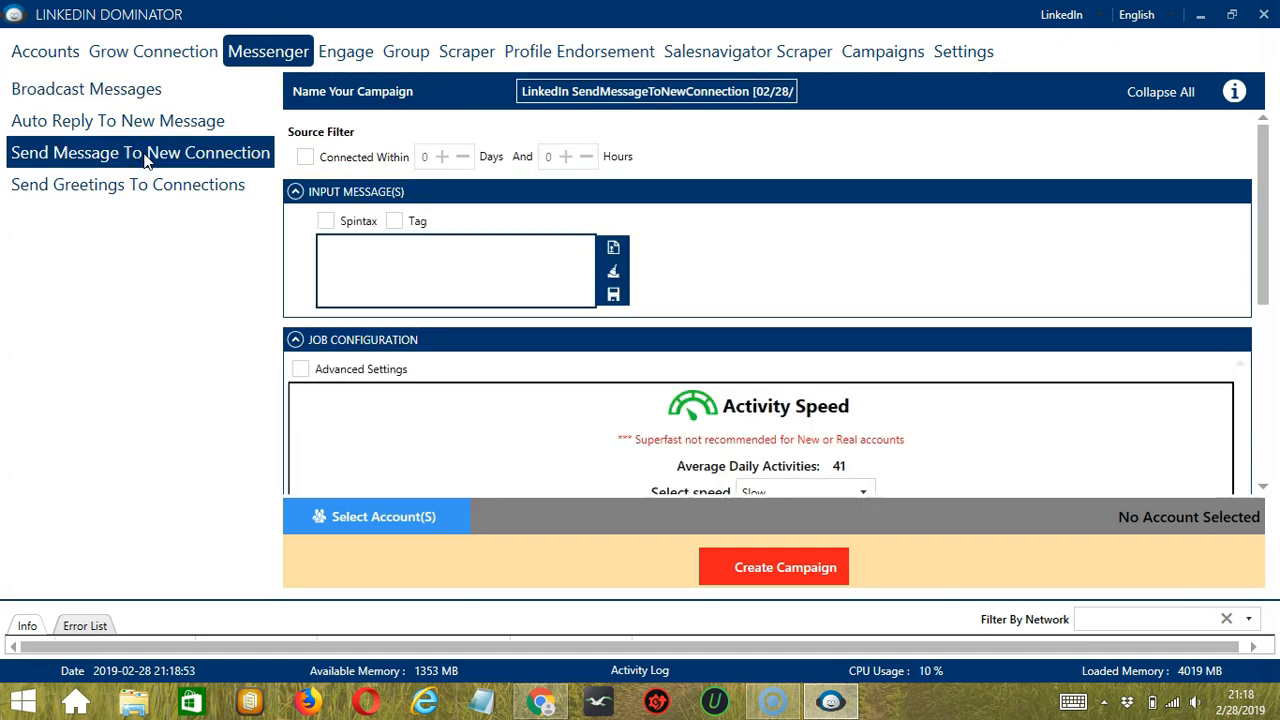
pyautogui.moveTo(502, 104)
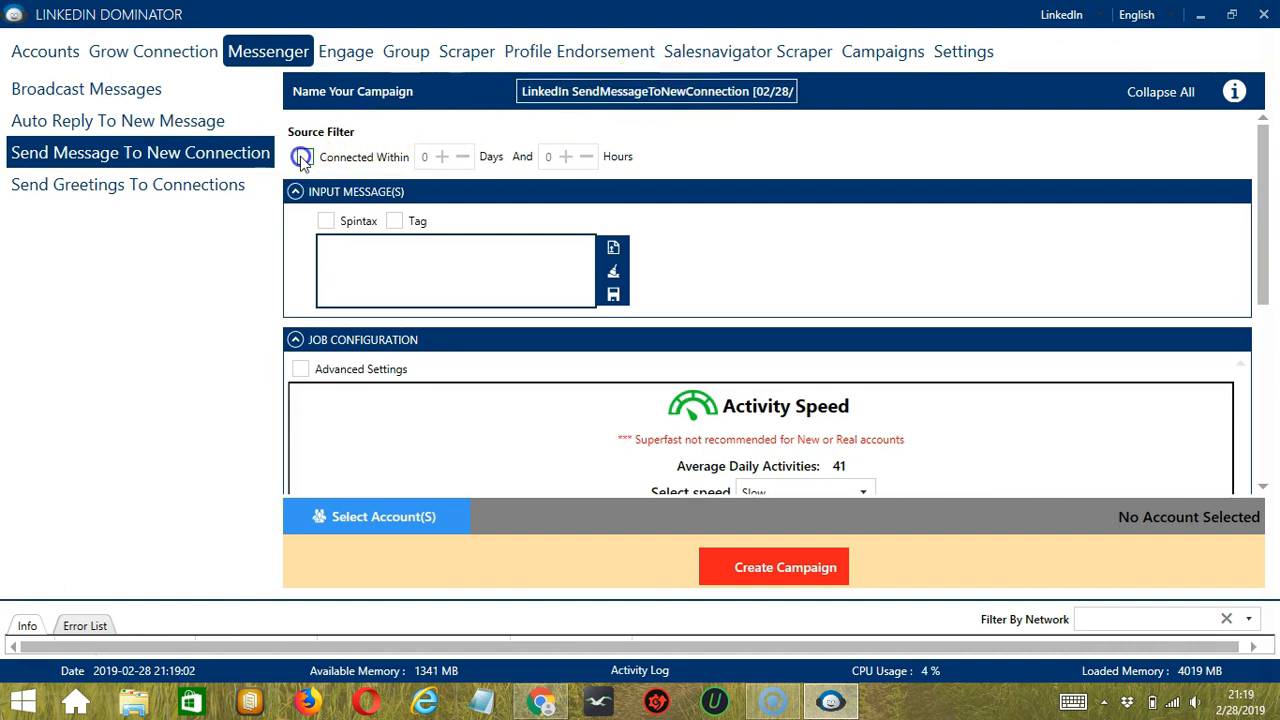
# Set Connected Within to 1 day and 1 hour
pyautogui.click(442, 156)
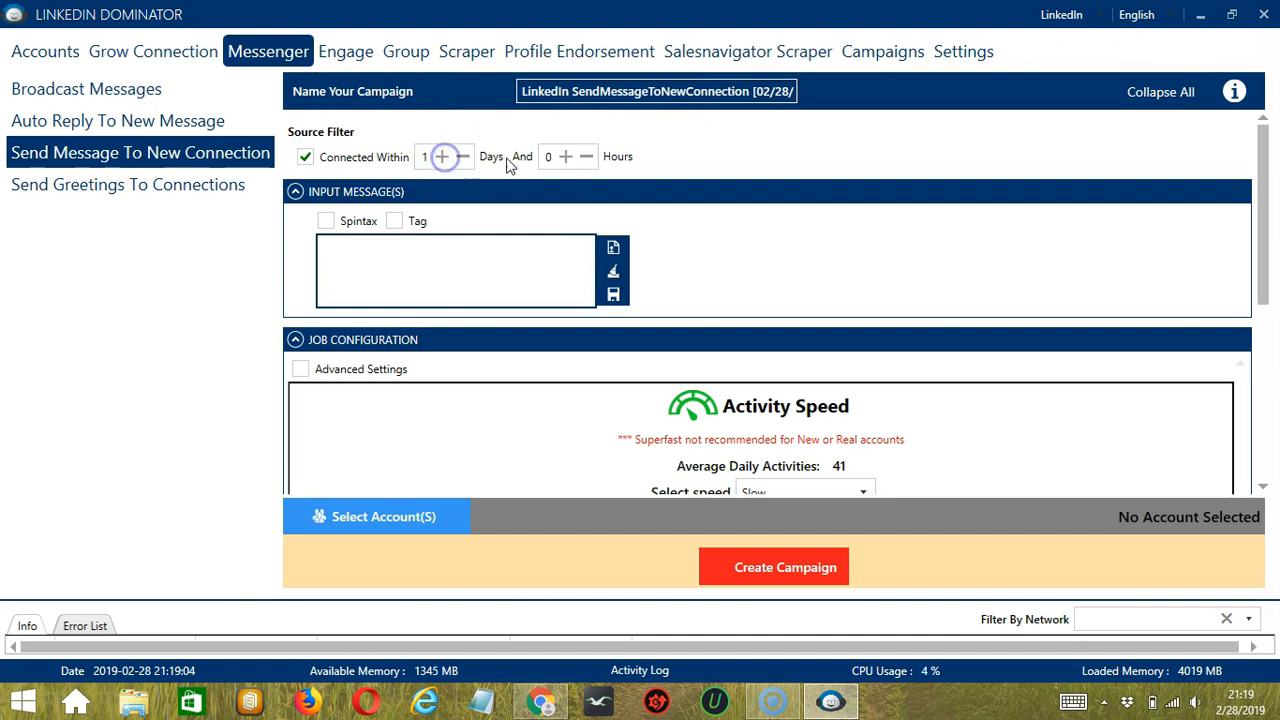
pyautogui.click(564, 156)
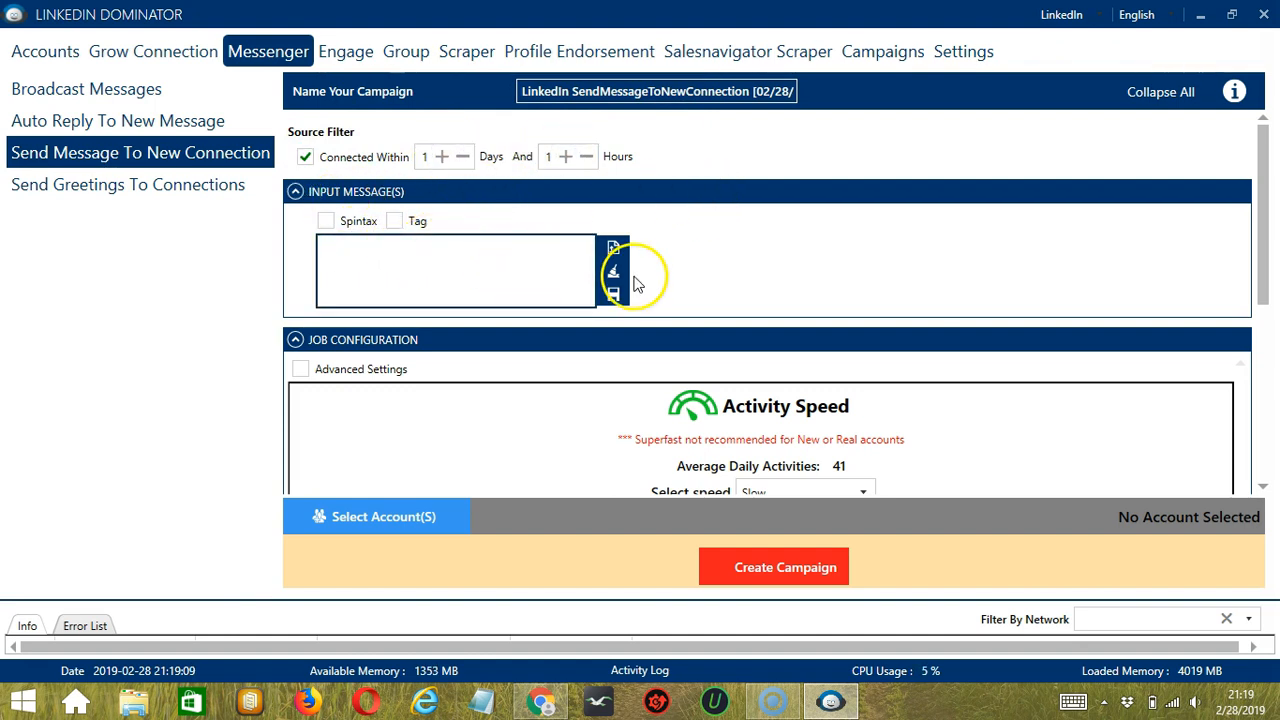
# Import the campaign message from message.txt and mark it as Spintax
pyautogui.click(612, 270)
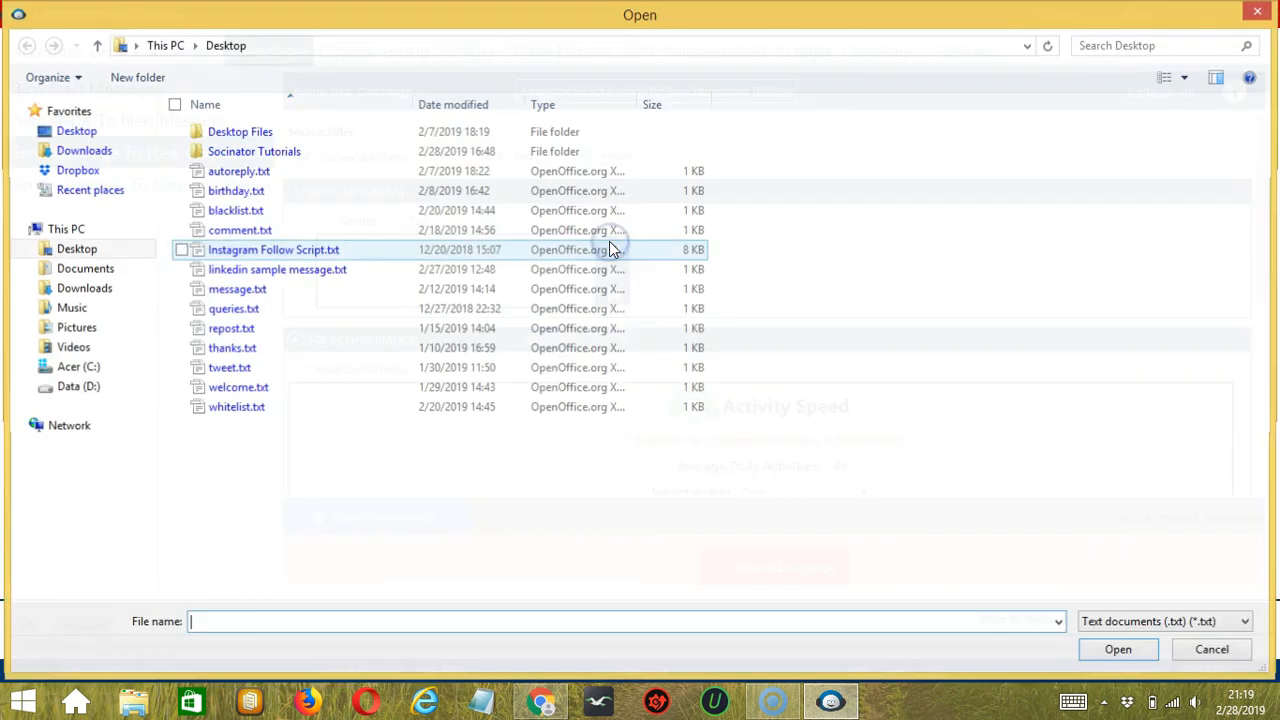
pyautogui.click(236, 288)
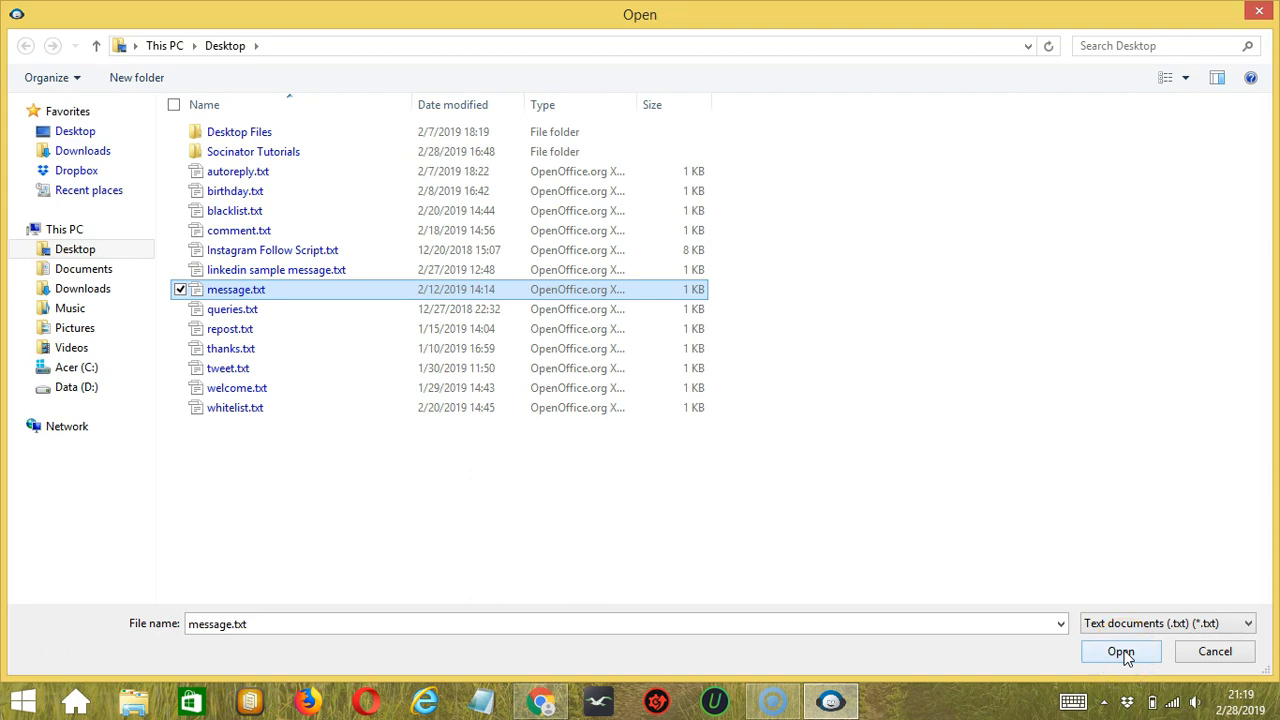
pyautogui.click(1120, 652)
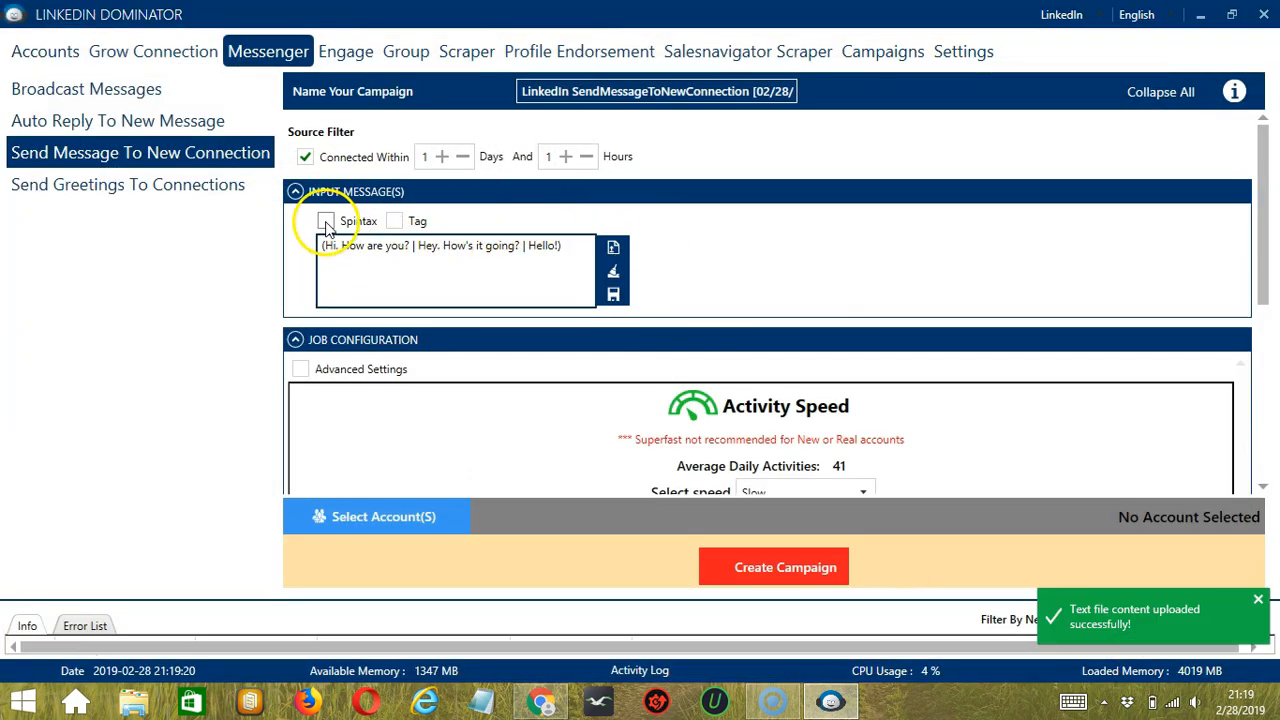
pyautogui.click(324, 220)
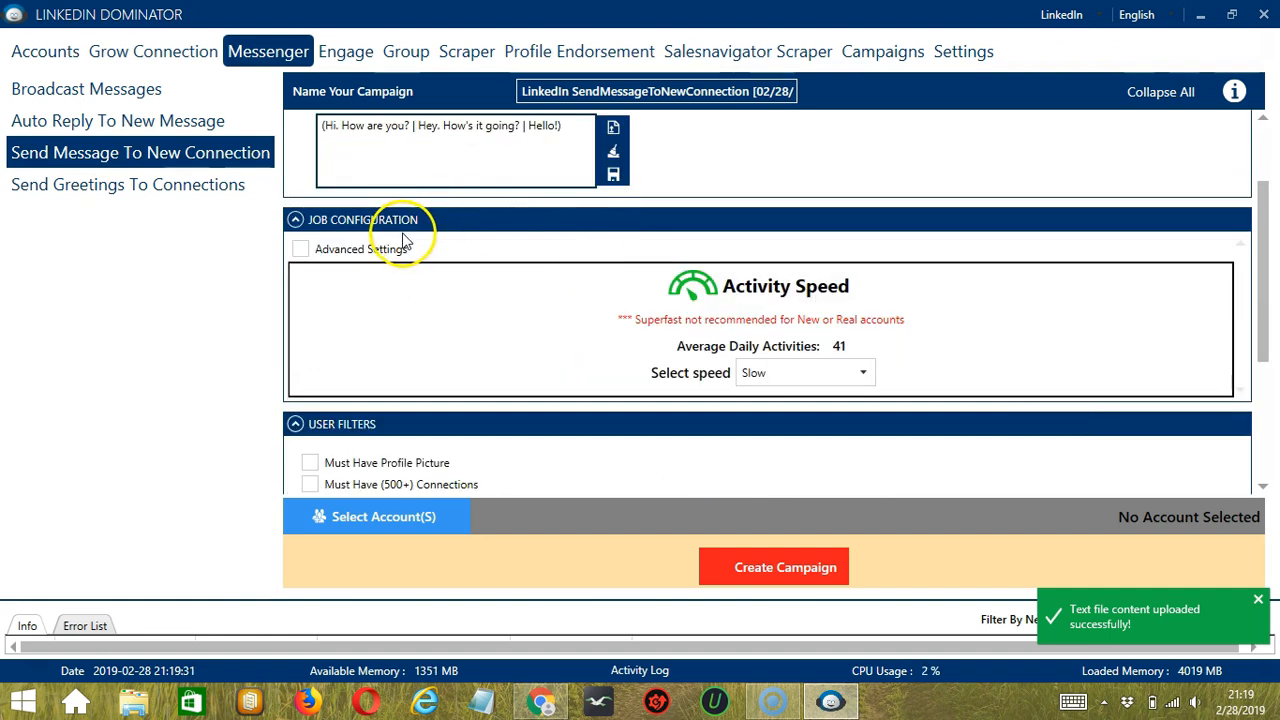
# Require profile picture, 500+ connections, experience and education details, and skip private-blacklisted users
pyautogui.scroll(-3)
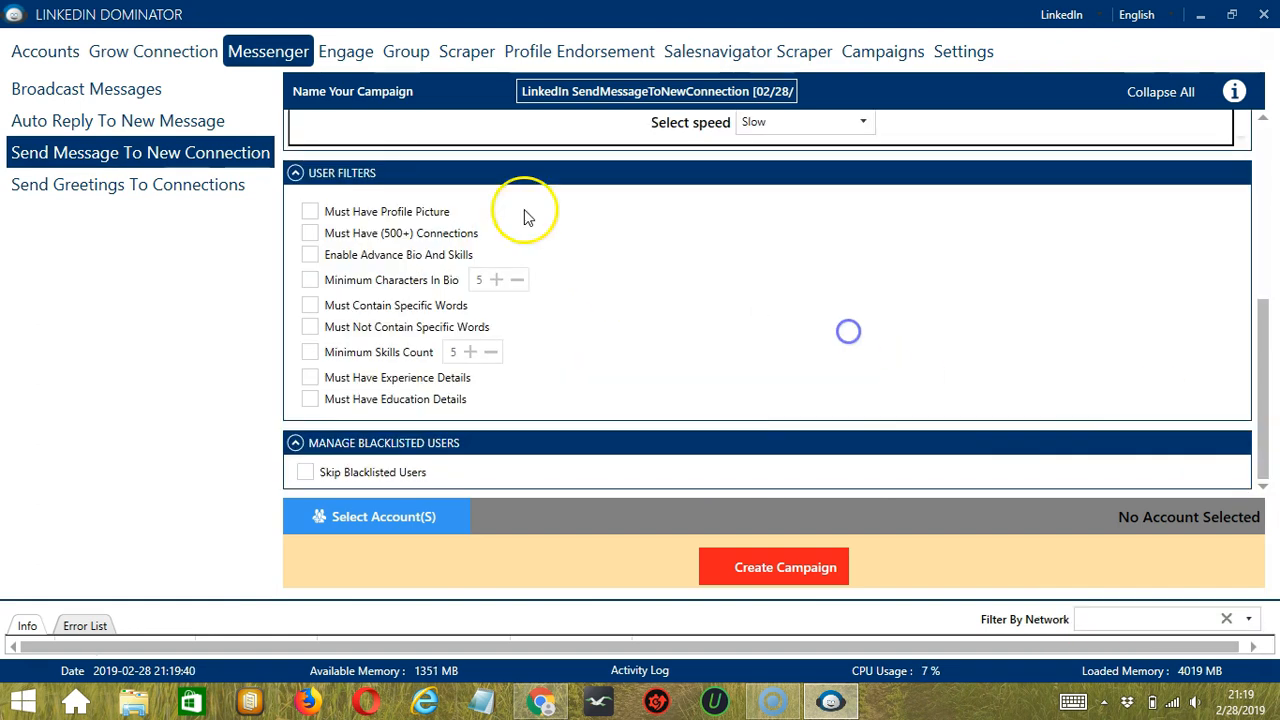
pyautogui.click(310, 212)
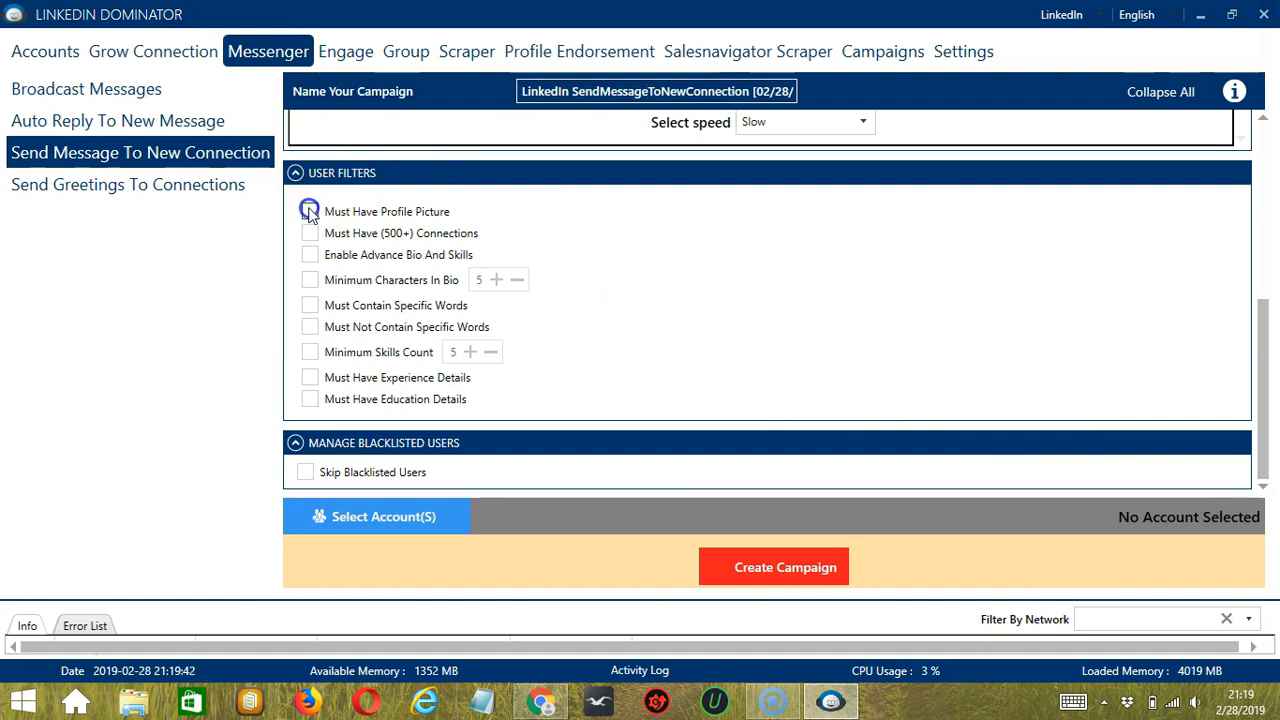
pyautogui.click(310, 232)
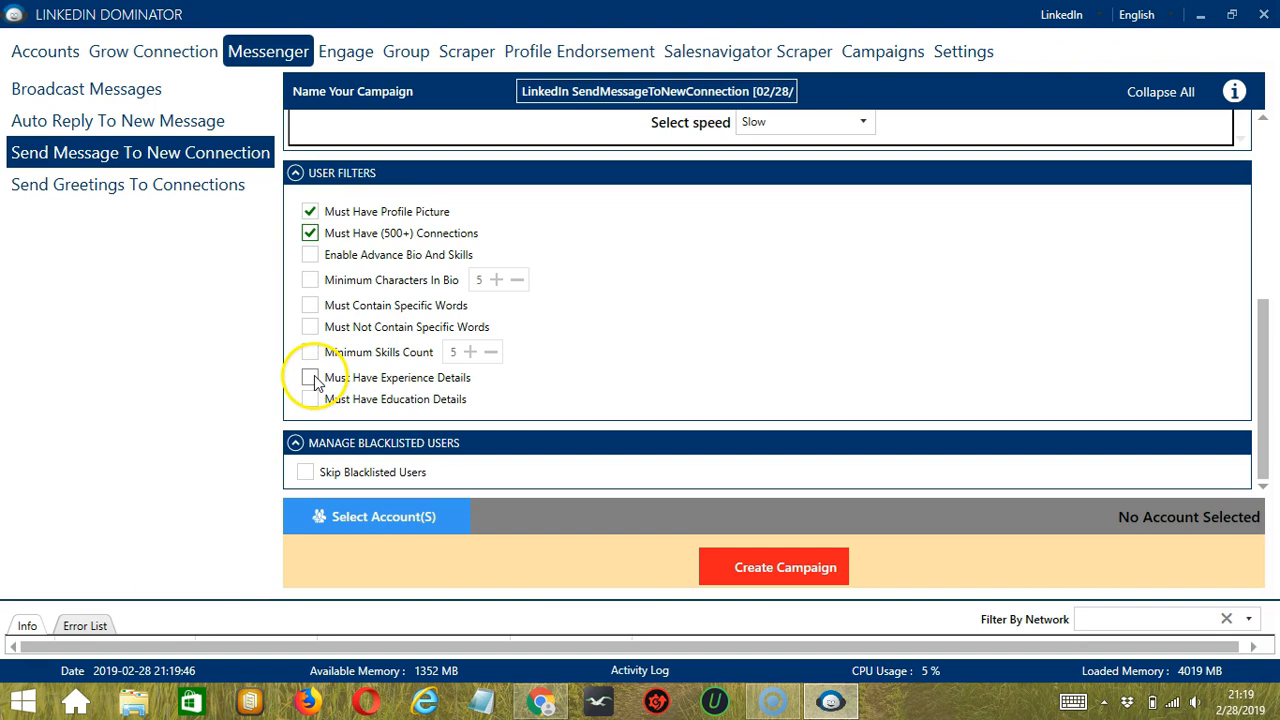
pyautogui.click(310, 400)
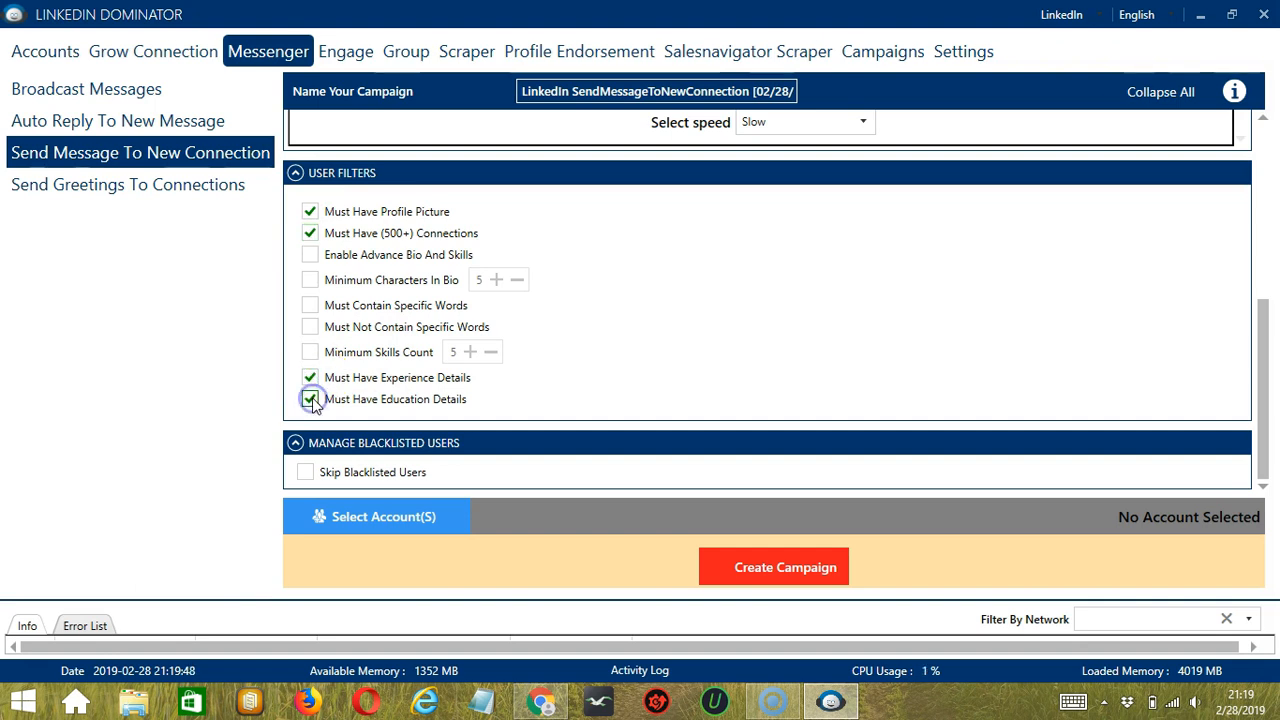
pyautogui.click(310, 400)
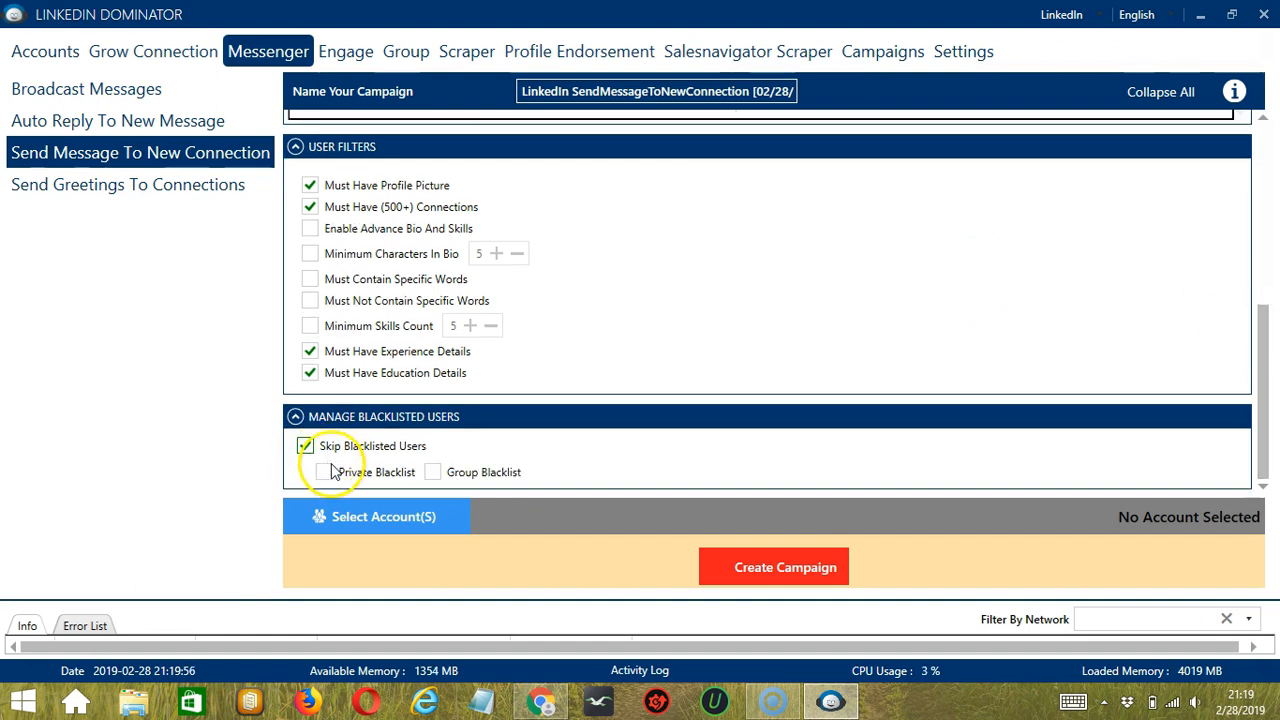
pyautogui.click(324, 472)
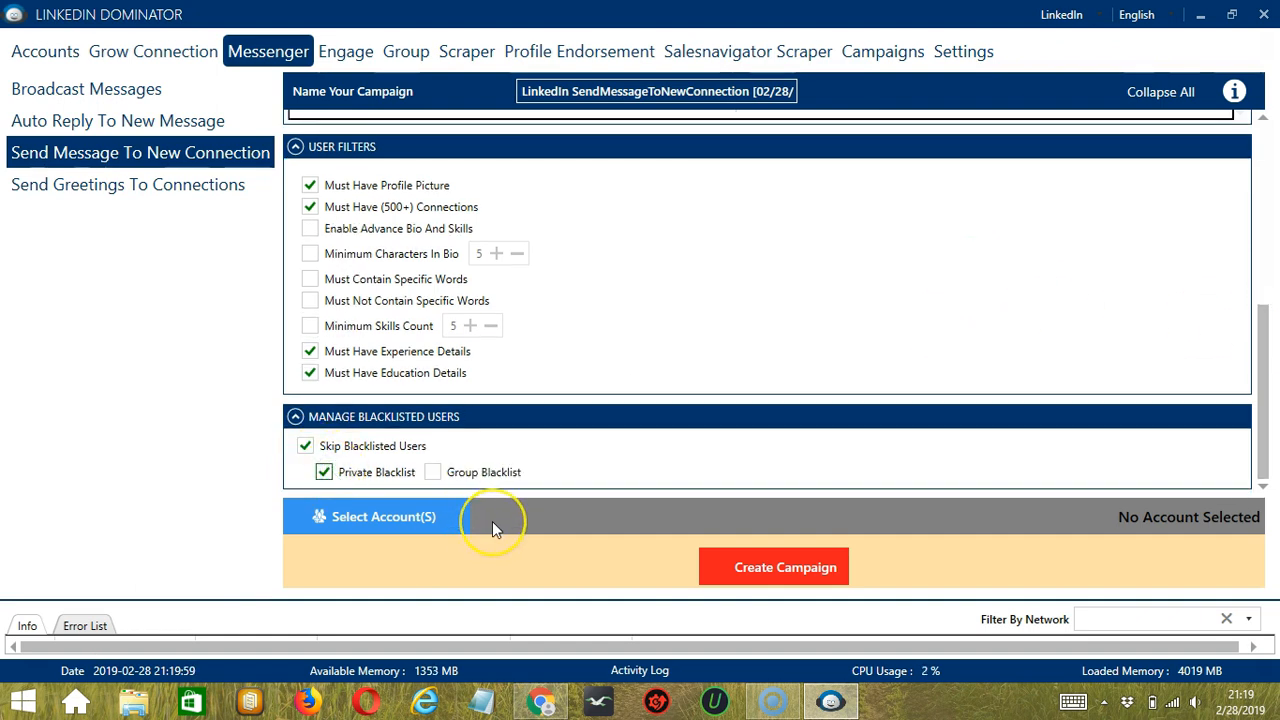
pyautogui.moveTo(490, 528)
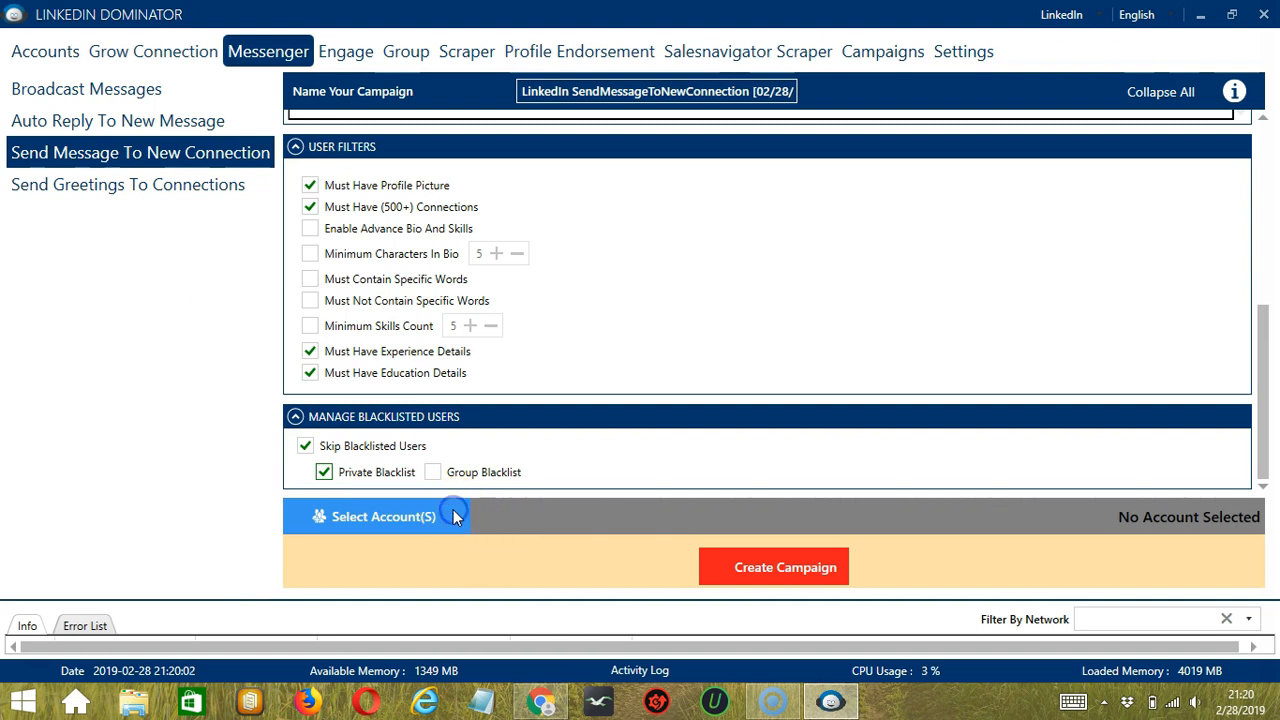
# Assign the single LinkedIn account to the campaign
pyautogui.click(382, 516)
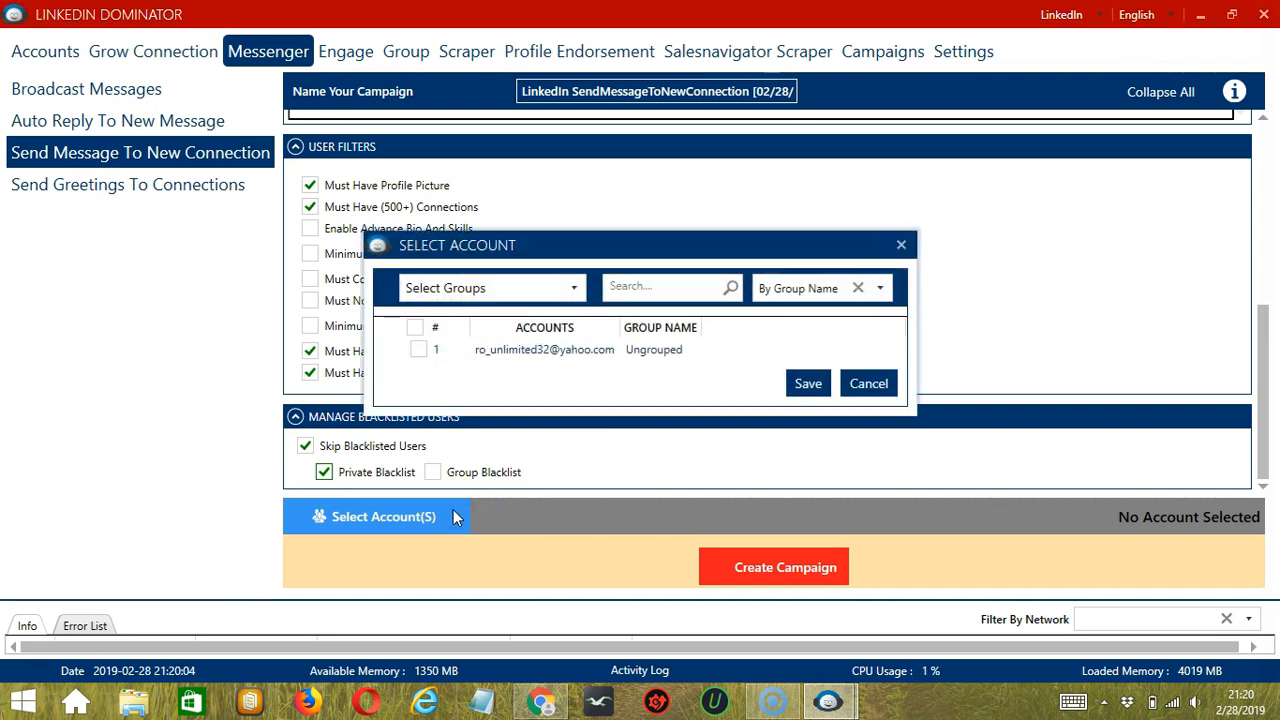
pyautogui.moveTo(544, 384)
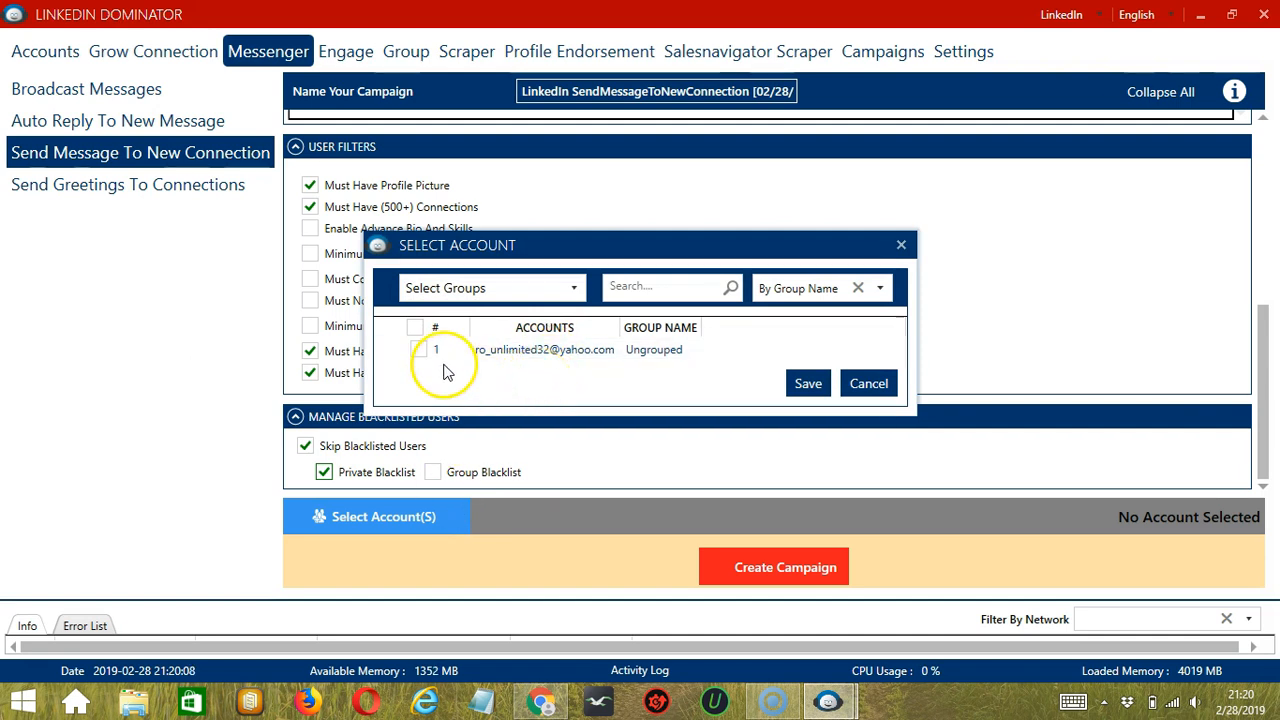
pyautogui.click(418, 348)
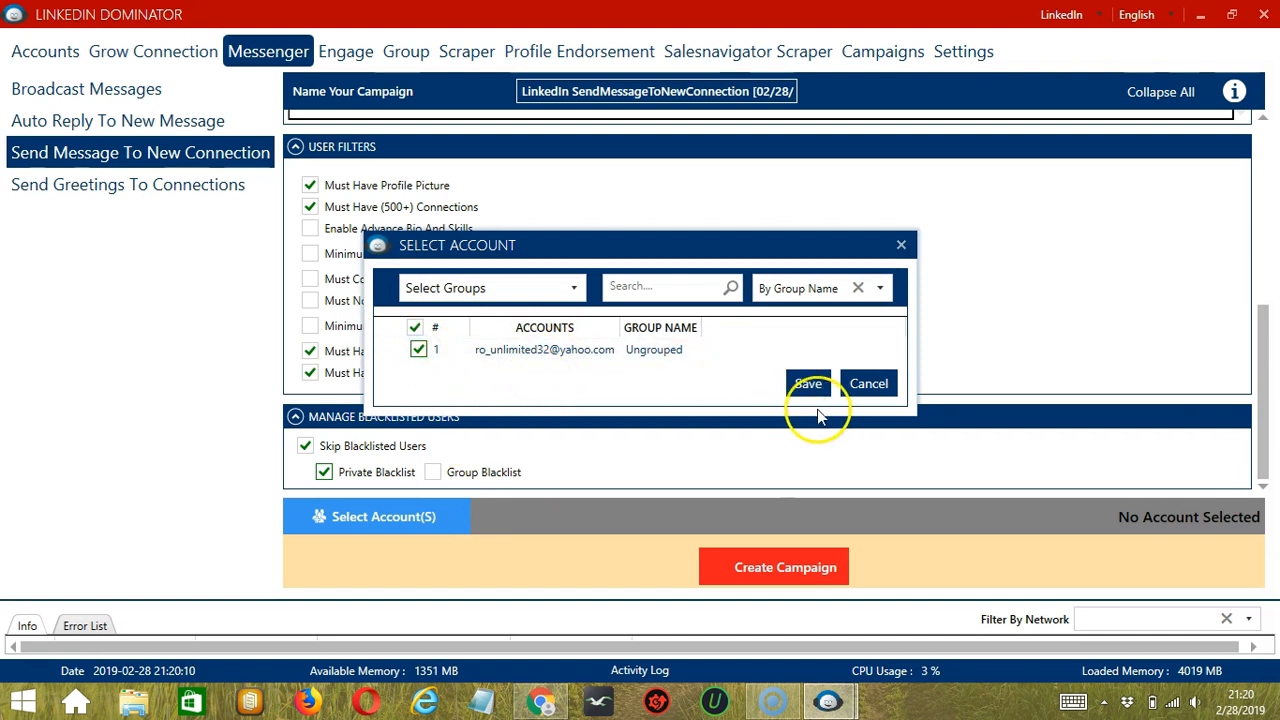
pyautogui.click(808, 384)
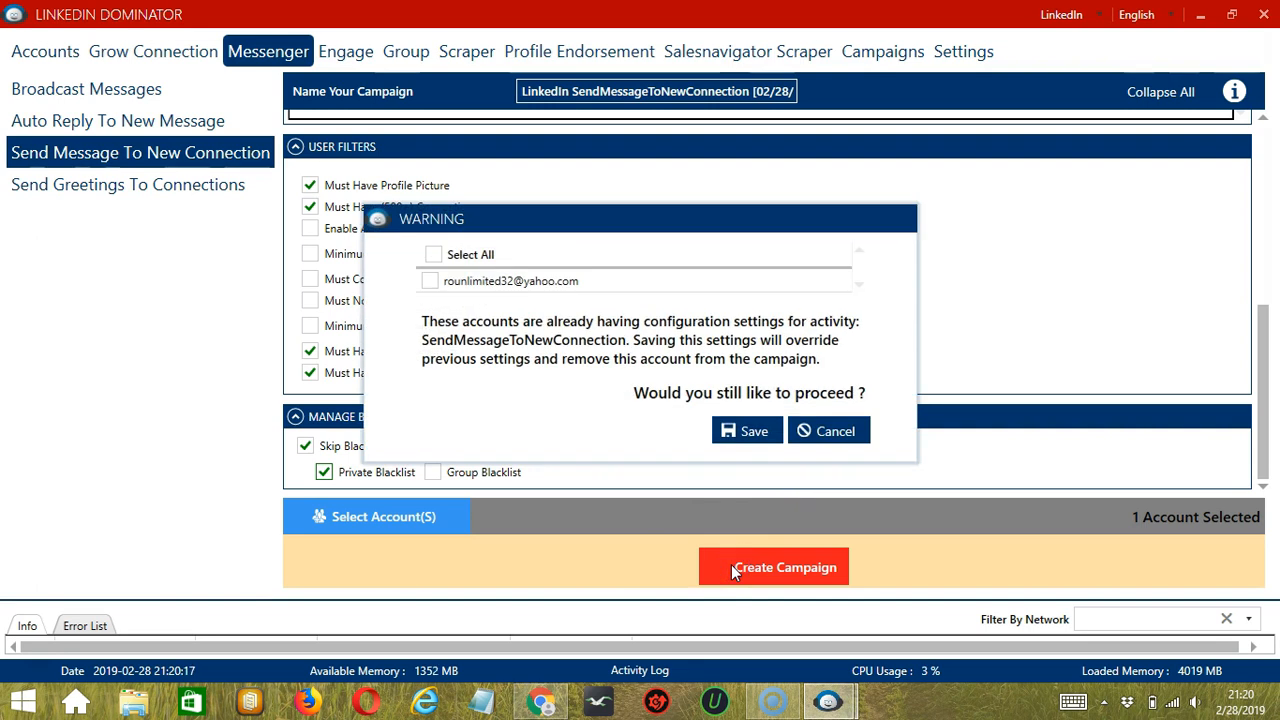
# Create the campaign, overriding the account's existing message settings
pyautogui.click(430, 280)
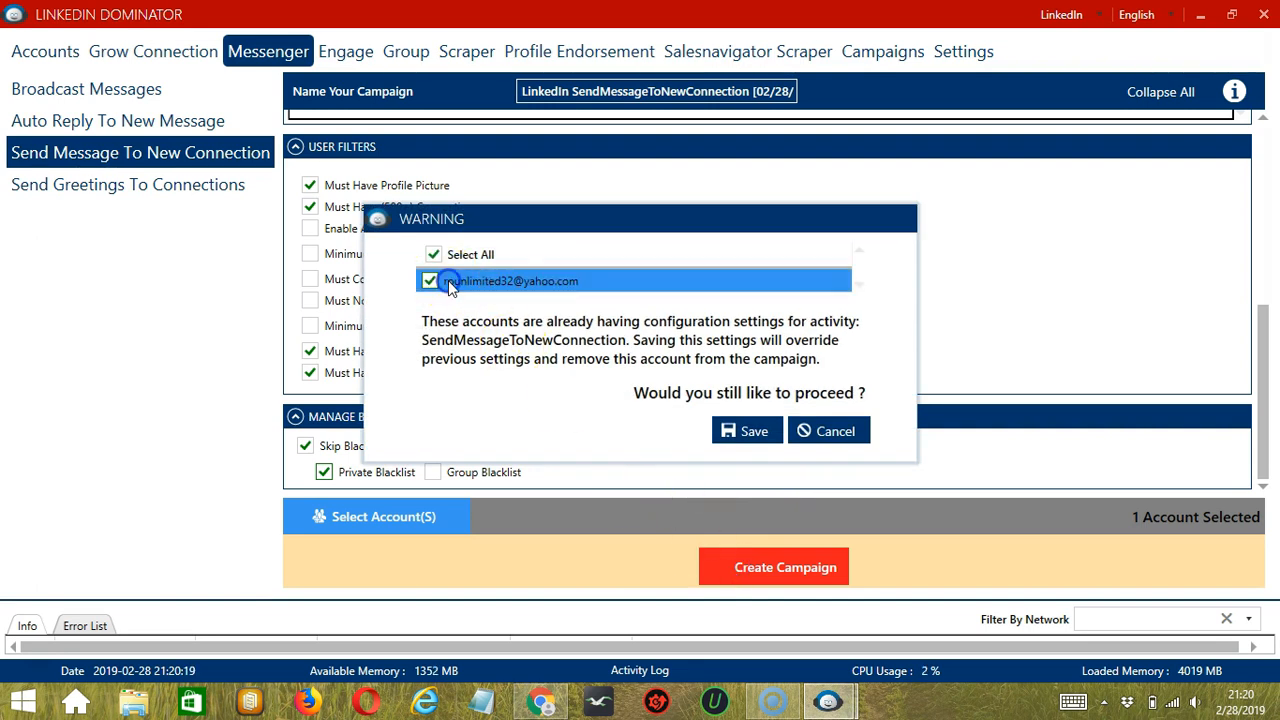
pyautogui.click(746, 430)
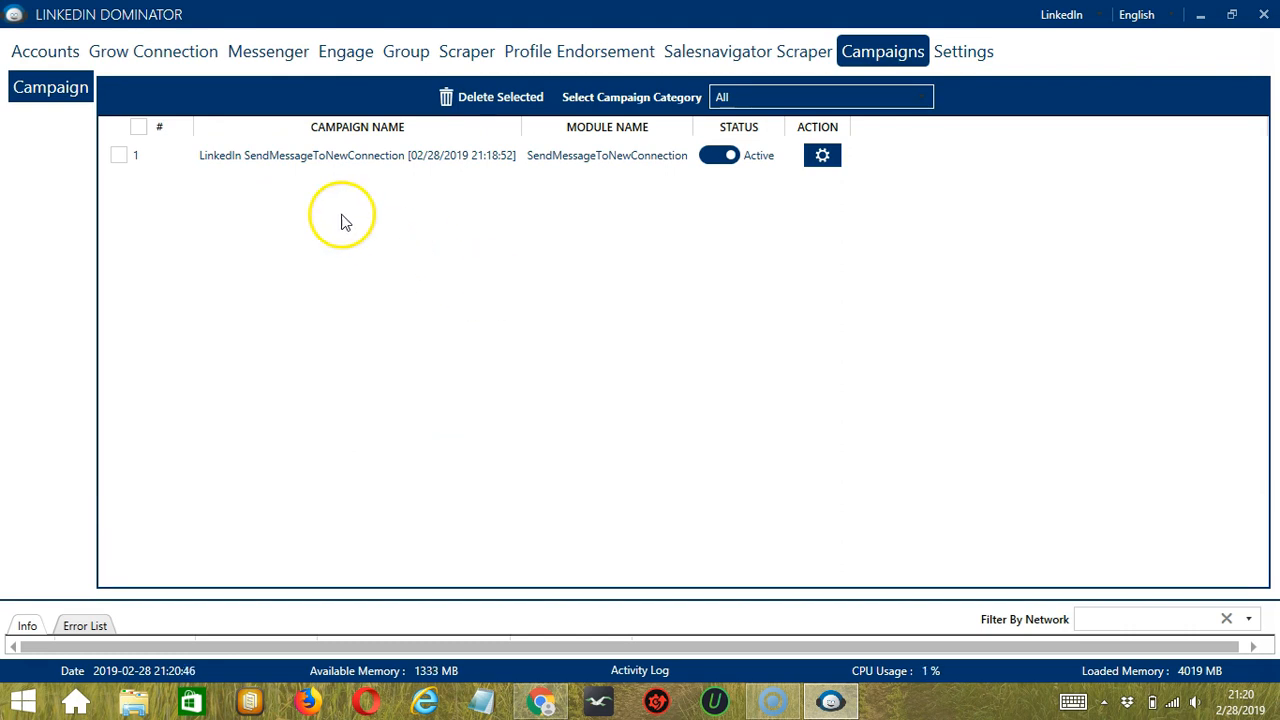
pyautogui.moveTo(300, 164)
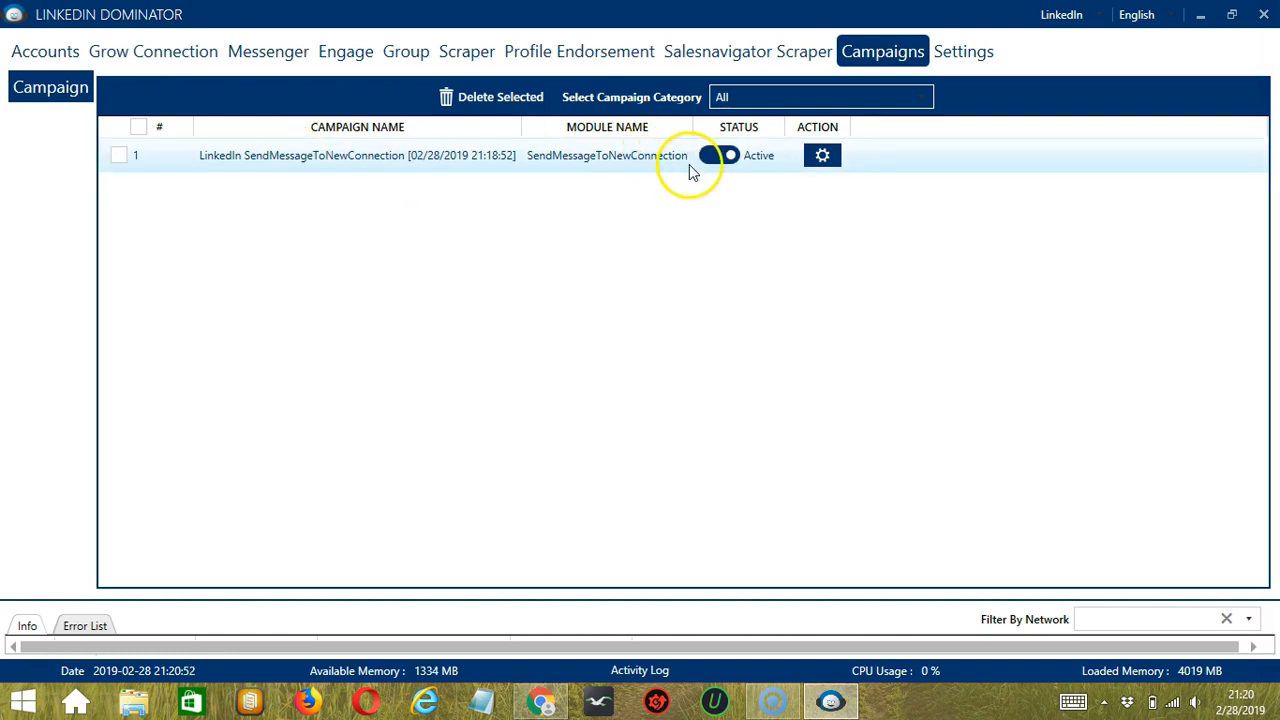
# Set the new campaign to Paused and bring up its action menu
pyautogui.click(718, 156)
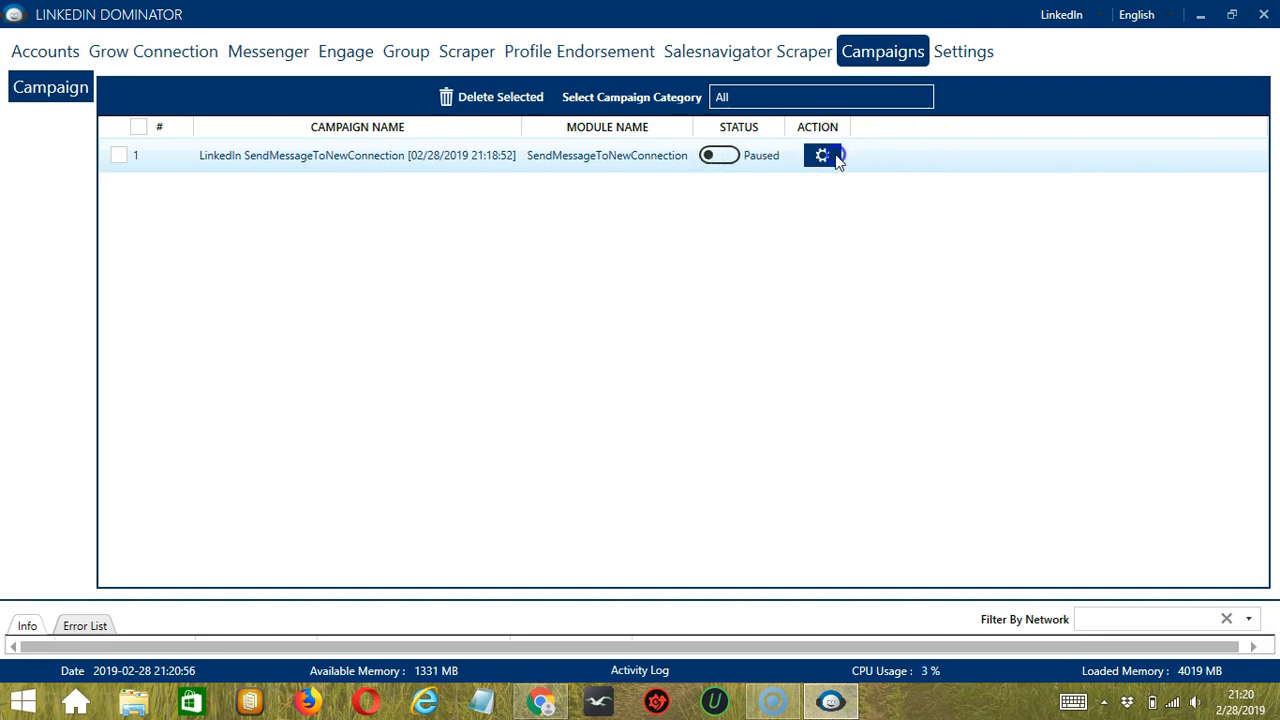
pyautogui.click(822, 156)
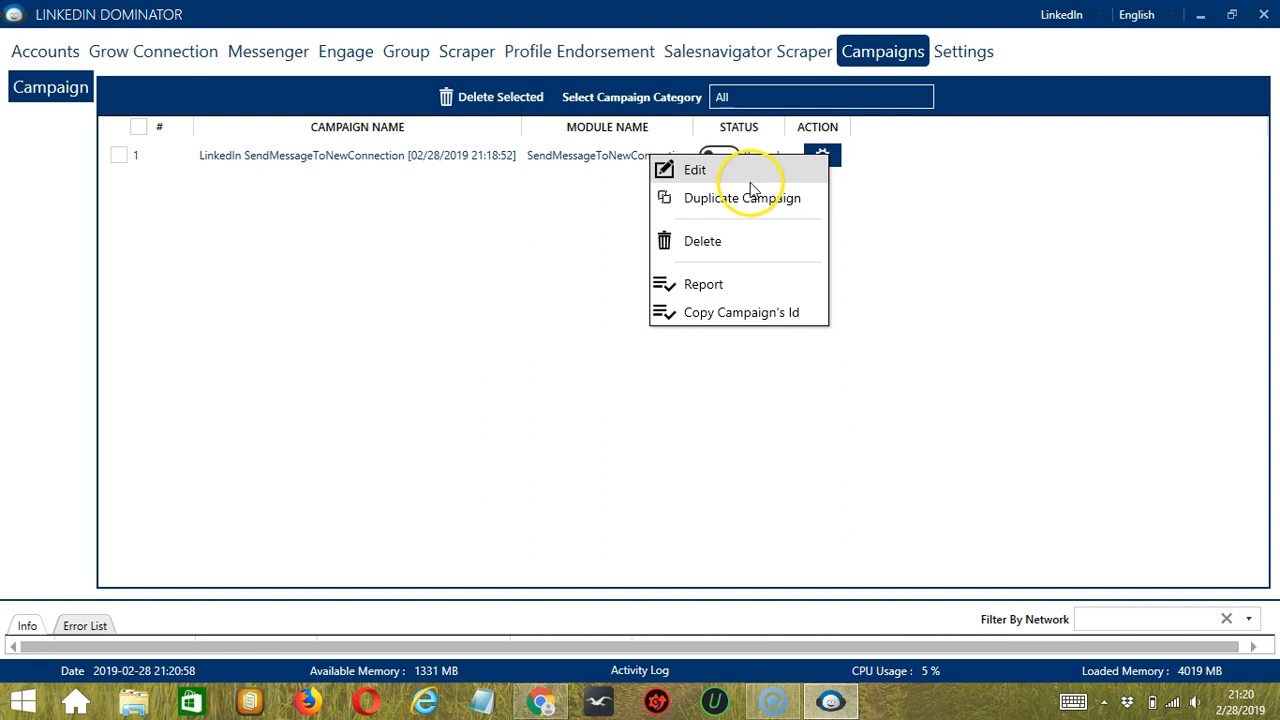
pyautogui.moveTo(756, 244)
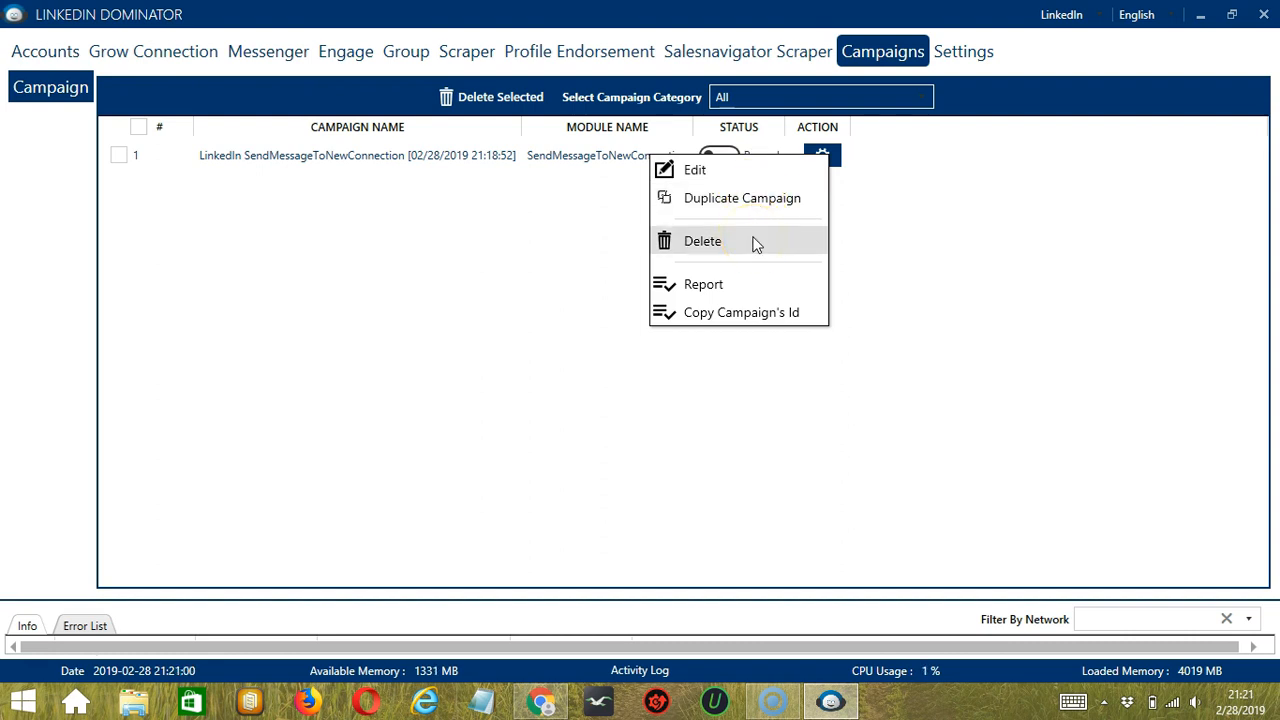